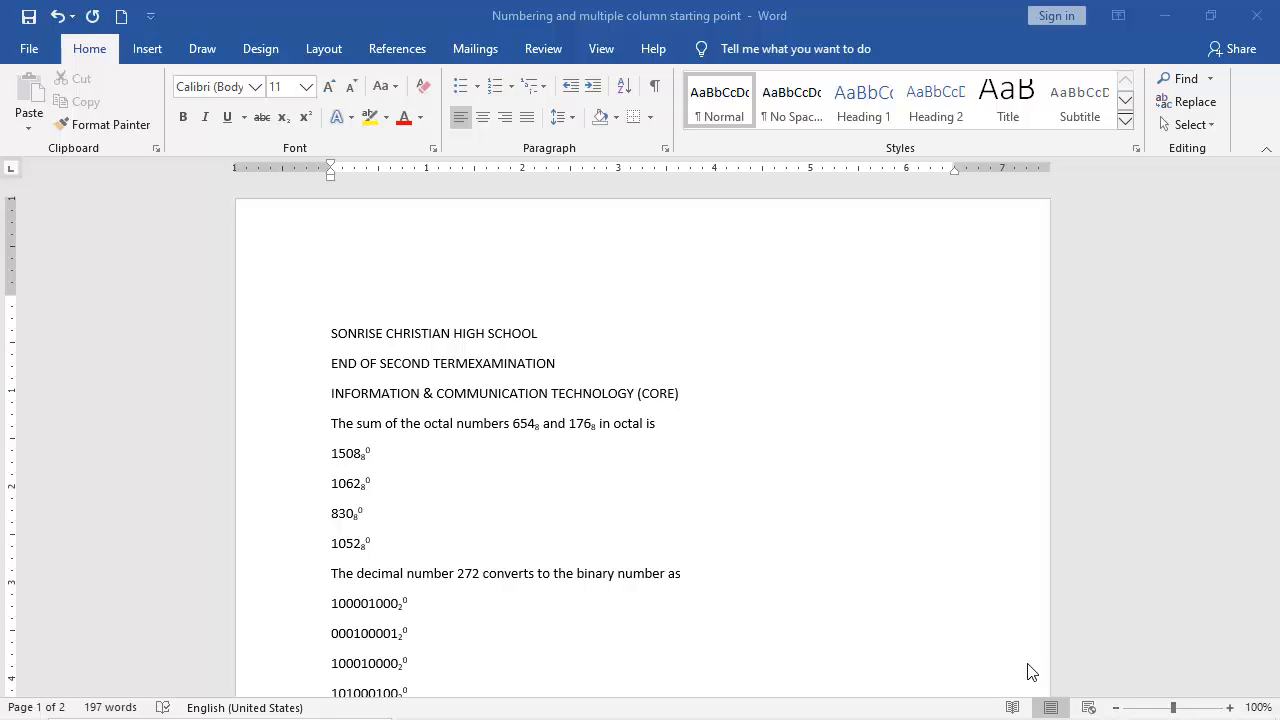
pyautogui.moveTo(528, 408)
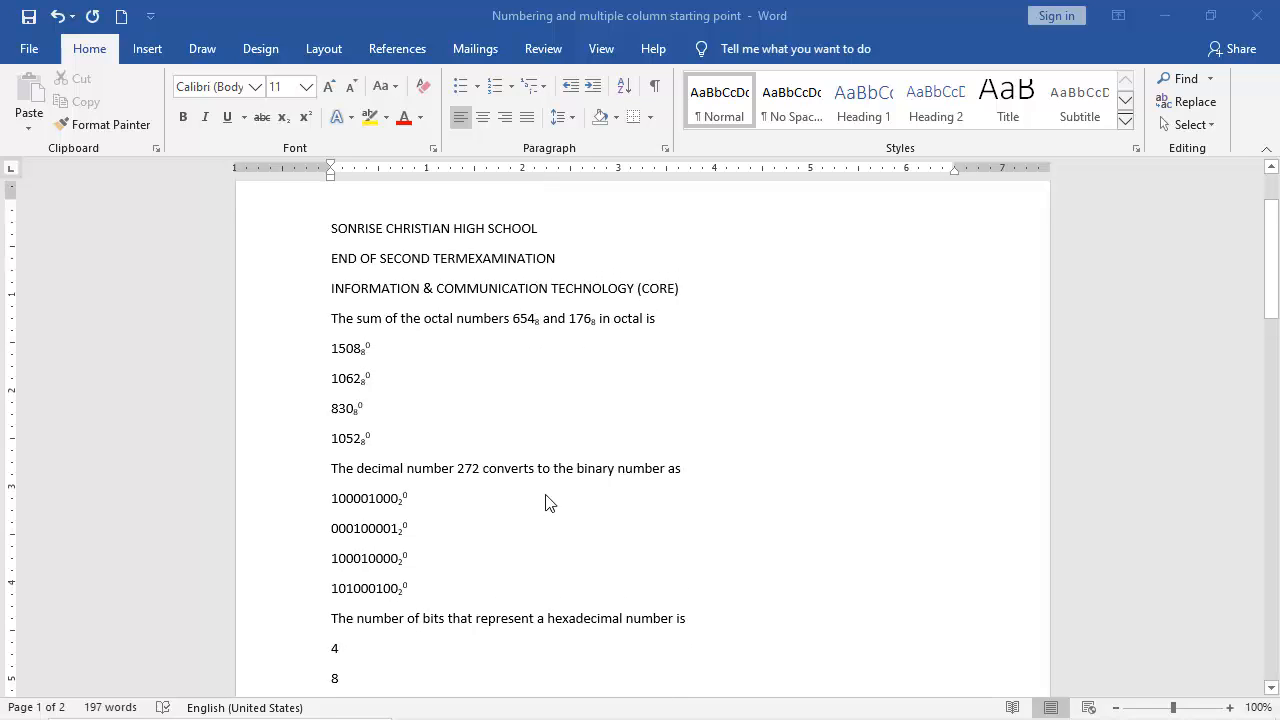
# Compare the finished two-column exam document with the unformatted starting document, then return to it.
pyautogui.scroll(3)
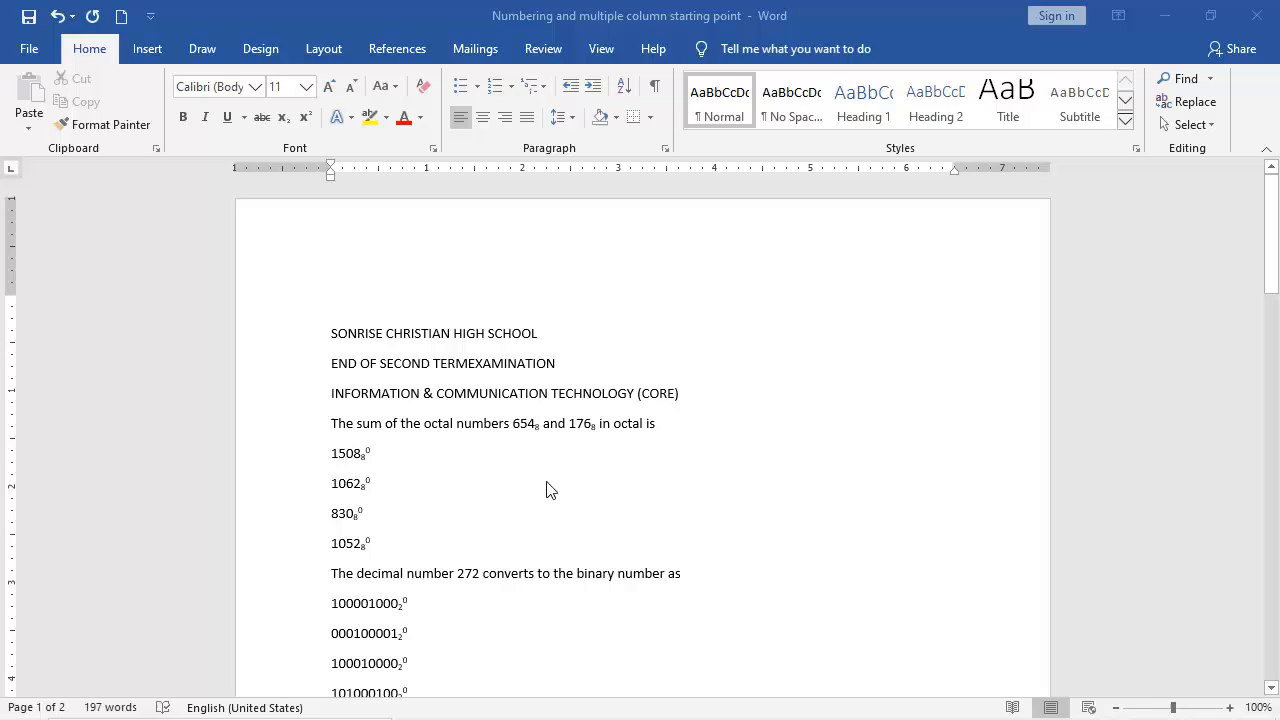
pyautogui.moveTo(540, 504)
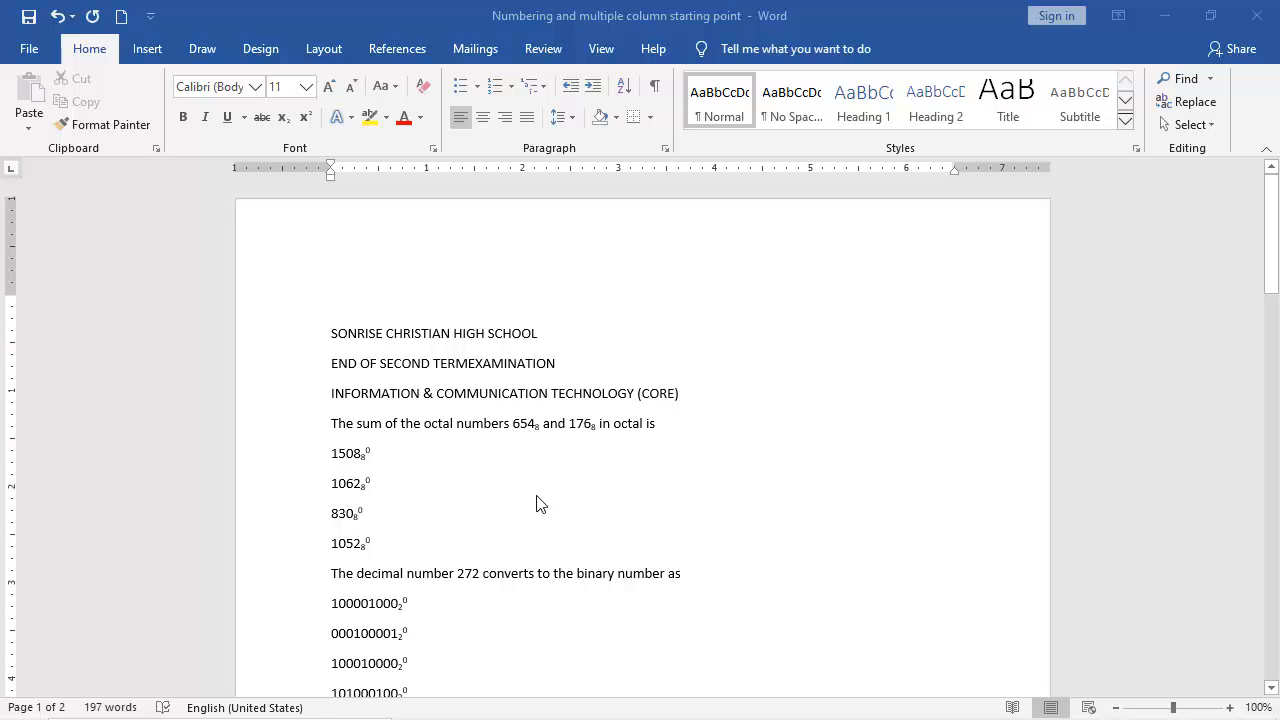
pyautogui.moveTo(540, 496)
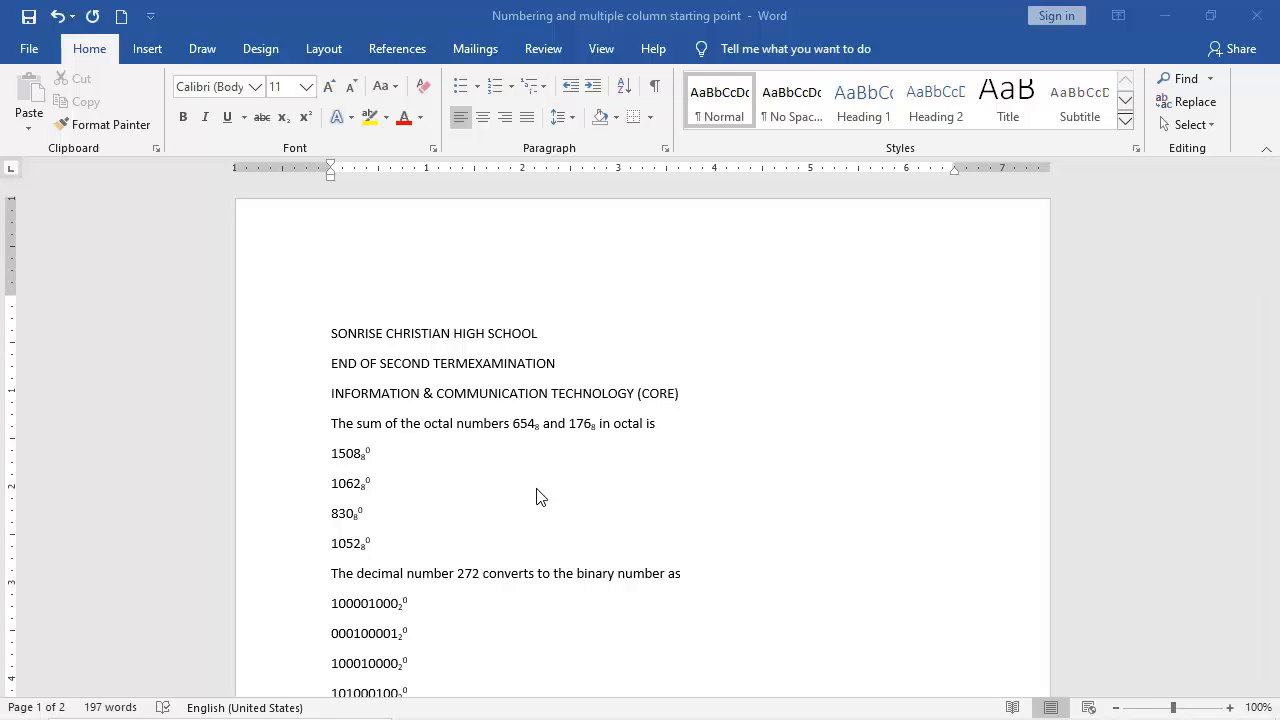
pyautogui.moveTo(464, 462)
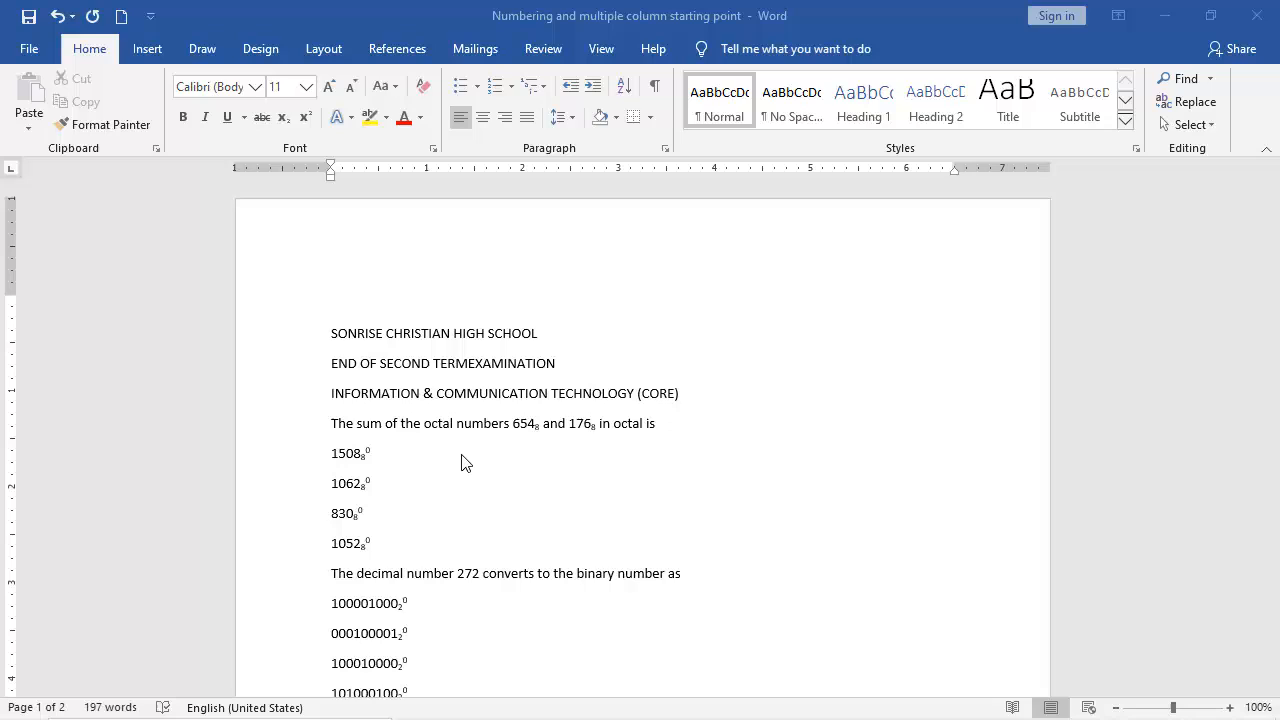
pyautogui.moveTo(460, 414)
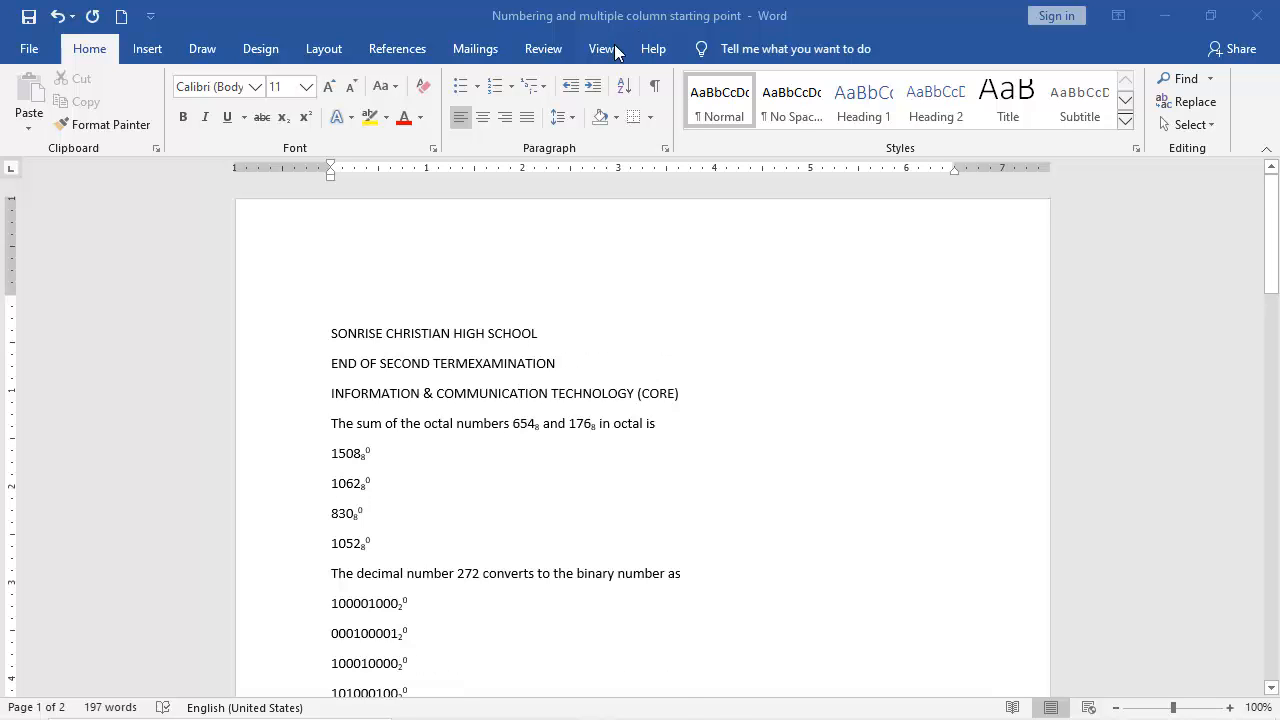
pyautogui.click(1060, 100)
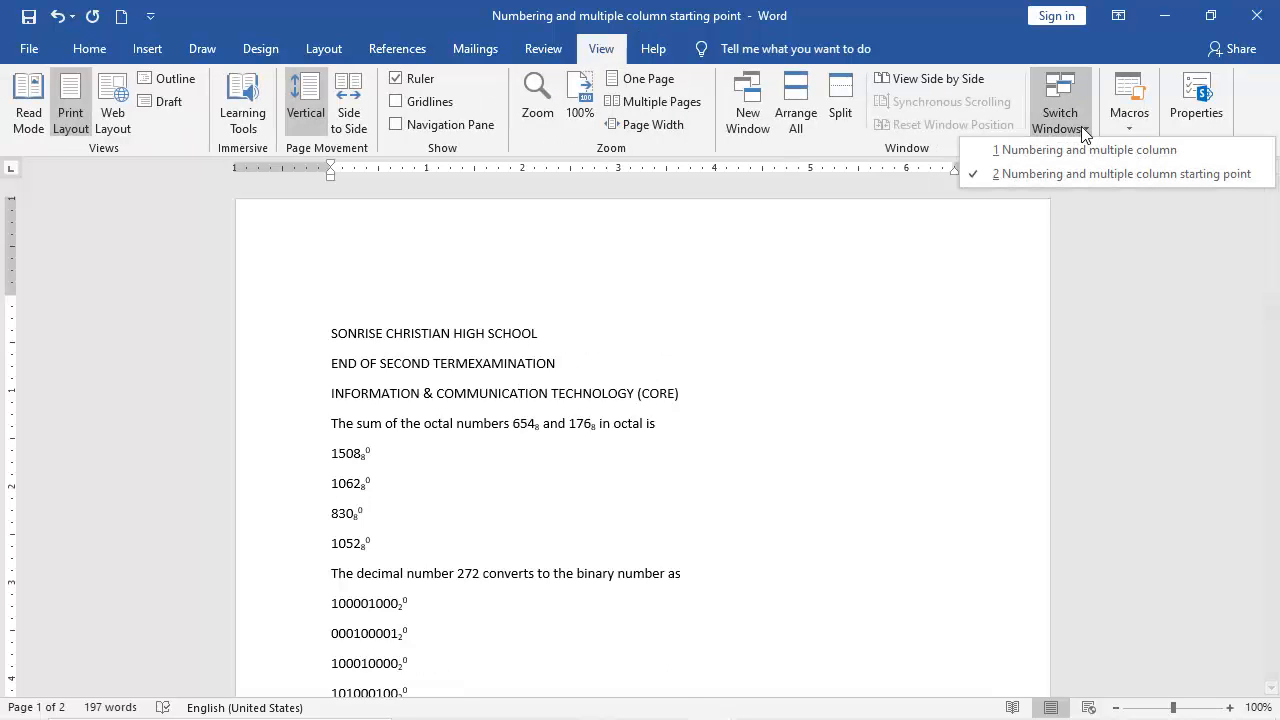
pyautogui.click(1088, 148)
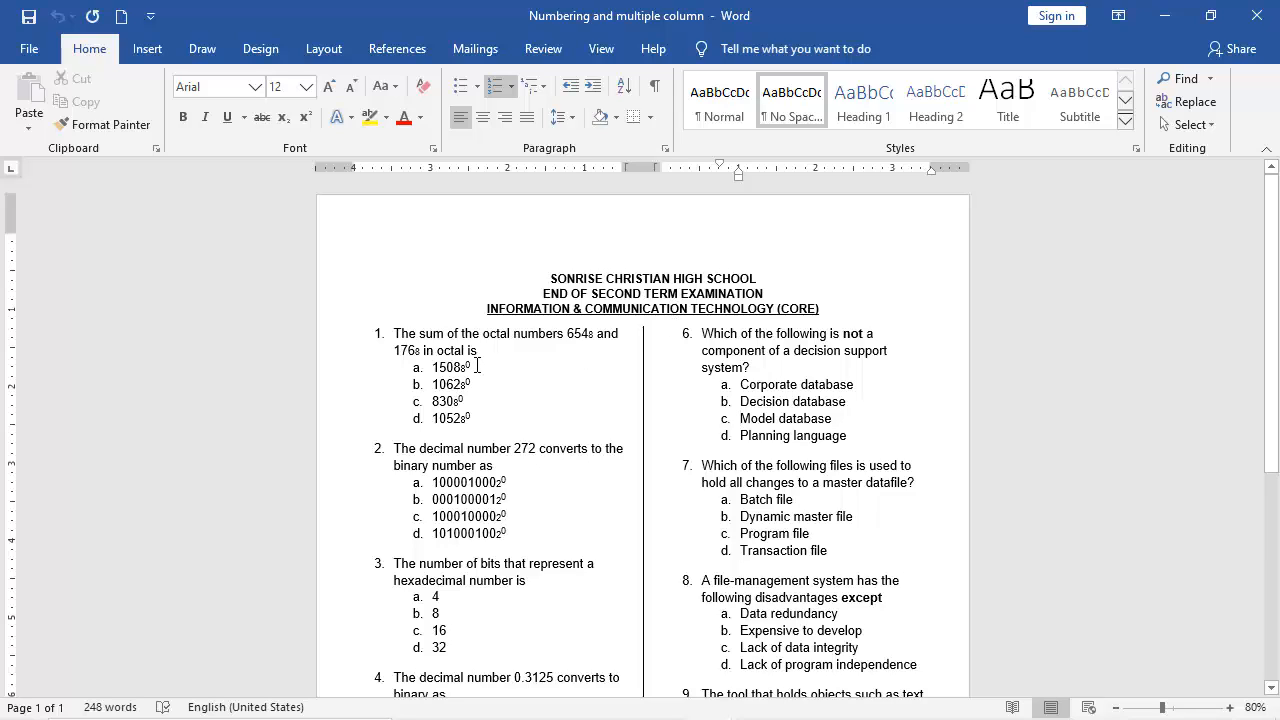
pyautogui.moveTo(652, 48)
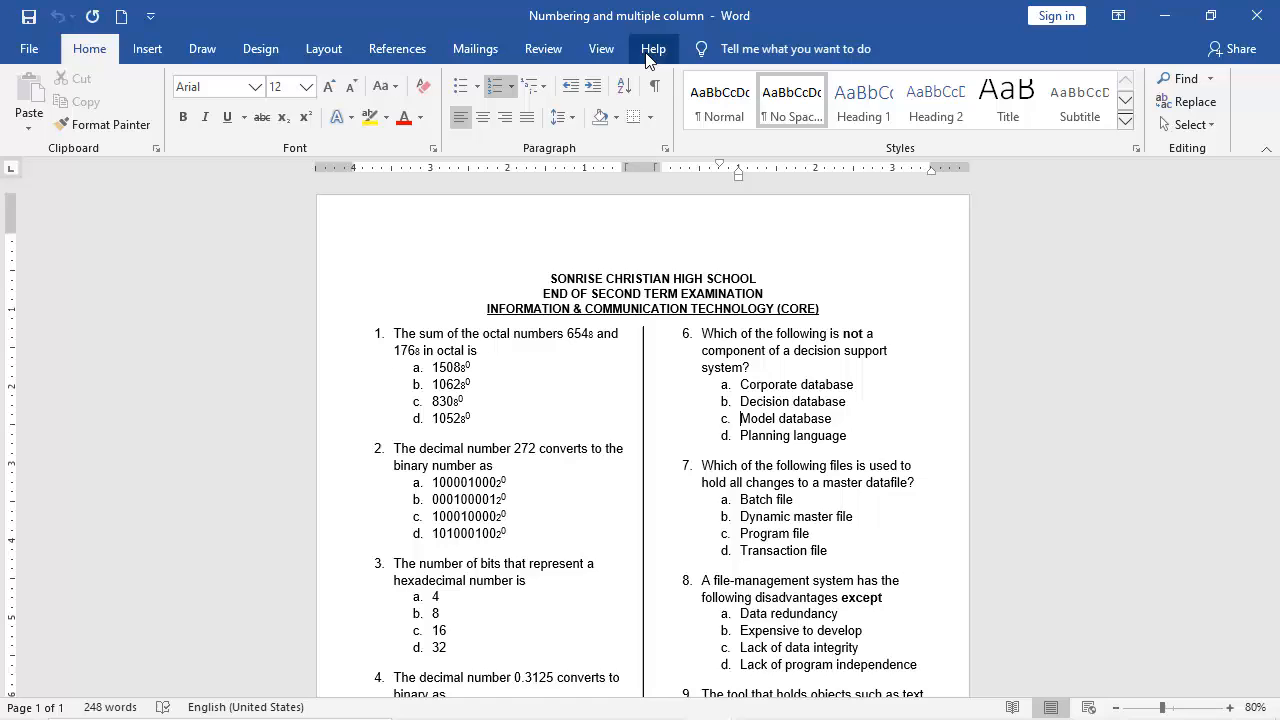
pyautogui.click(1060, 100)
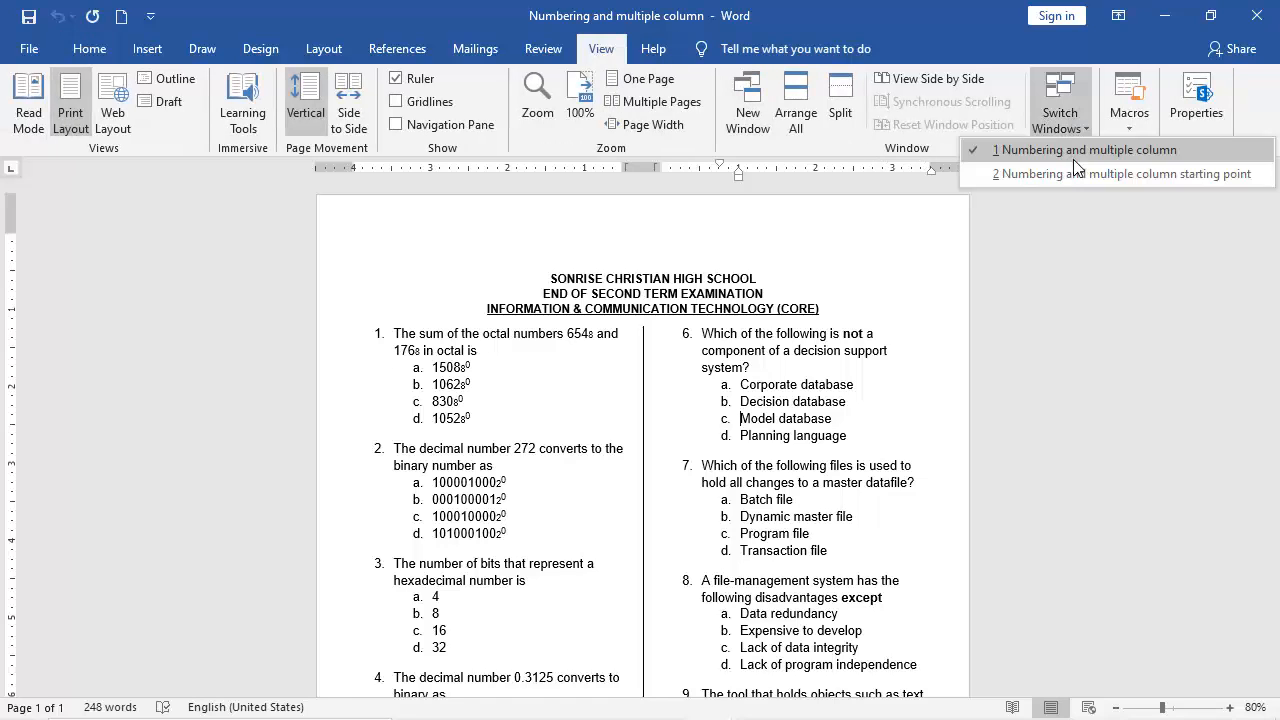
pyautogui.click(1116, 172)
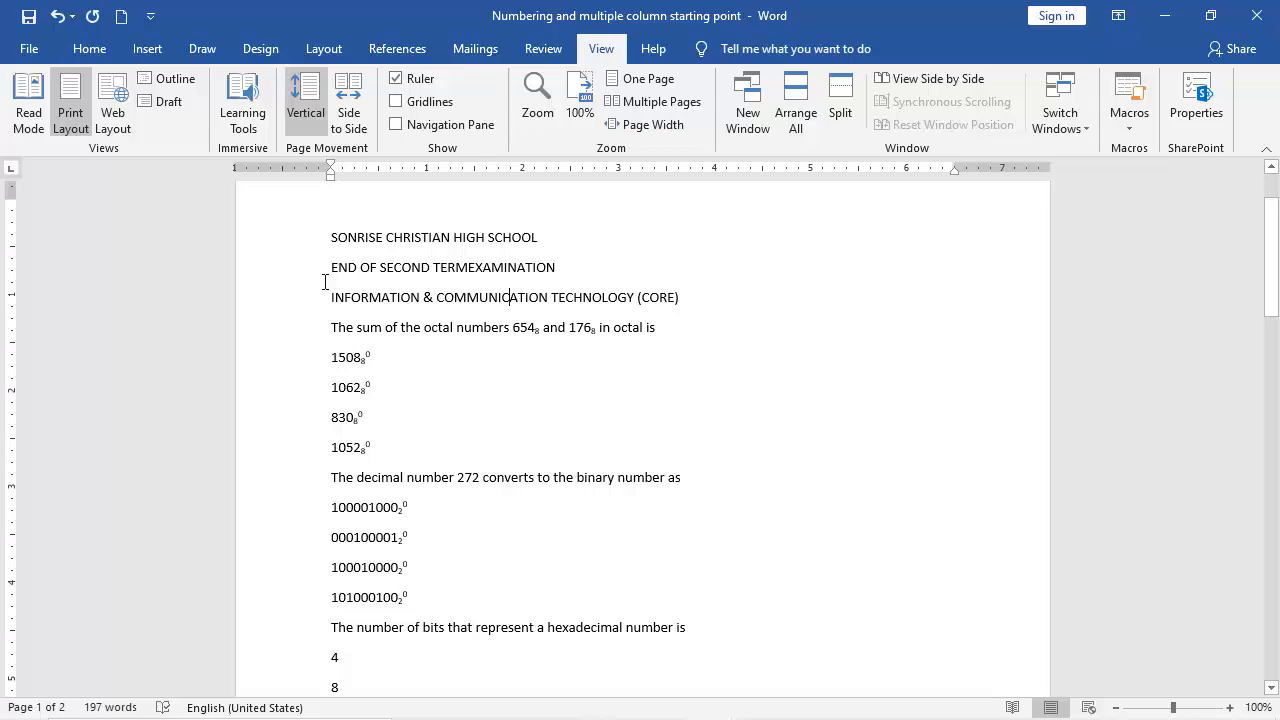
# Select all text of the unformatted exam document via Home > Select > Select All.
pyautogui.click(88, 48)
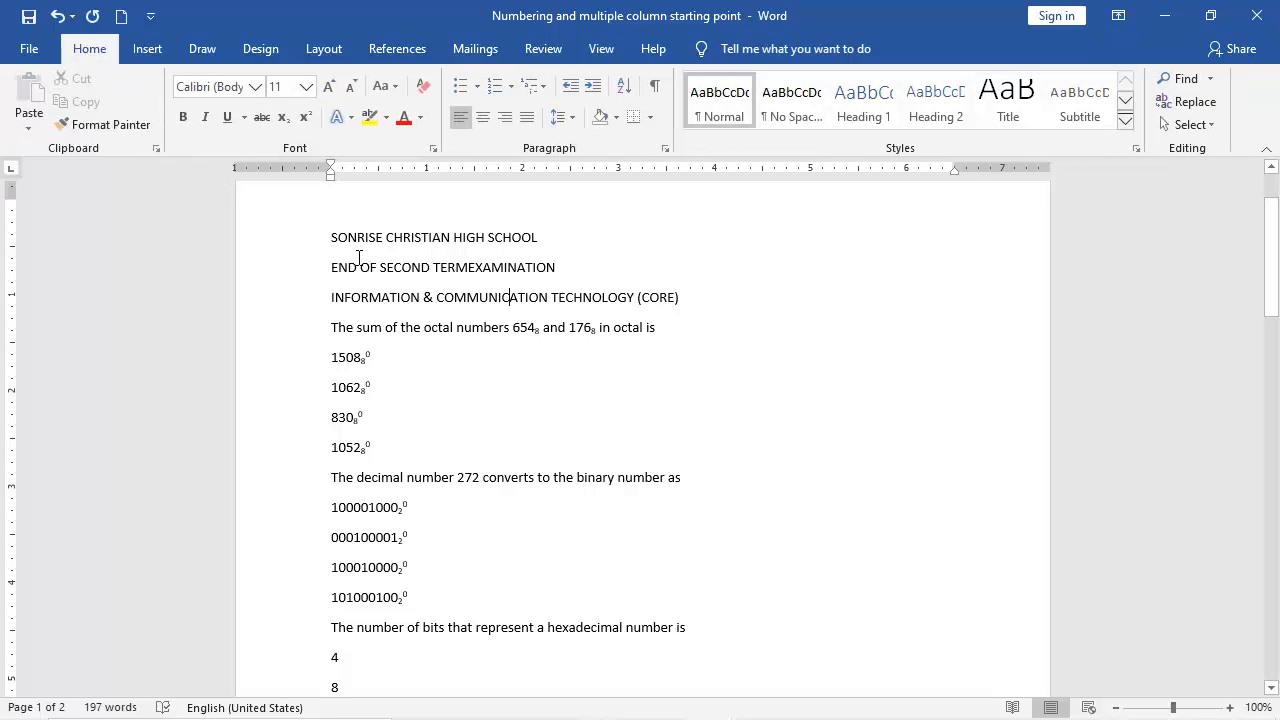
pyautogui.moveTo(592, 260)
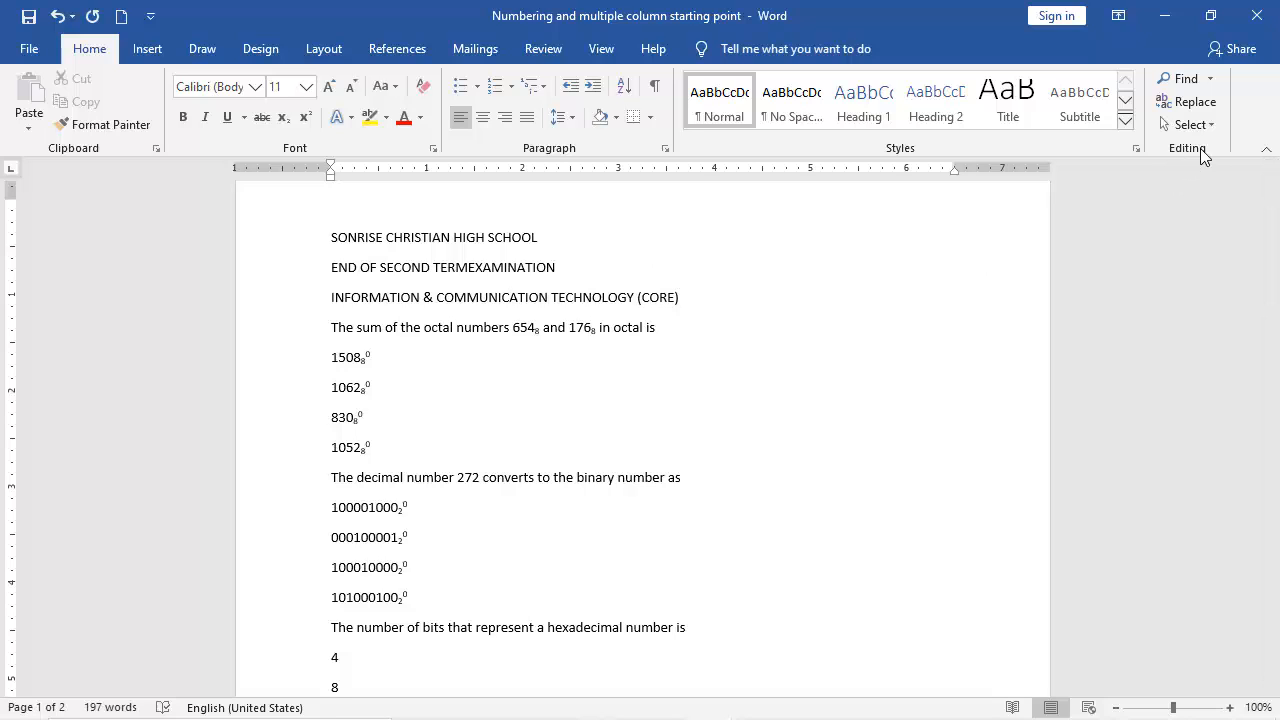
pyautogui.click(1188, 124)
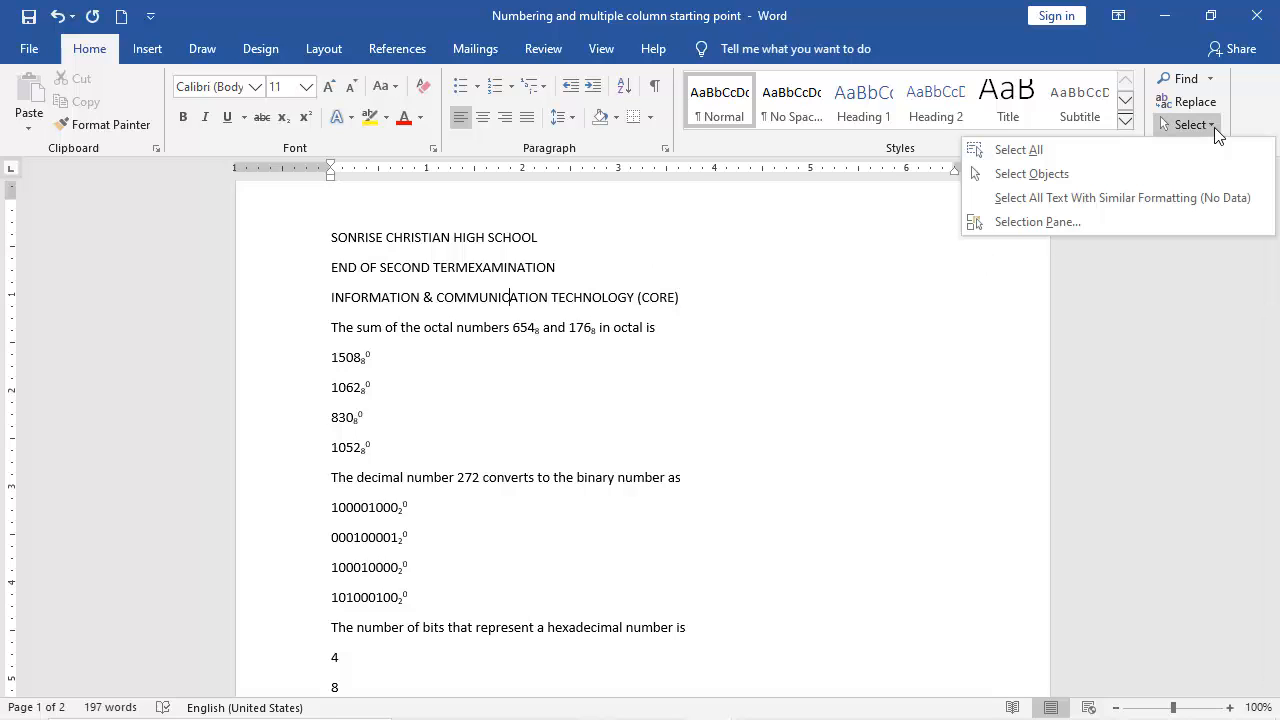
pyautogui.moveTo(1018, 148)
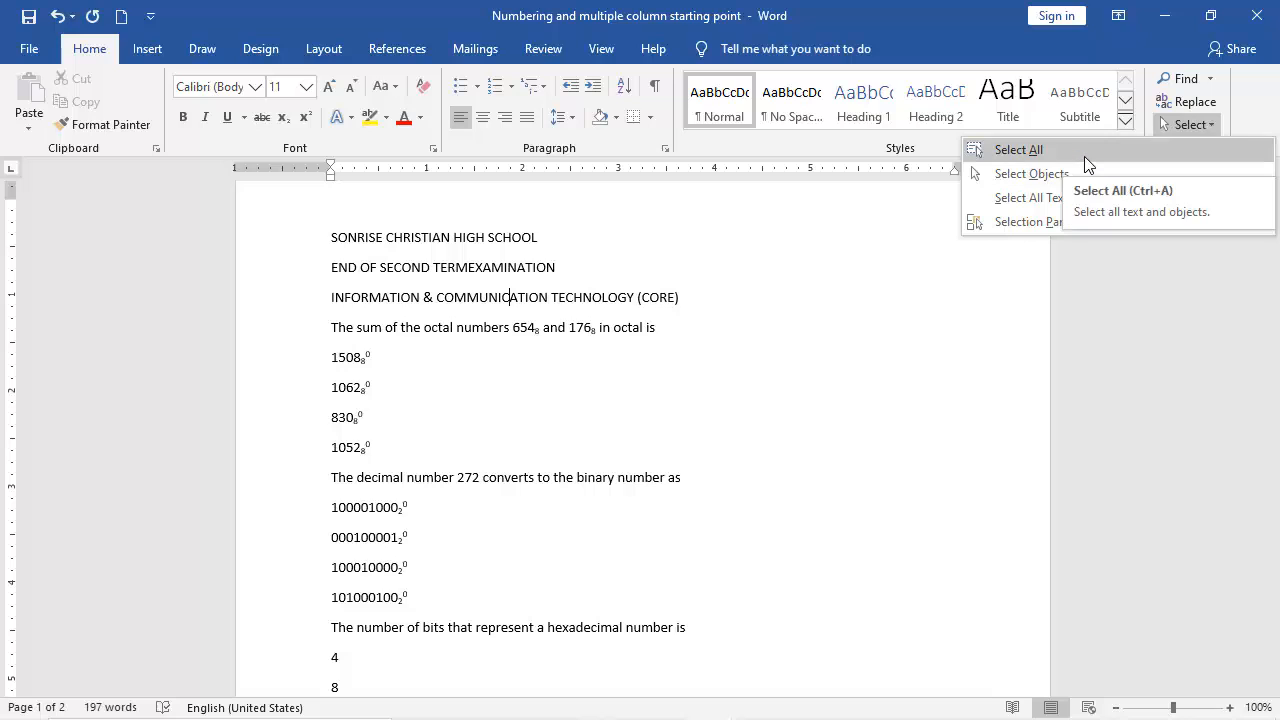
pyautogui.click(1018, 148)
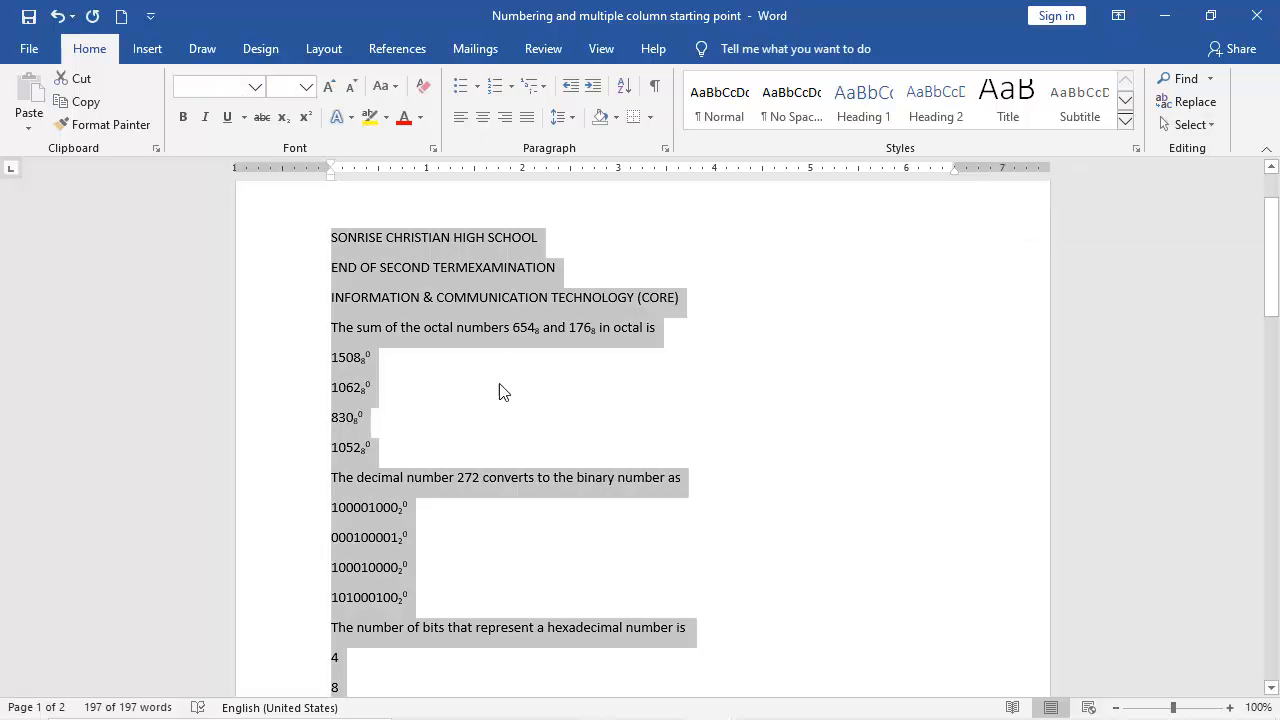
pyautogui.scroll(-3)
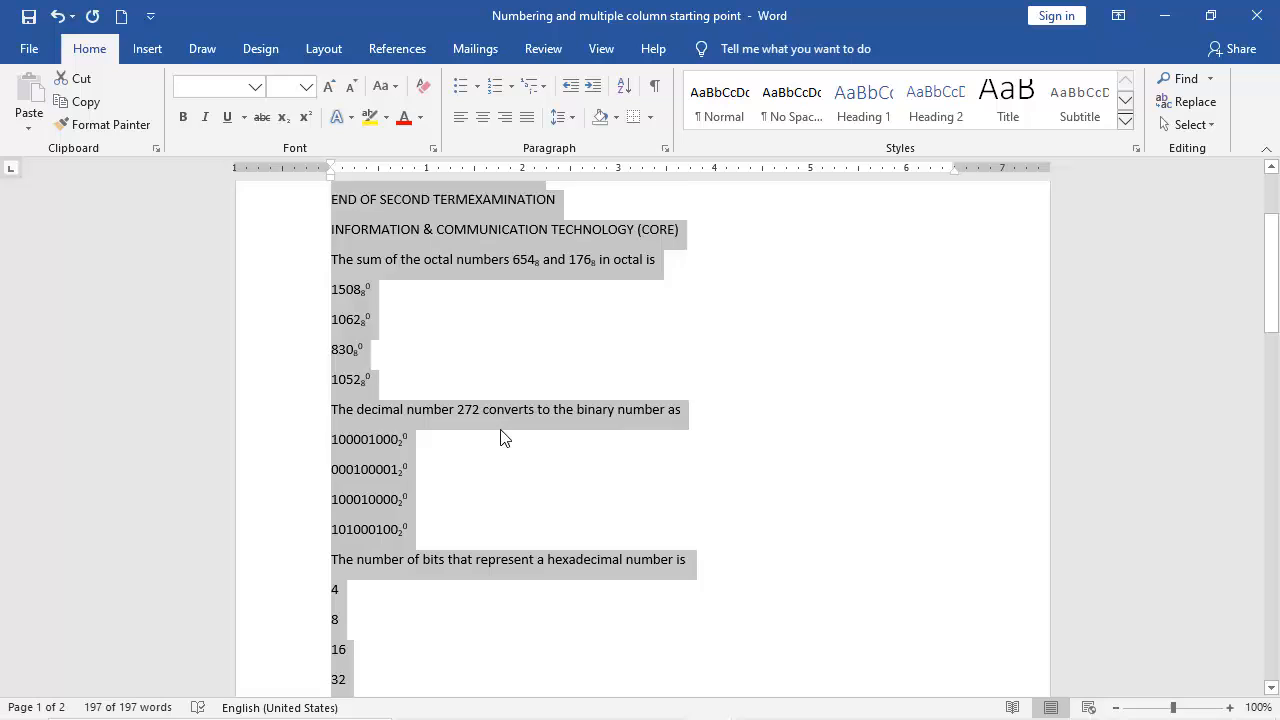
pyautogui.scroll(-3)
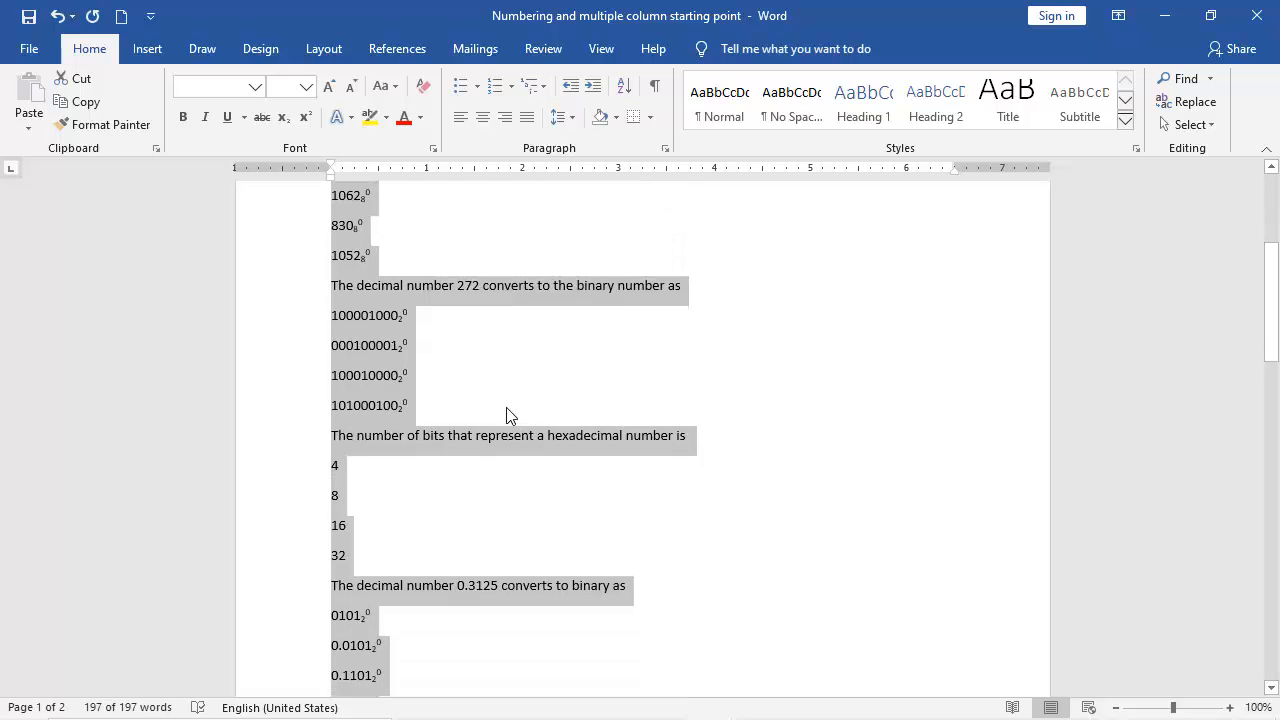
pyautogui.moveTo(510, 388)
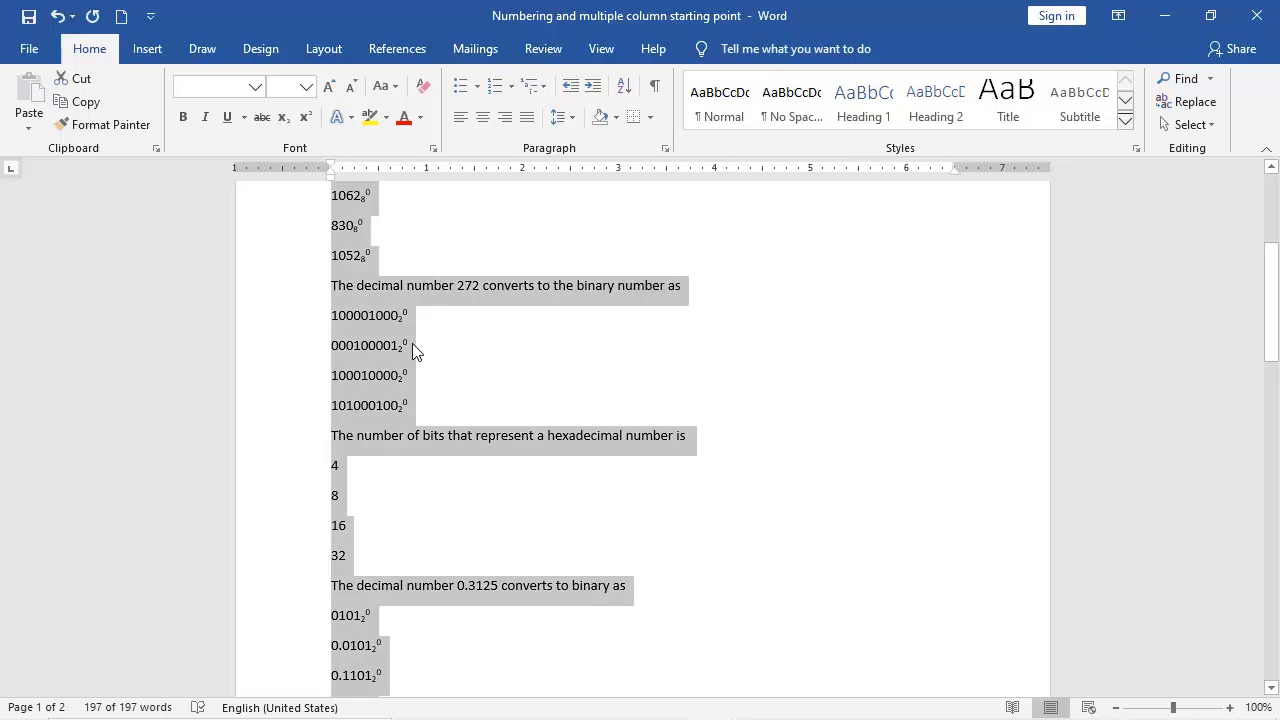
pyautogui.scroll(3)
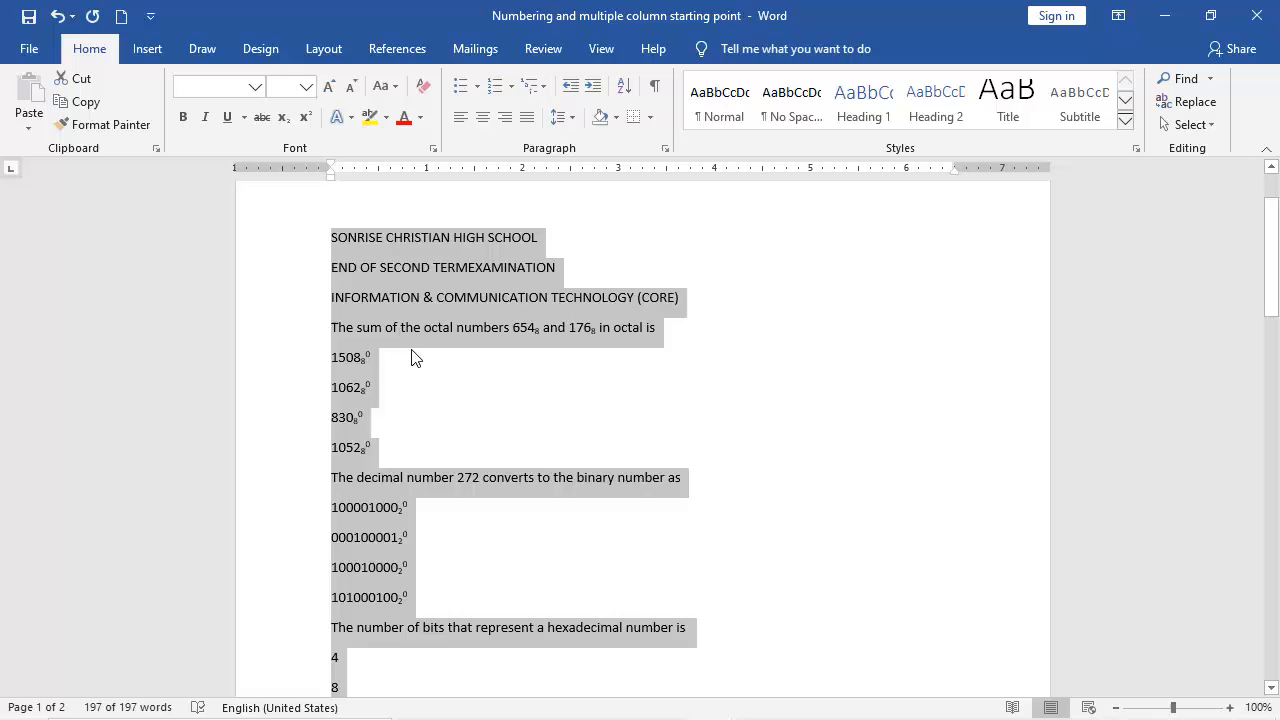
pyautogui.moveTo(420, 324)
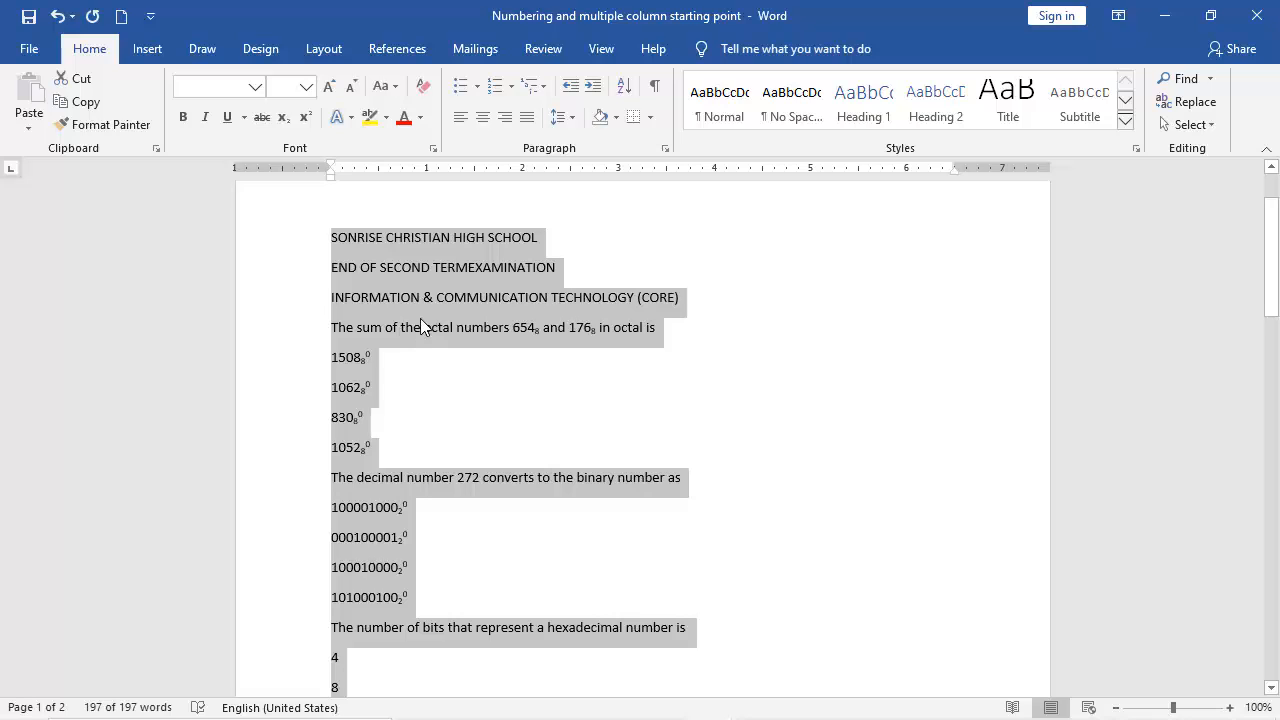
pyautogui.moveTo(436, 336)
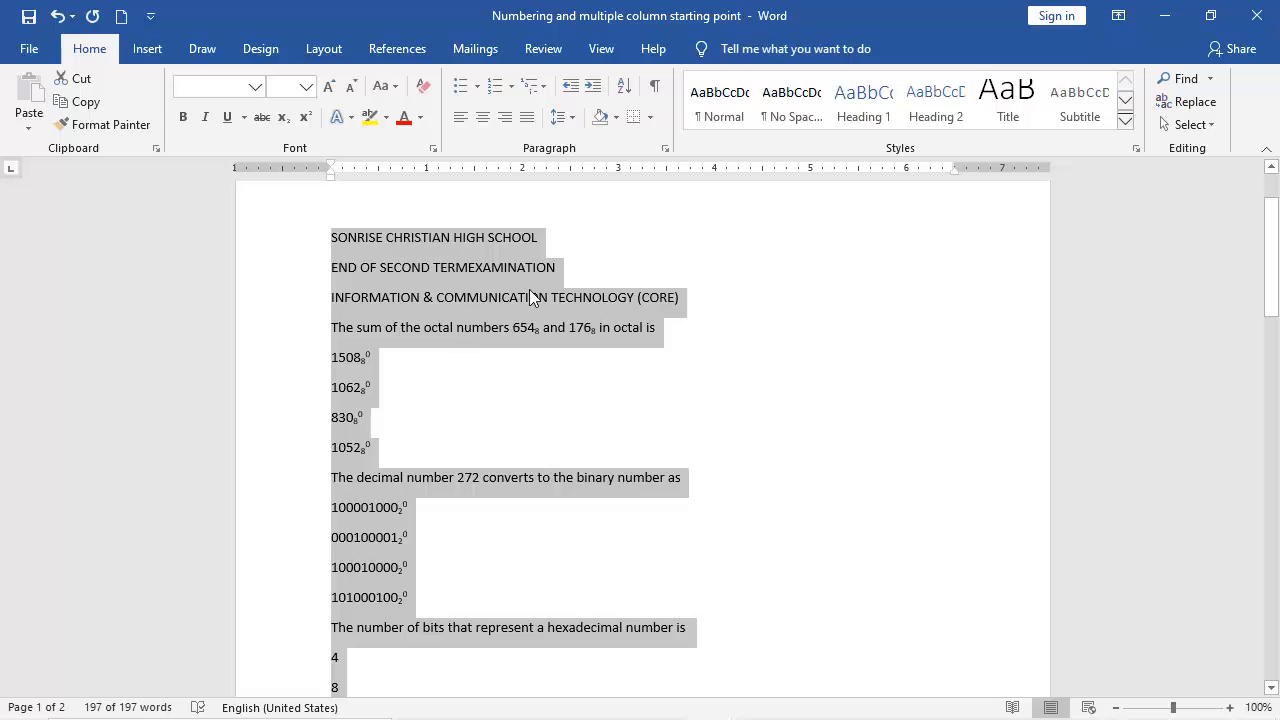
# Apply the No Spacing style and the Arial font to the whole selected exam text.
pyautogui.click(792, 98)
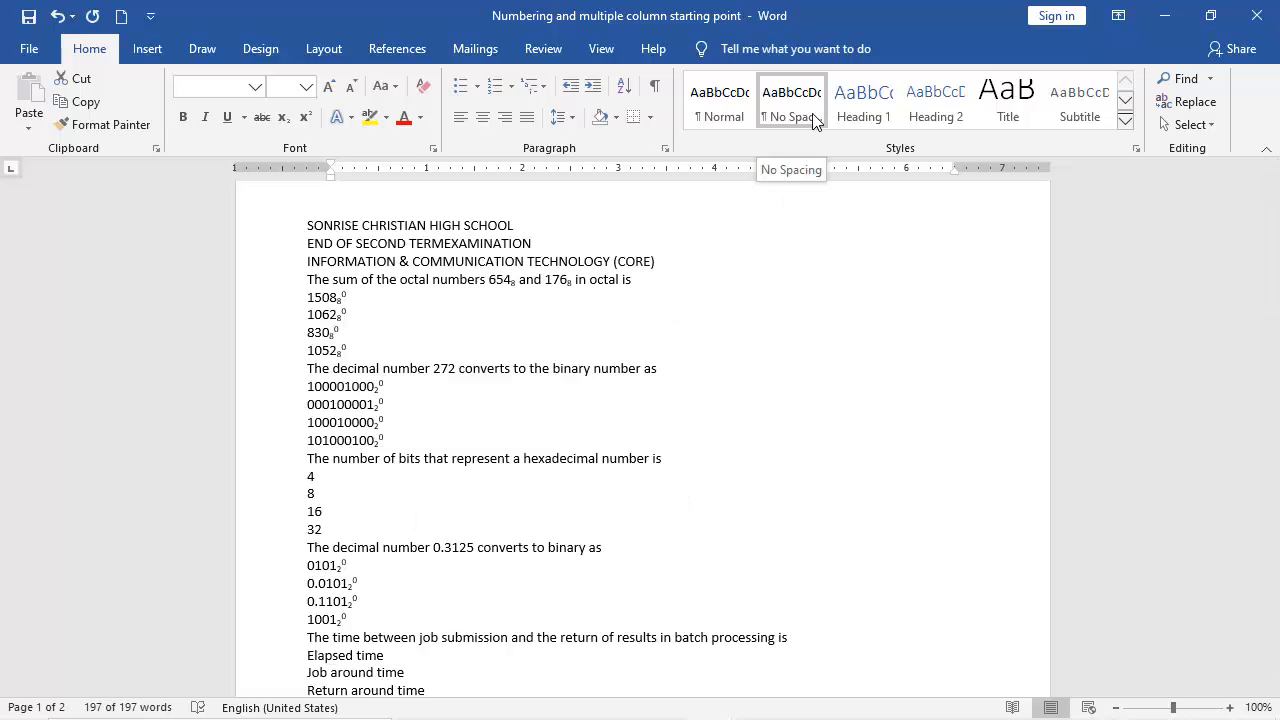
pyautogui.press('ctrl+a')
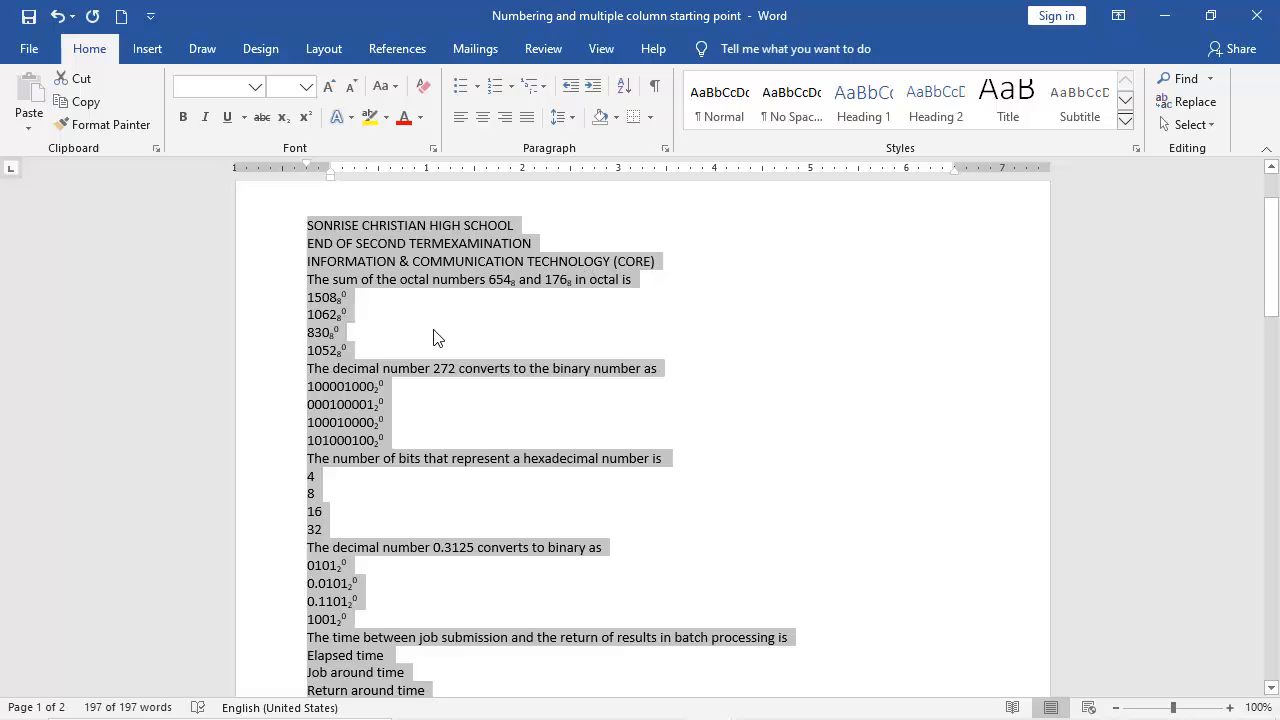
pyautogui.moveTo(330, 222)
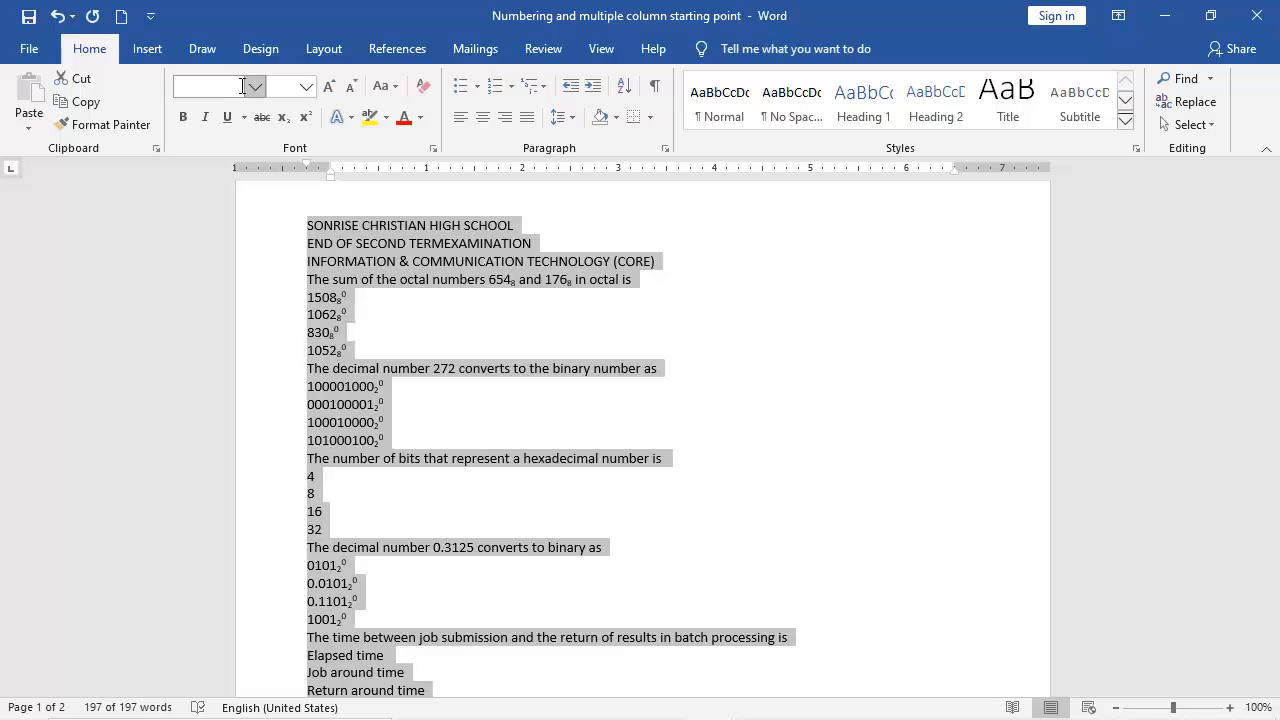
pyautogui.click(256, 86)
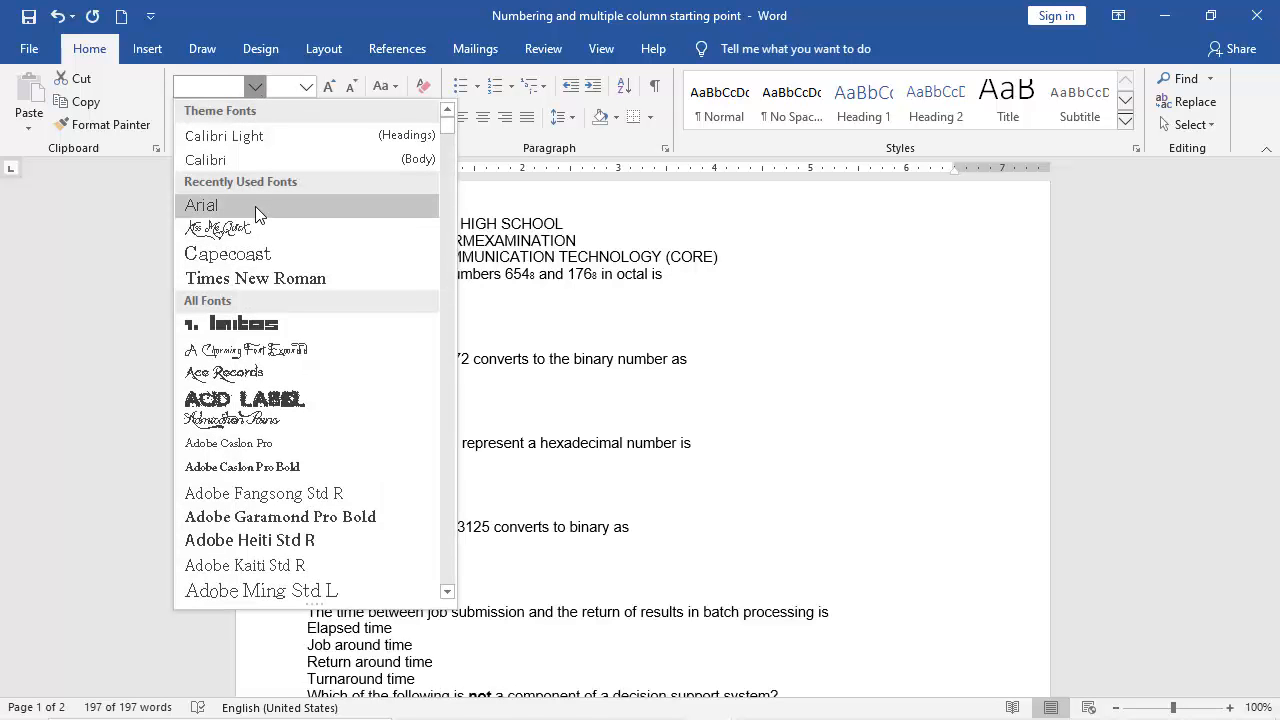
pyautogui.click(308, 86)
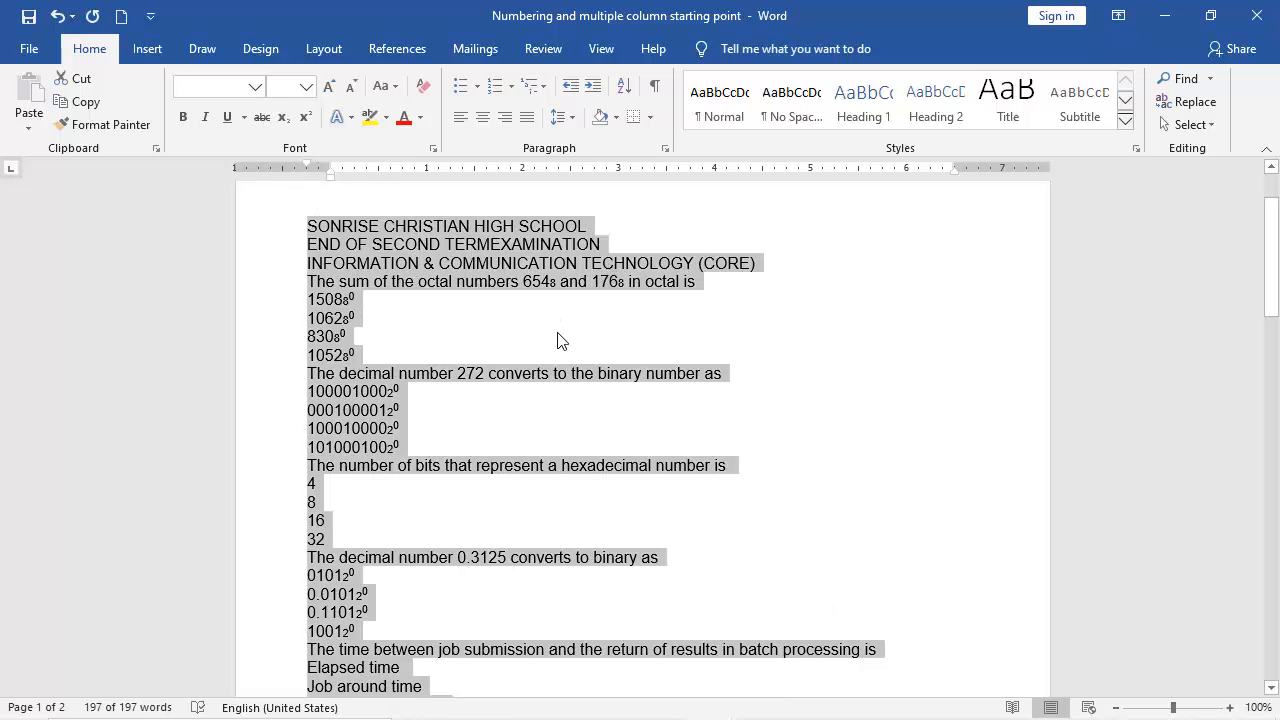
pyautogui.scroll(-3)
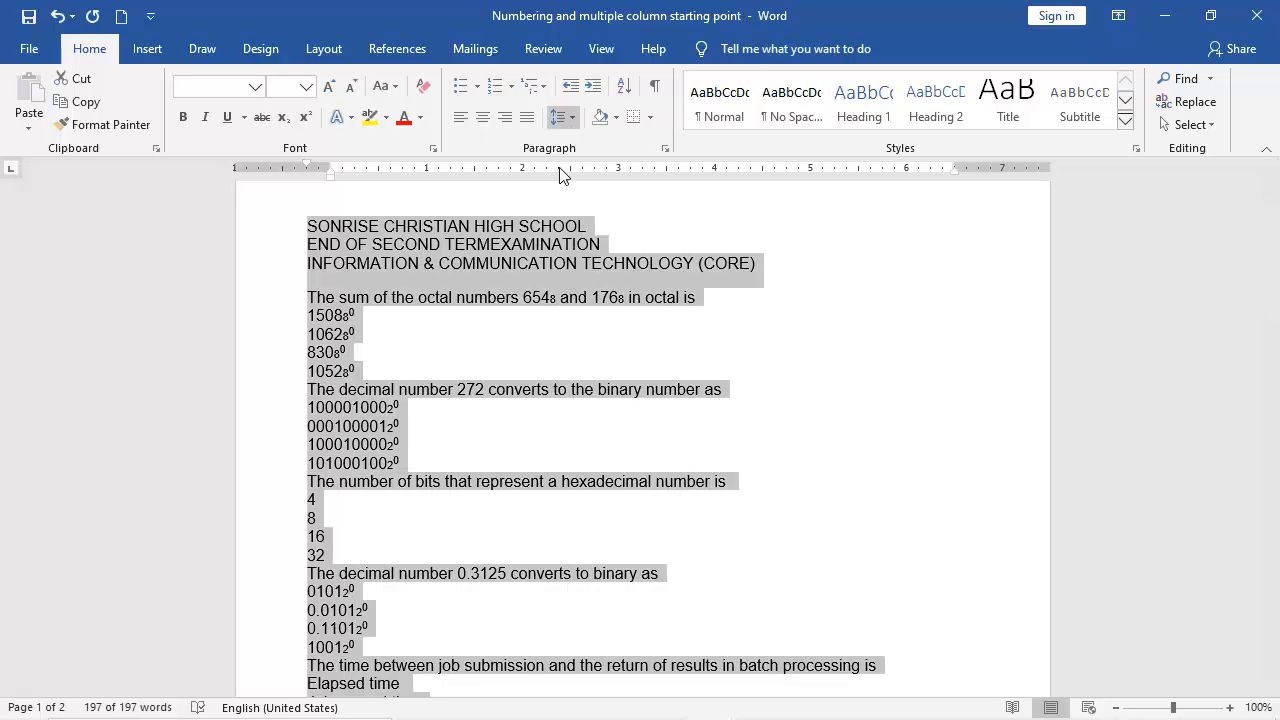
# Set single 1.0 line spacing on the entire exam text from Line and Paragraph Spacing.
pyautogui.click(556, 116)
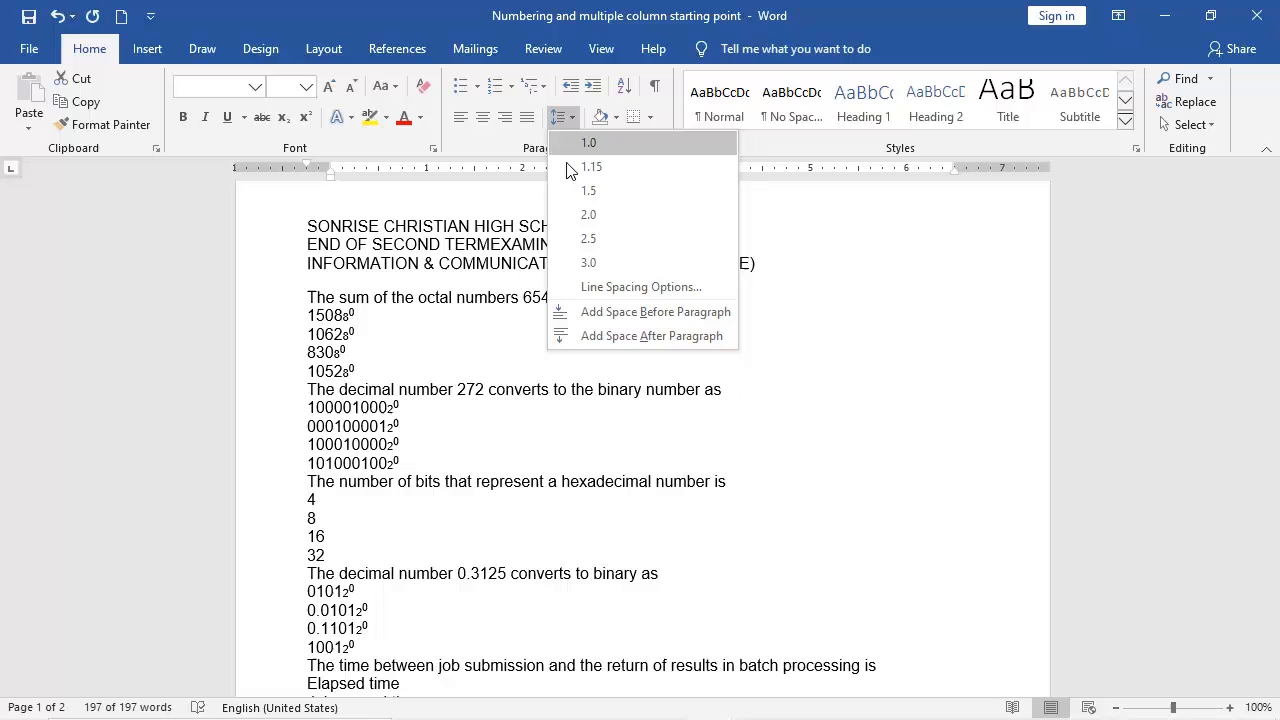
pyautogui.click(592, 166)
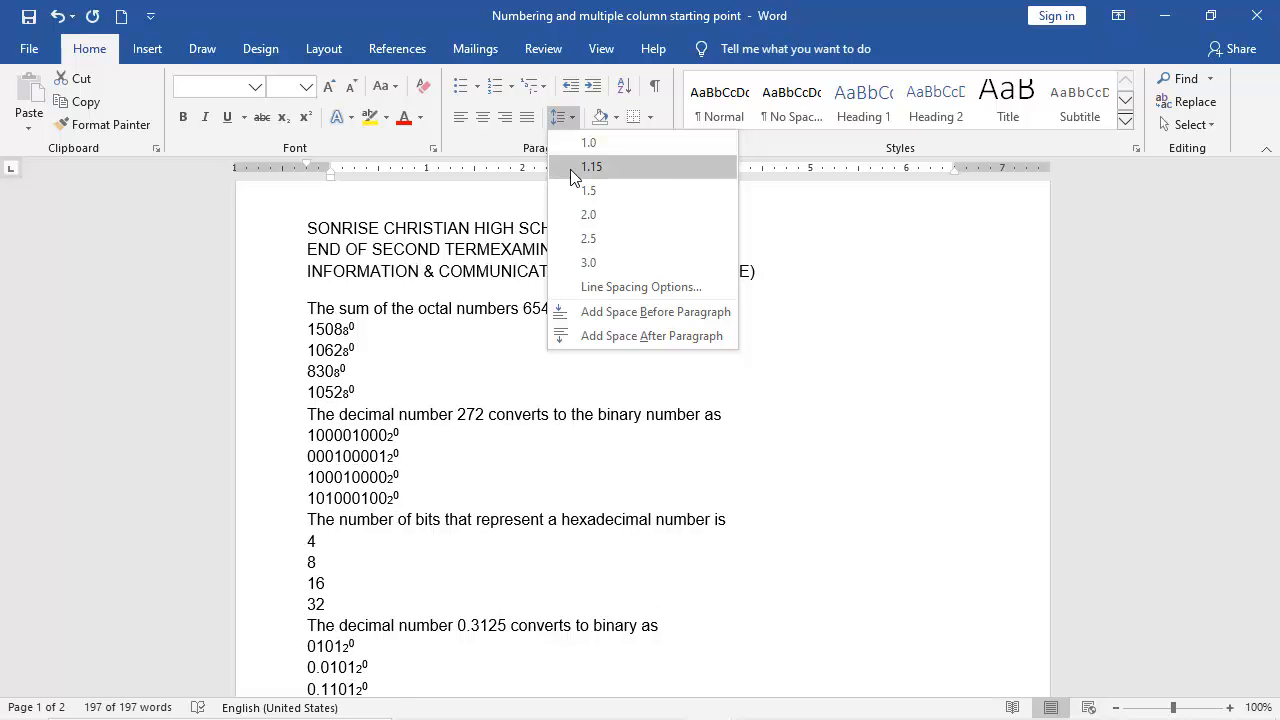
pyautogui.click(588, 166)
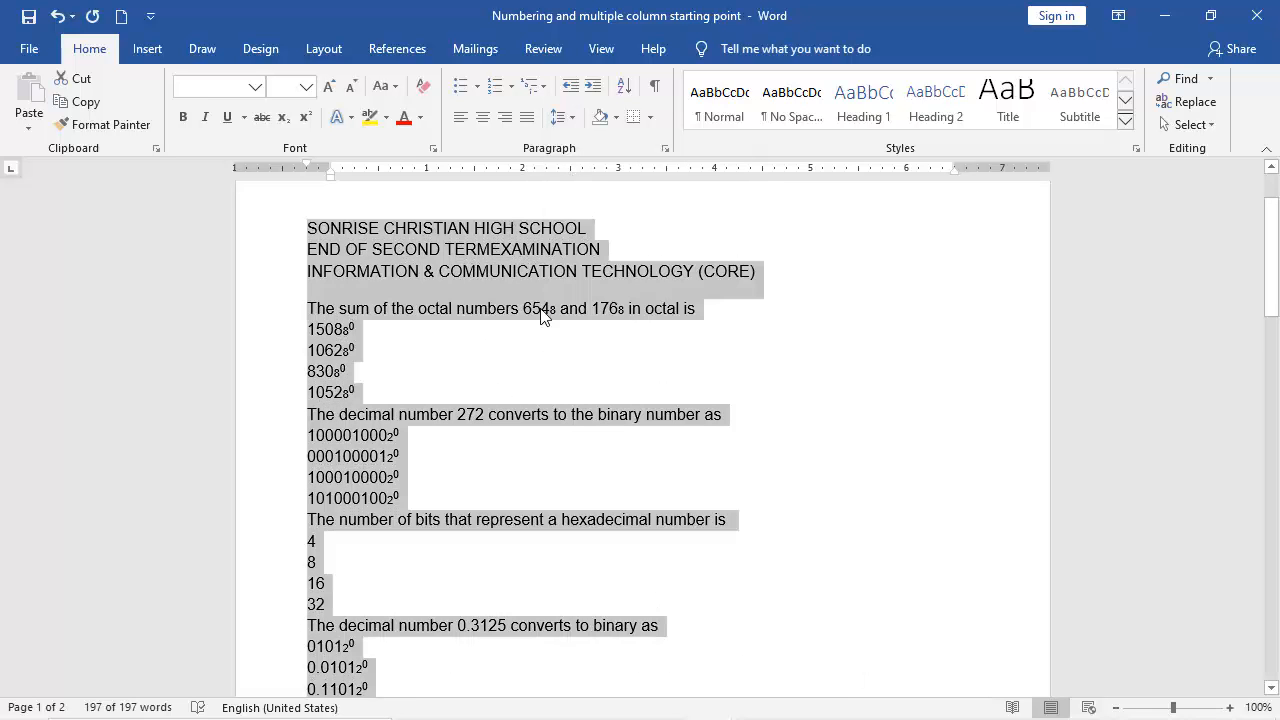
pyautogui.click(558, 116)
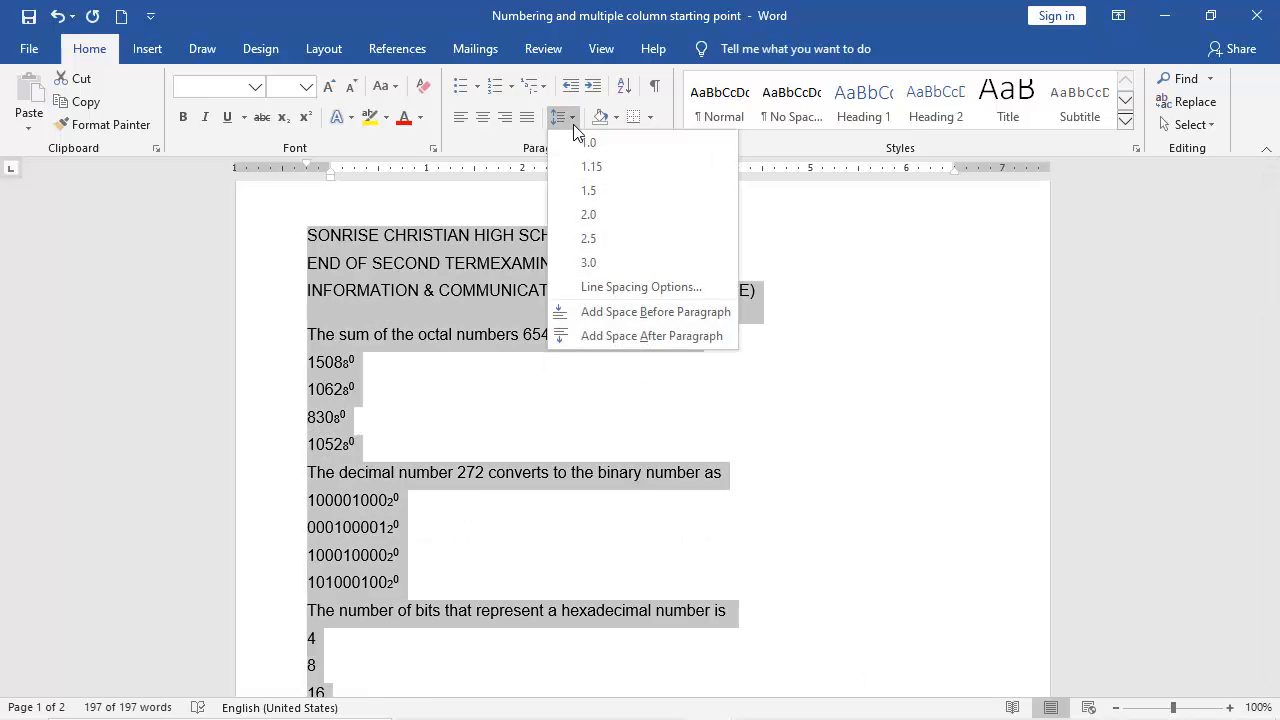
pyautogui.click(588, 142)
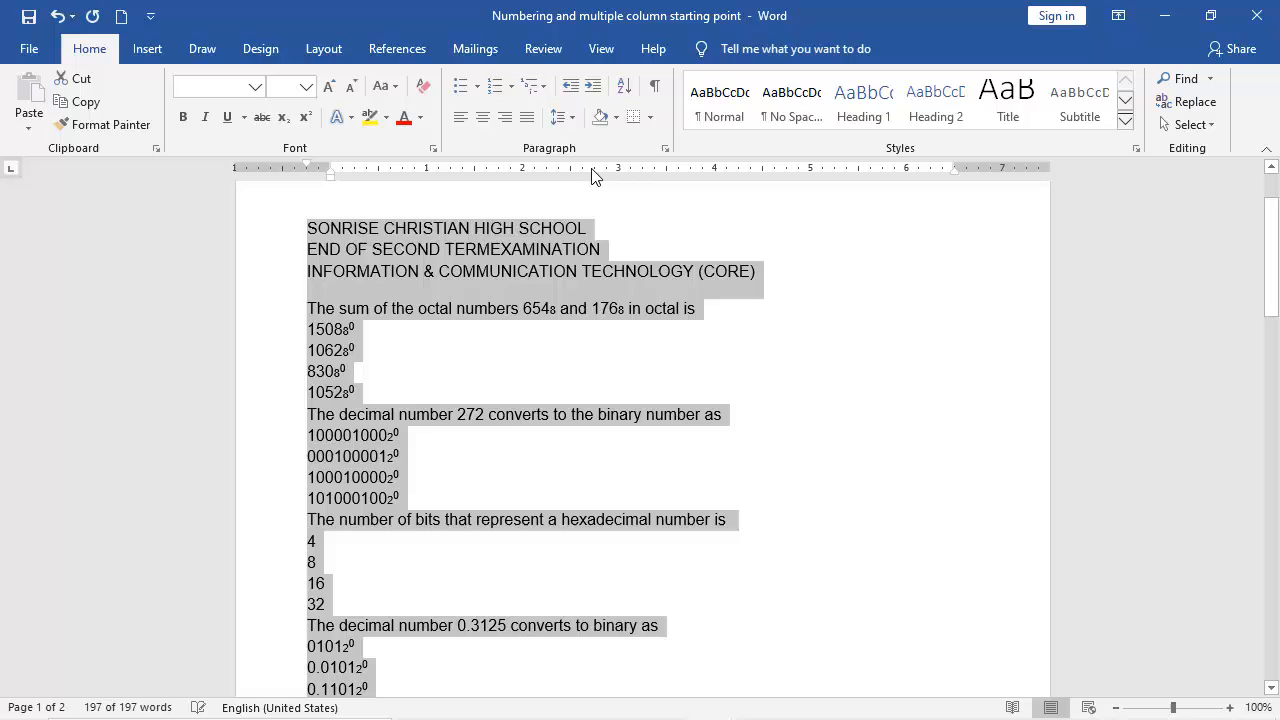
pyautogui.moveTo(572, 384)
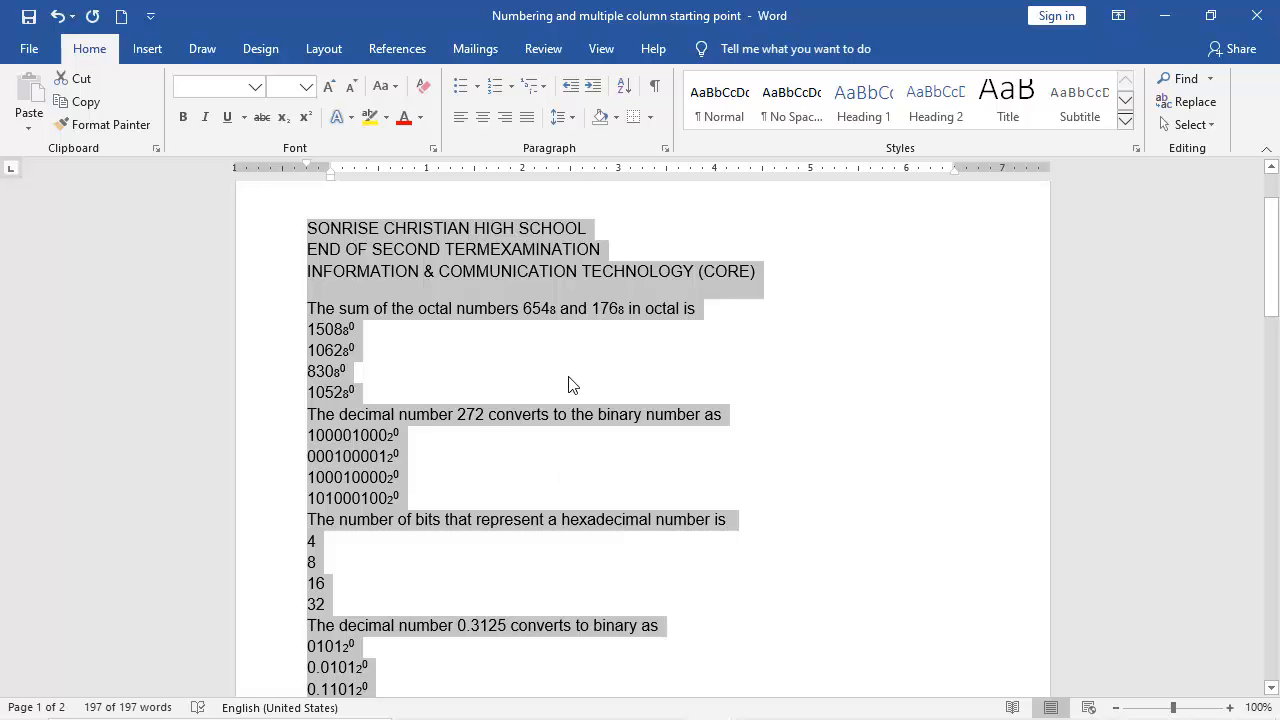
pyautogui.moveTo(552, 372)
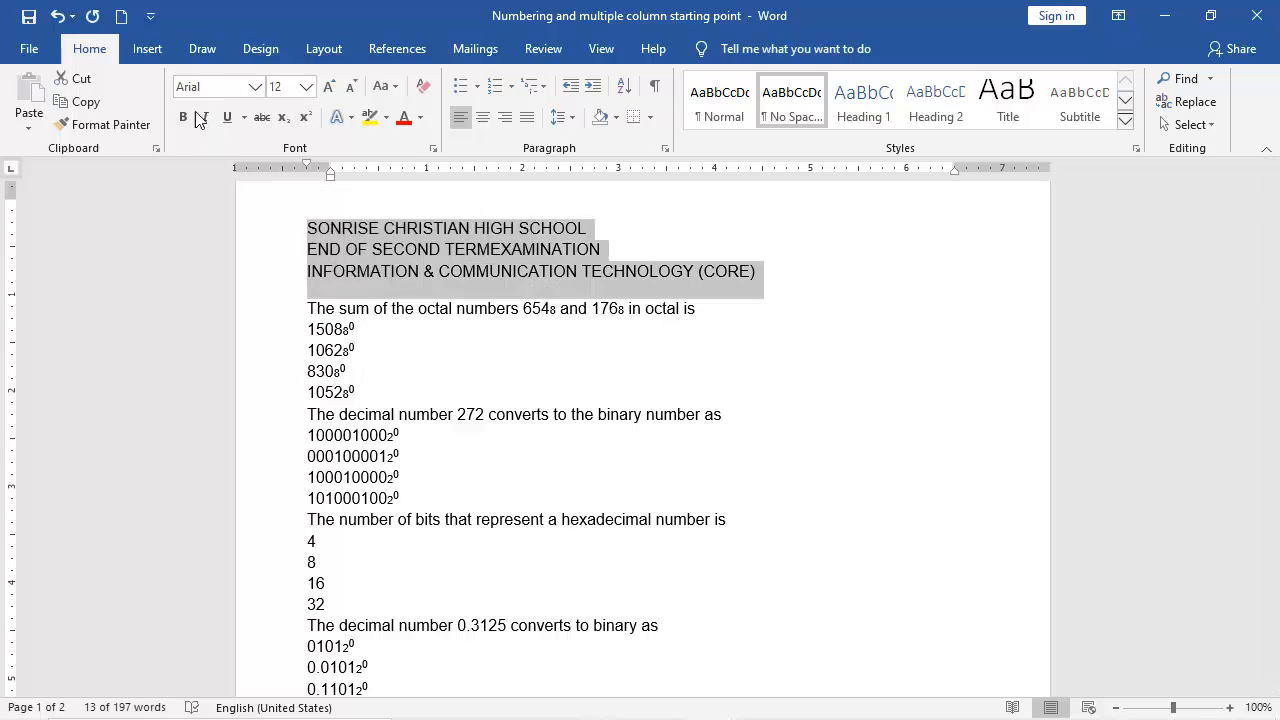
# Make the three school and exam heading lines bold and centre them on the page.
pyautogui.click(184, 116)
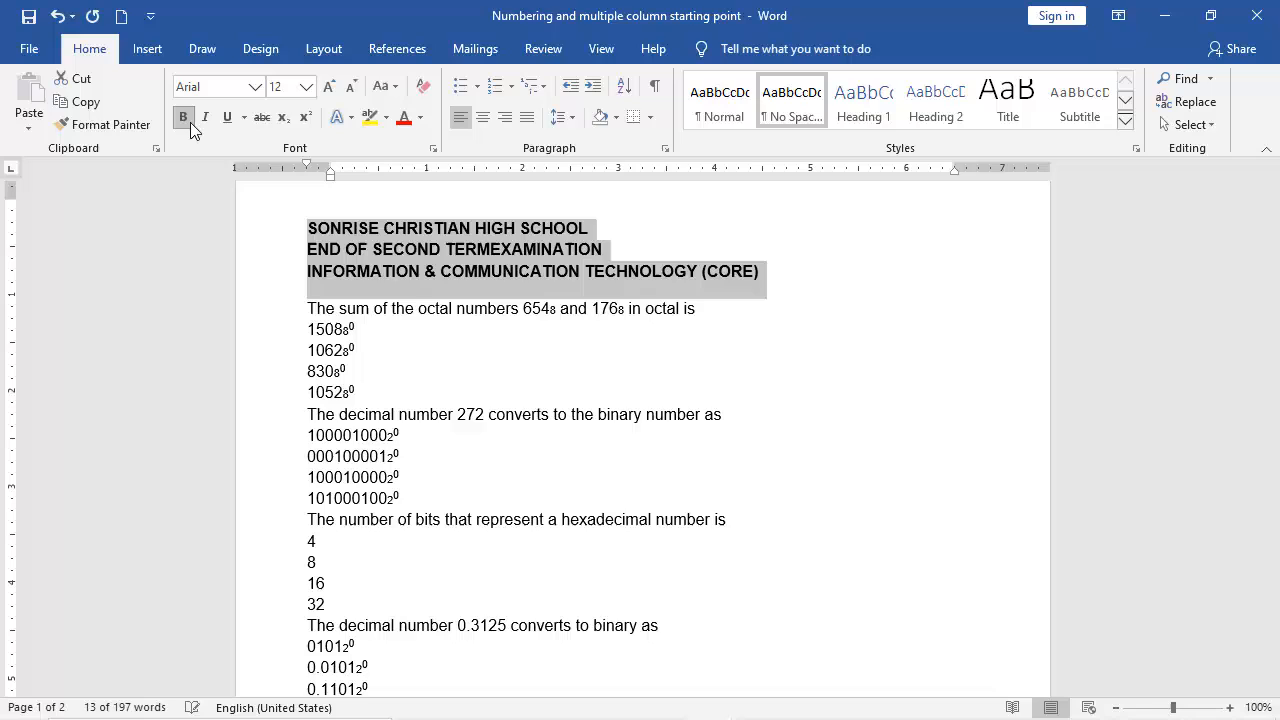
pyautogui.click(184, 116)
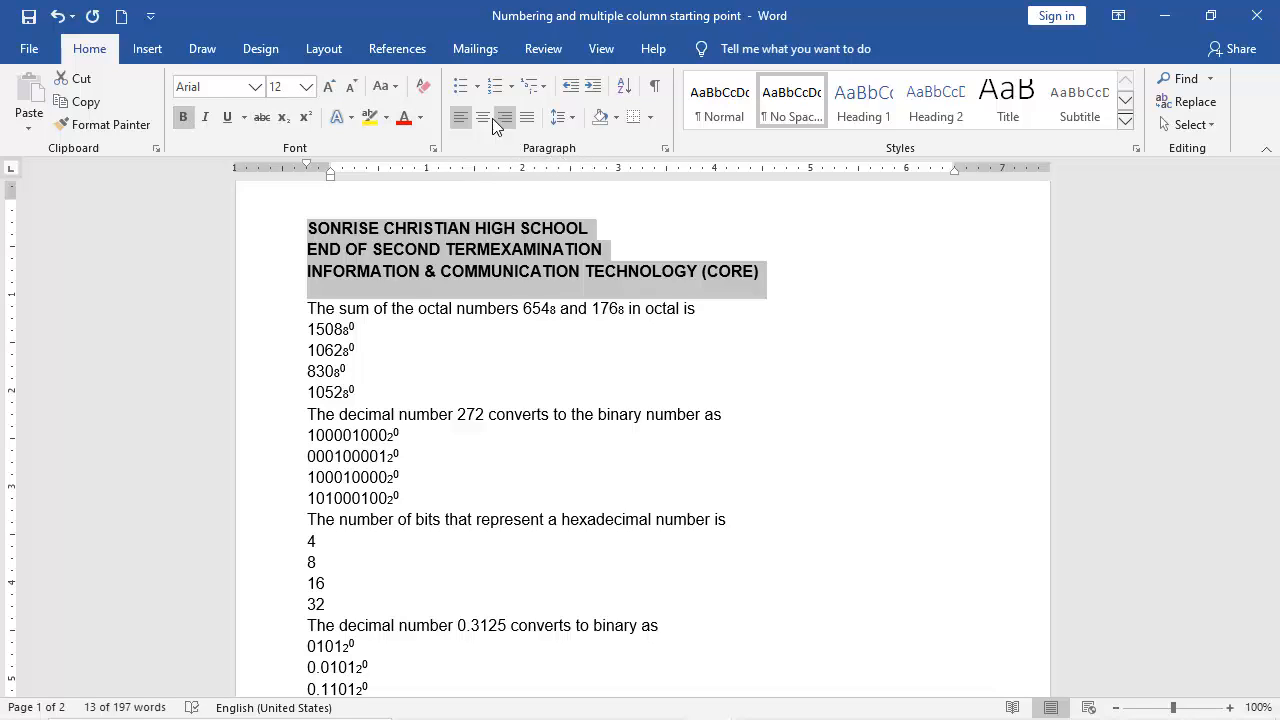
pyautogui.moveTo(482, 116)
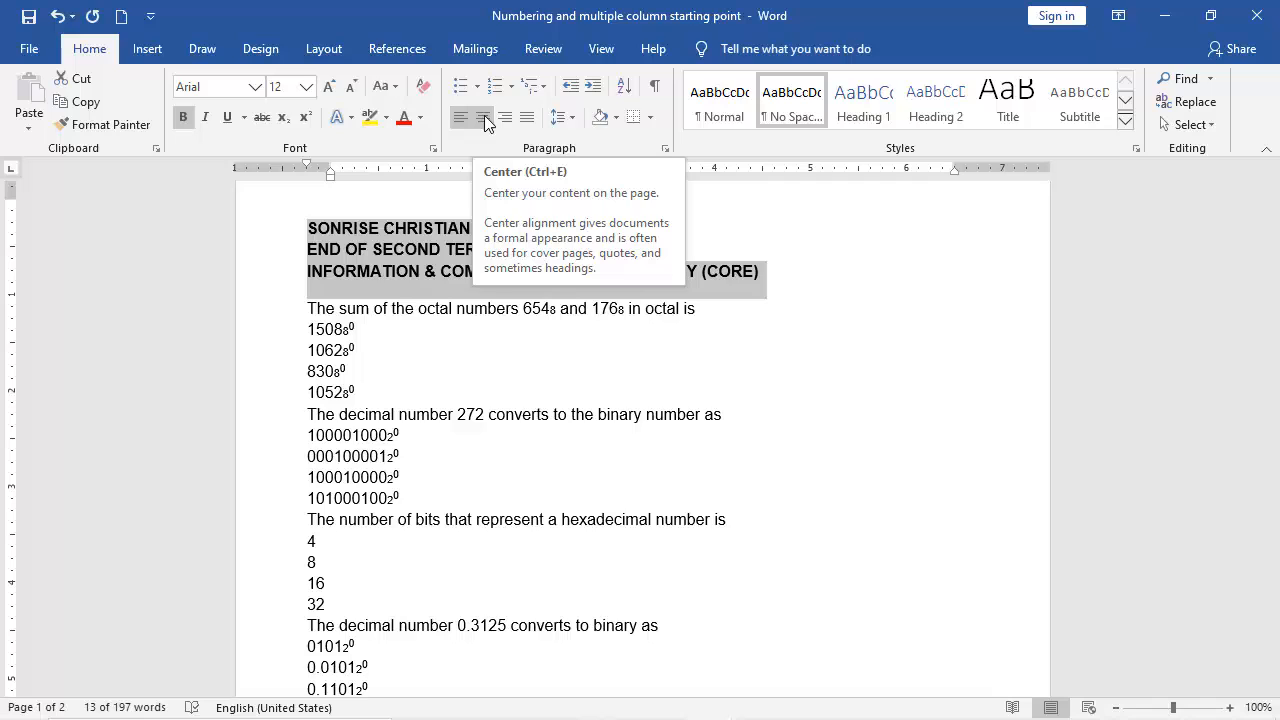
pyautogui.click(482, 116)
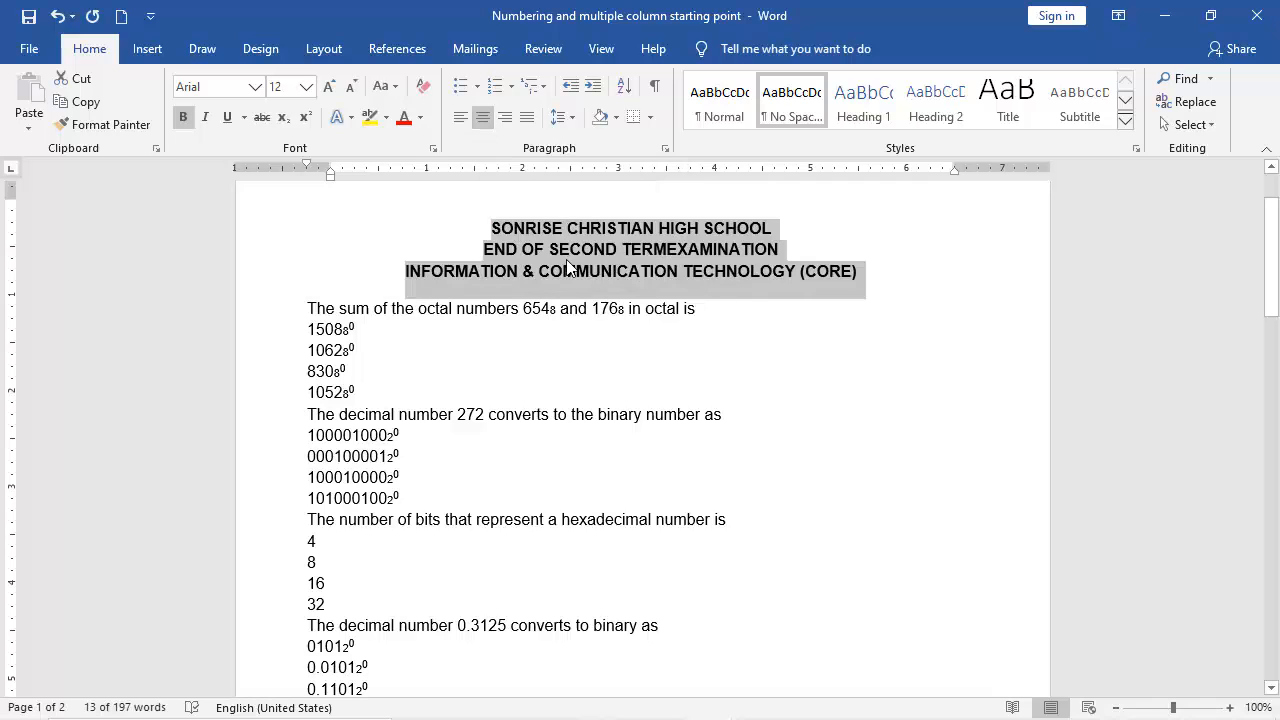
pyautogui.moveTo(620, 306)
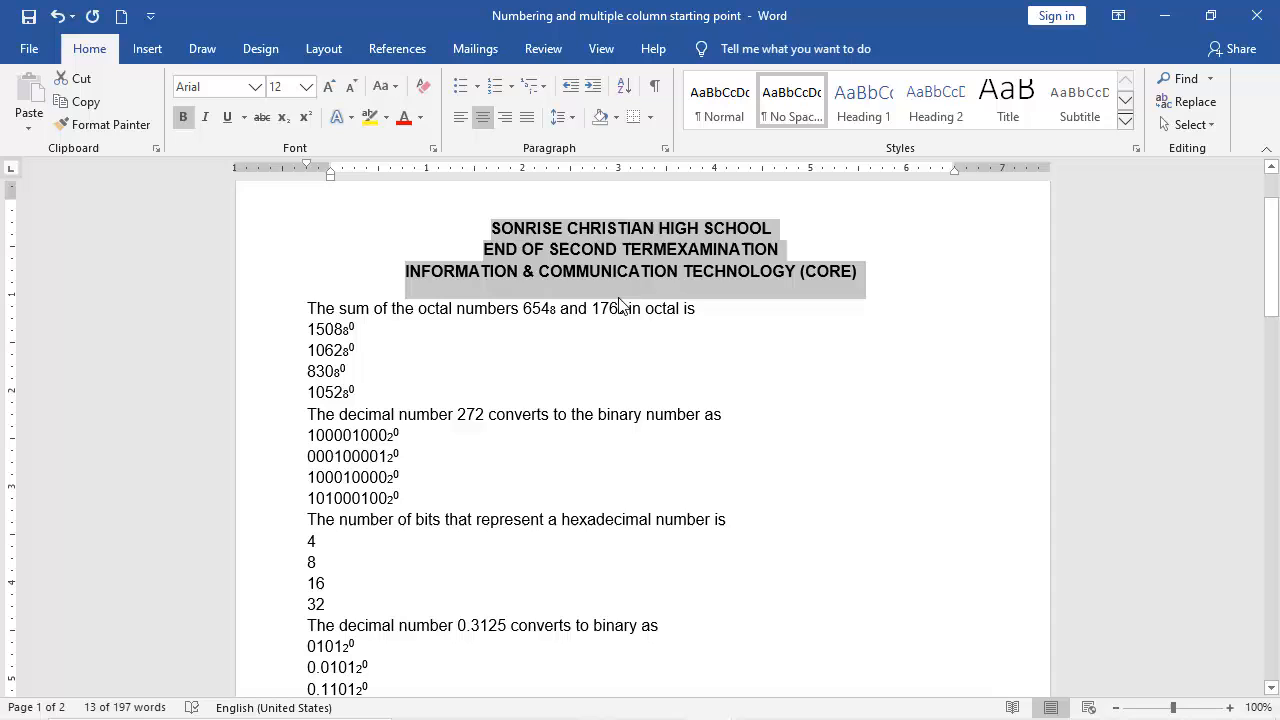
pyautogui.click(630, 288)
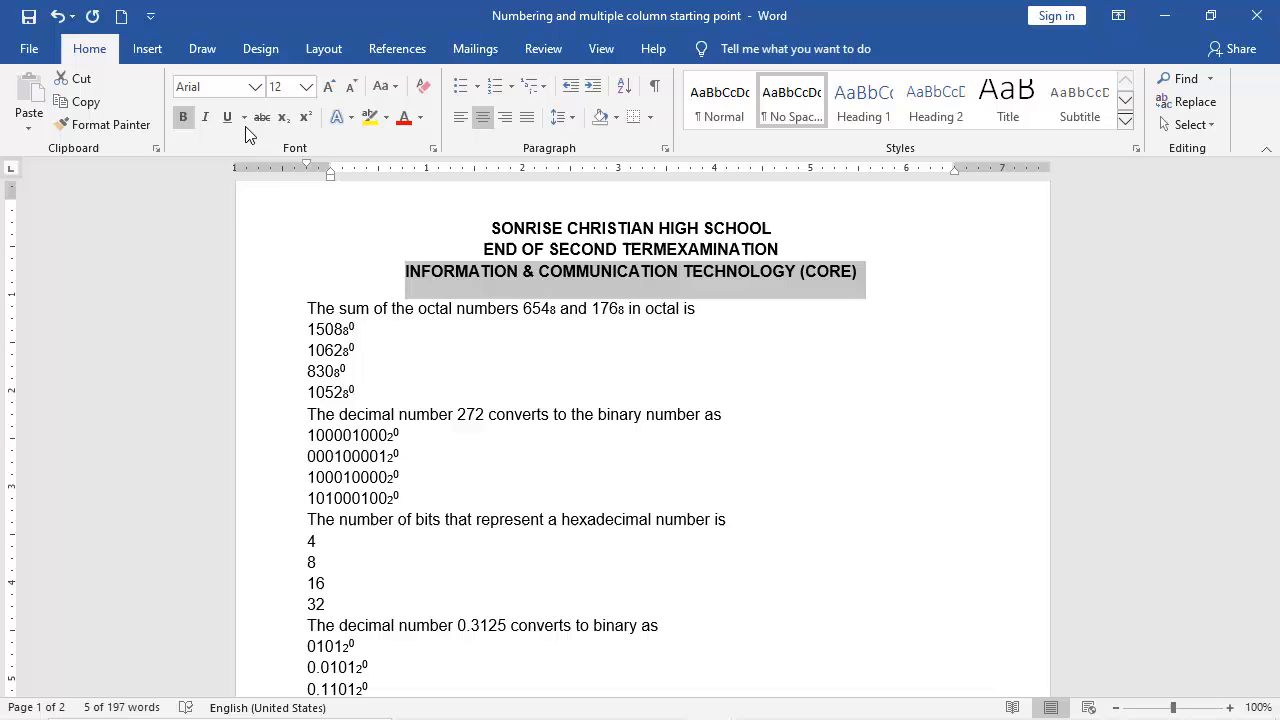
pyautogui.moveTo(228, 116)
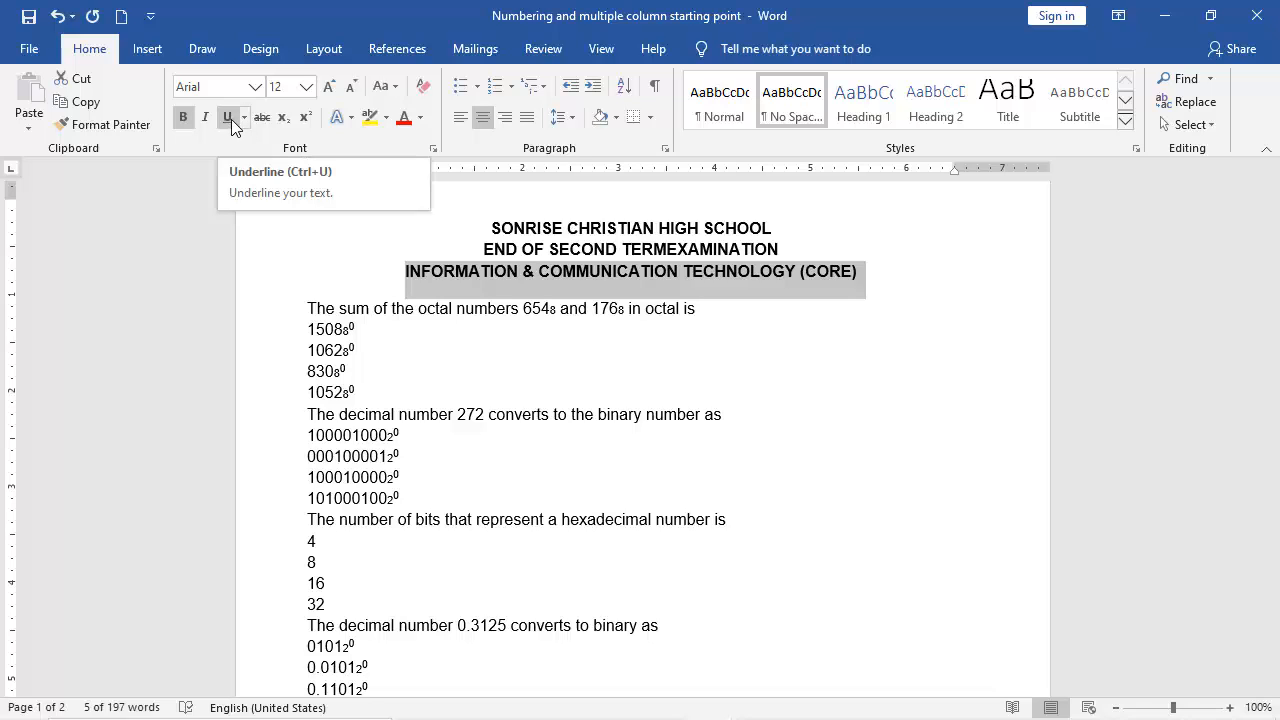
# Underline the Information & Communication Technology (Core) heading and review the underline colour options.
pyautogui.click(244, 116)
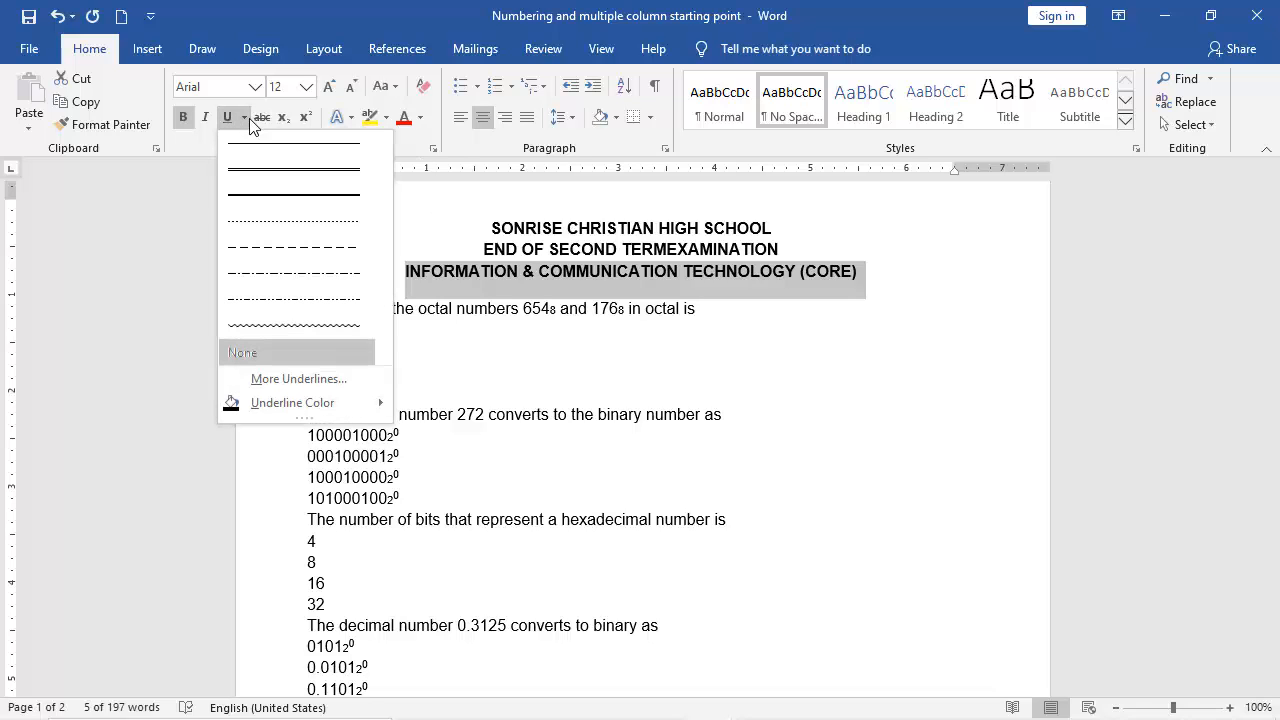
pyautogui.click(292, 196)
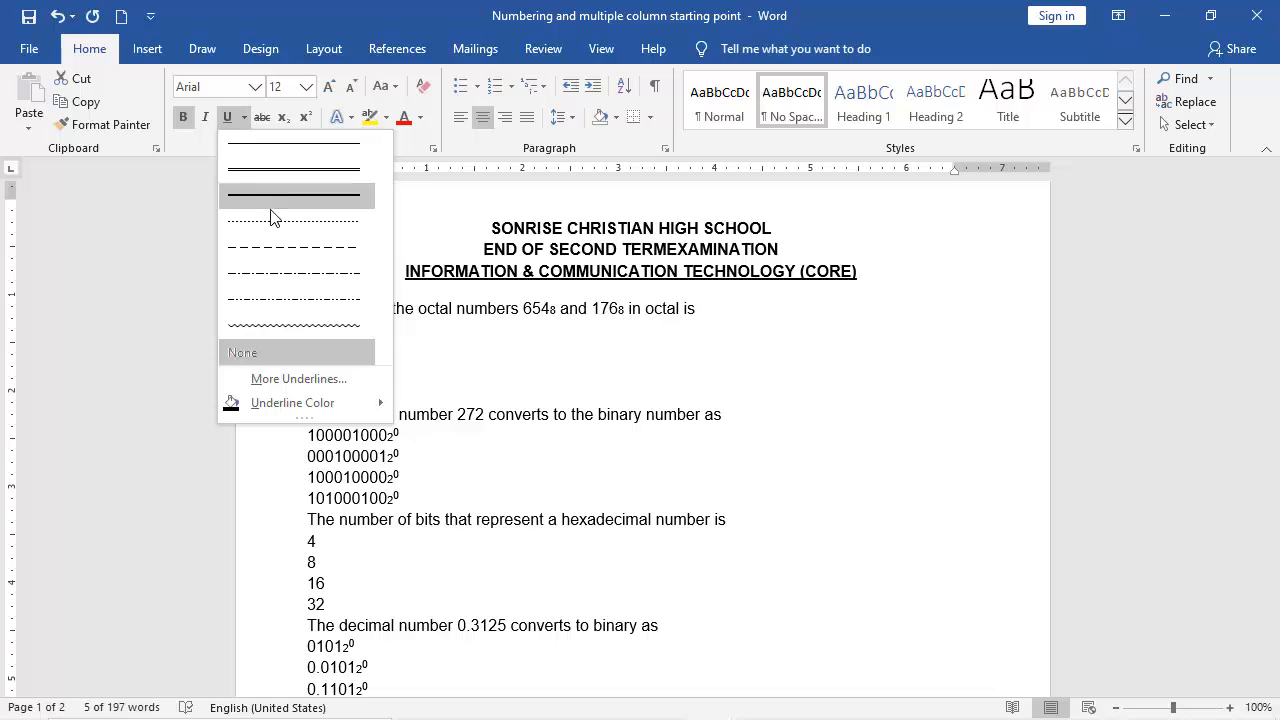
pyautogui.moveTo(290, 300)
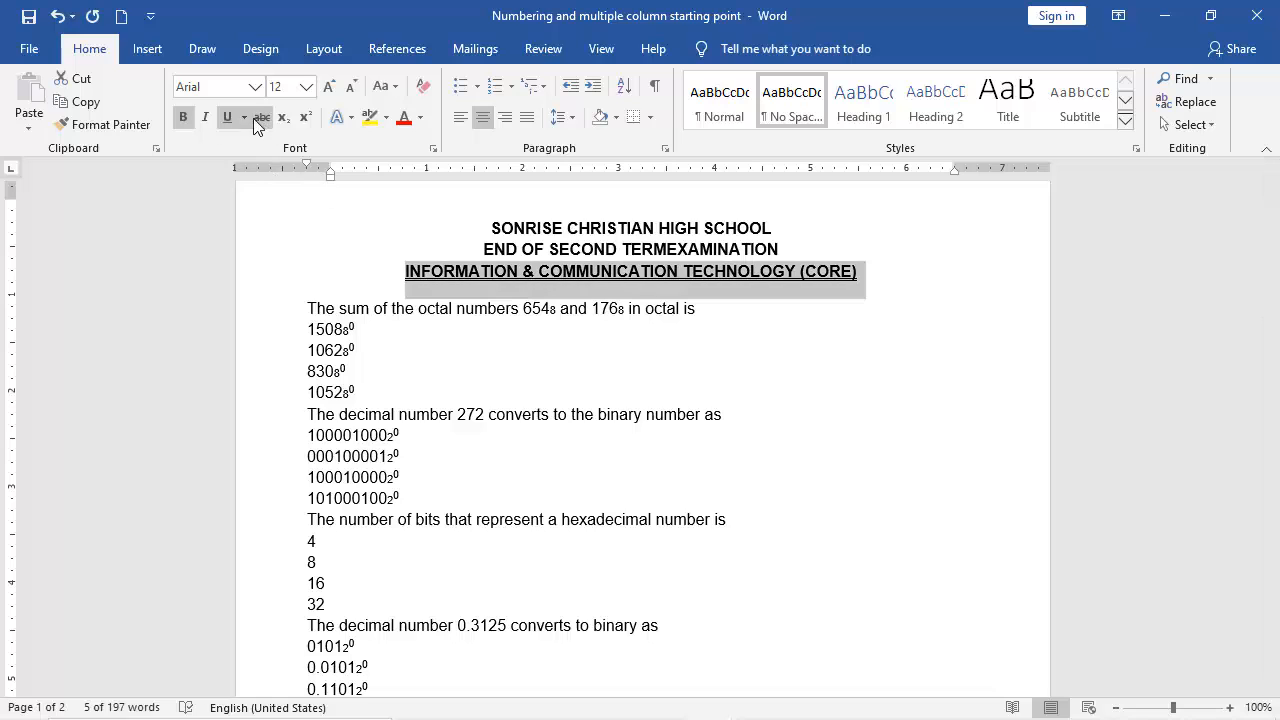
pyautogui.click(244, 116)
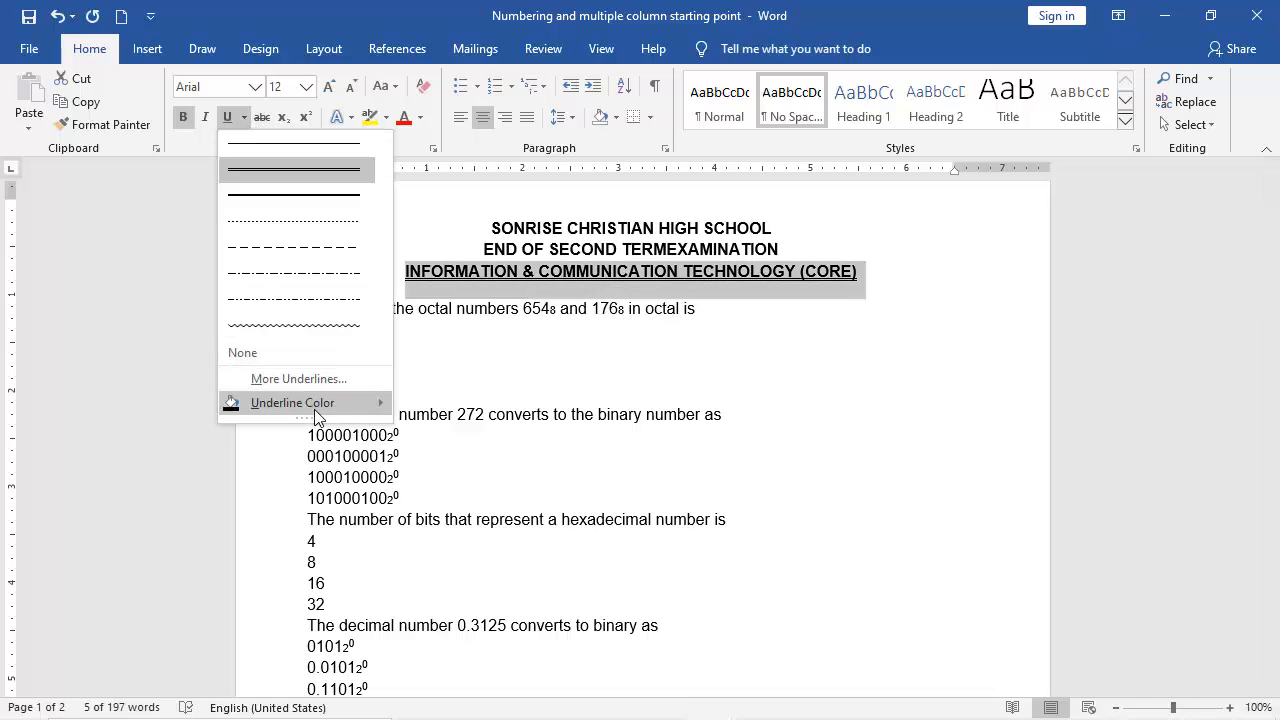
pyautogui.click(292, 402)
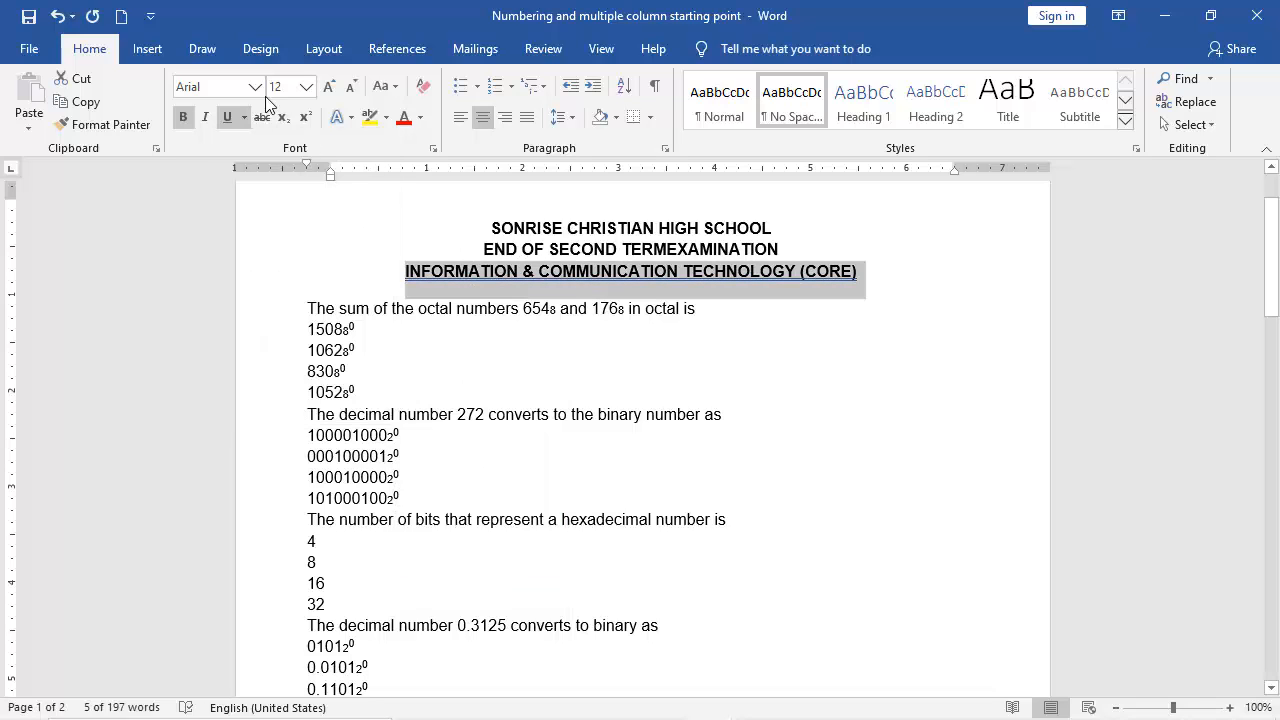
pyautogui.click(244, 116)
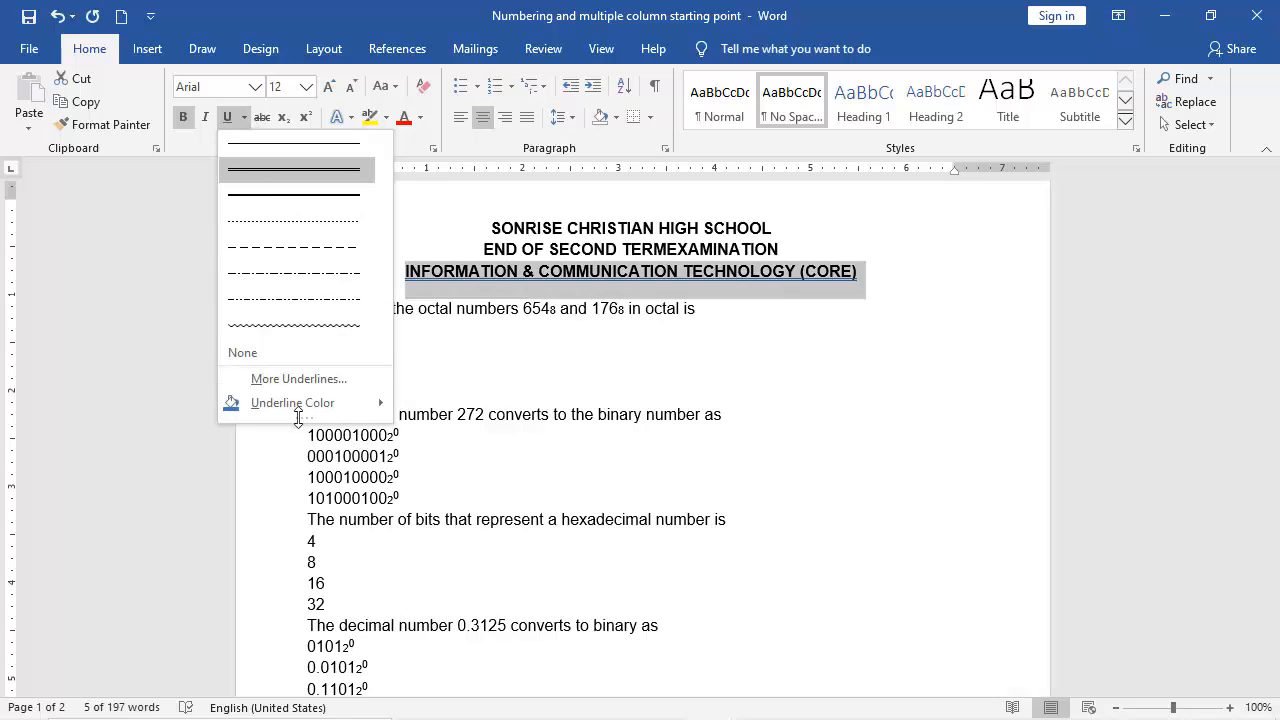
pyautogui.click(292, 402)
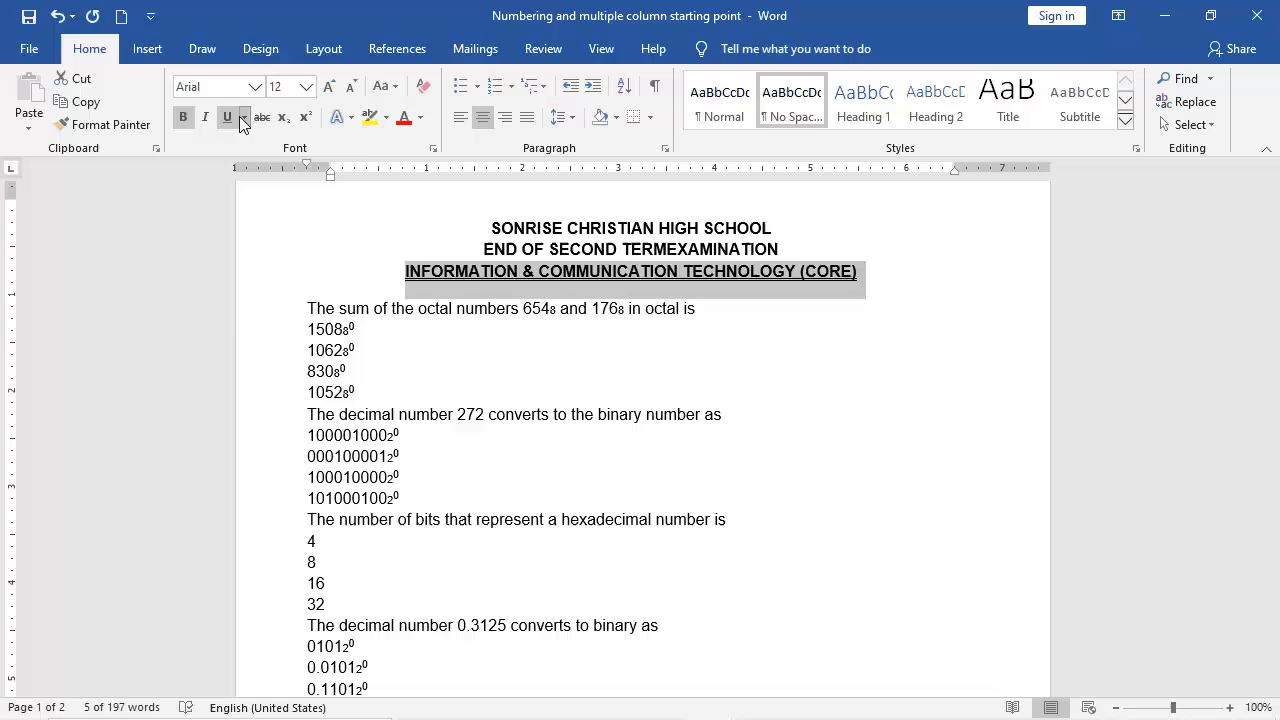
pyautogui.click(240, 116)
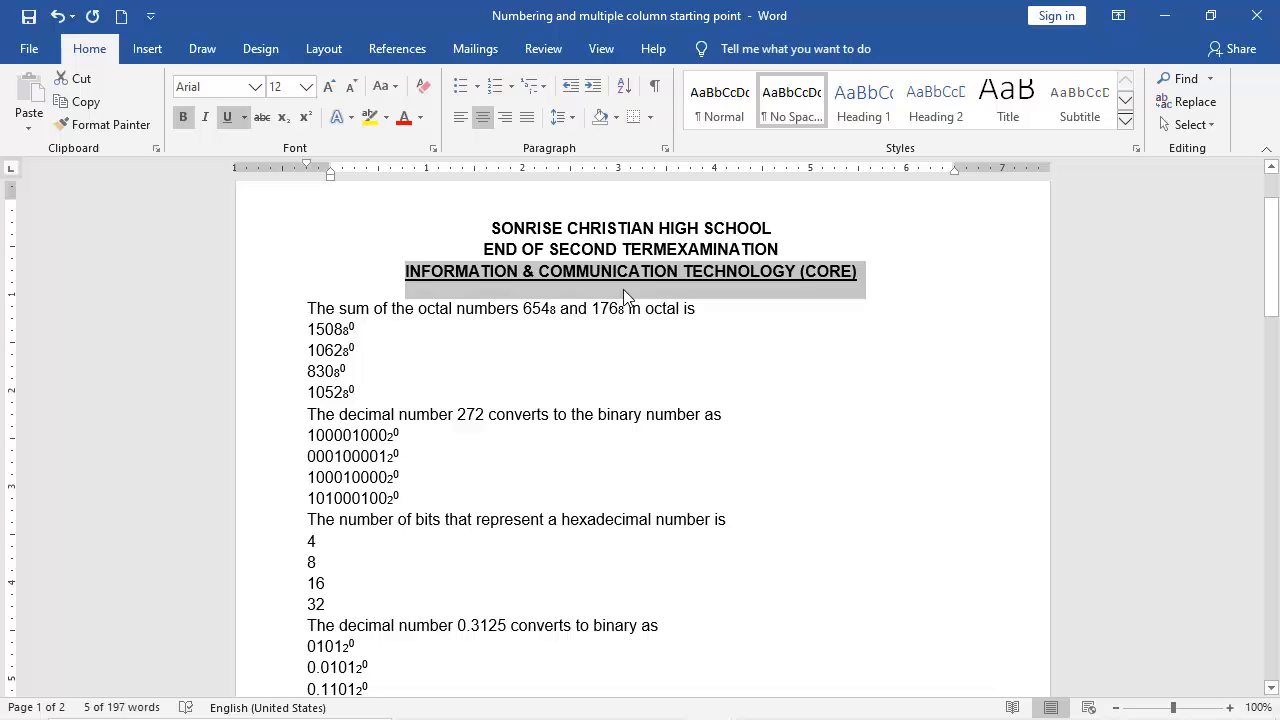
pyautogui.moveTo(450, 332)
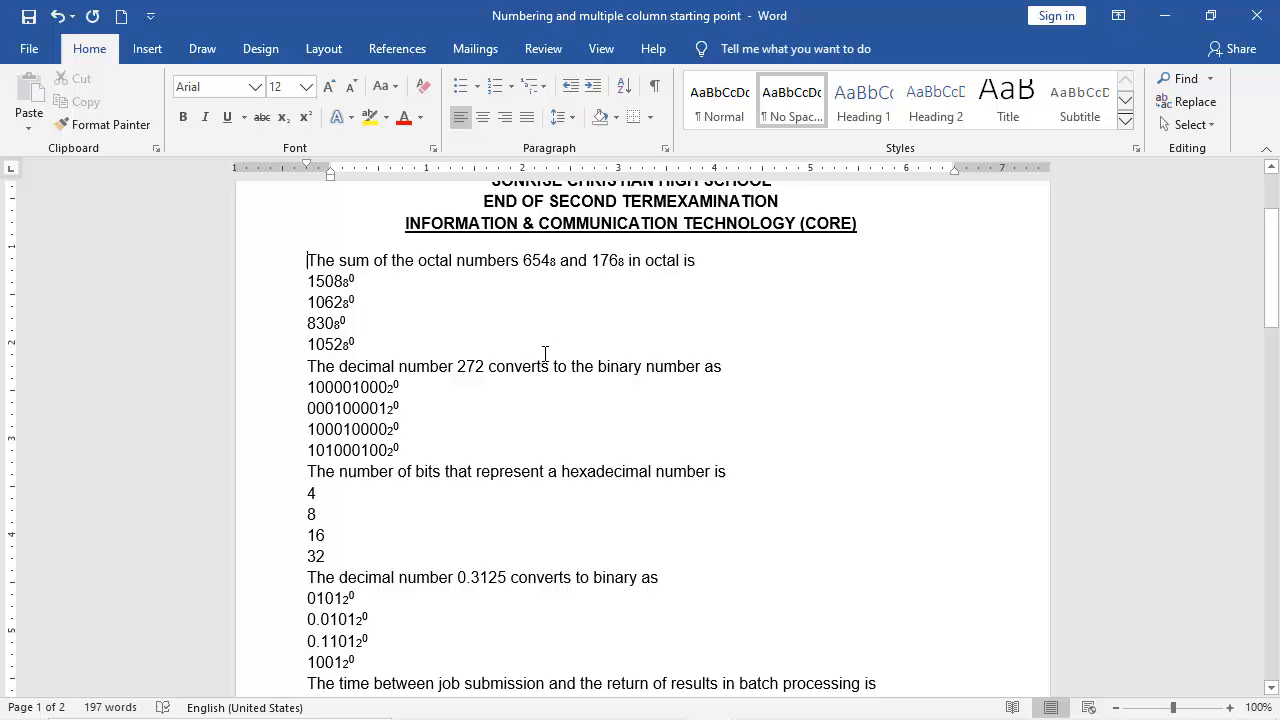
# Number all the exam questions below the headings with the 1., 2., 3. numbering format.
pyautogui.scroll(-3)
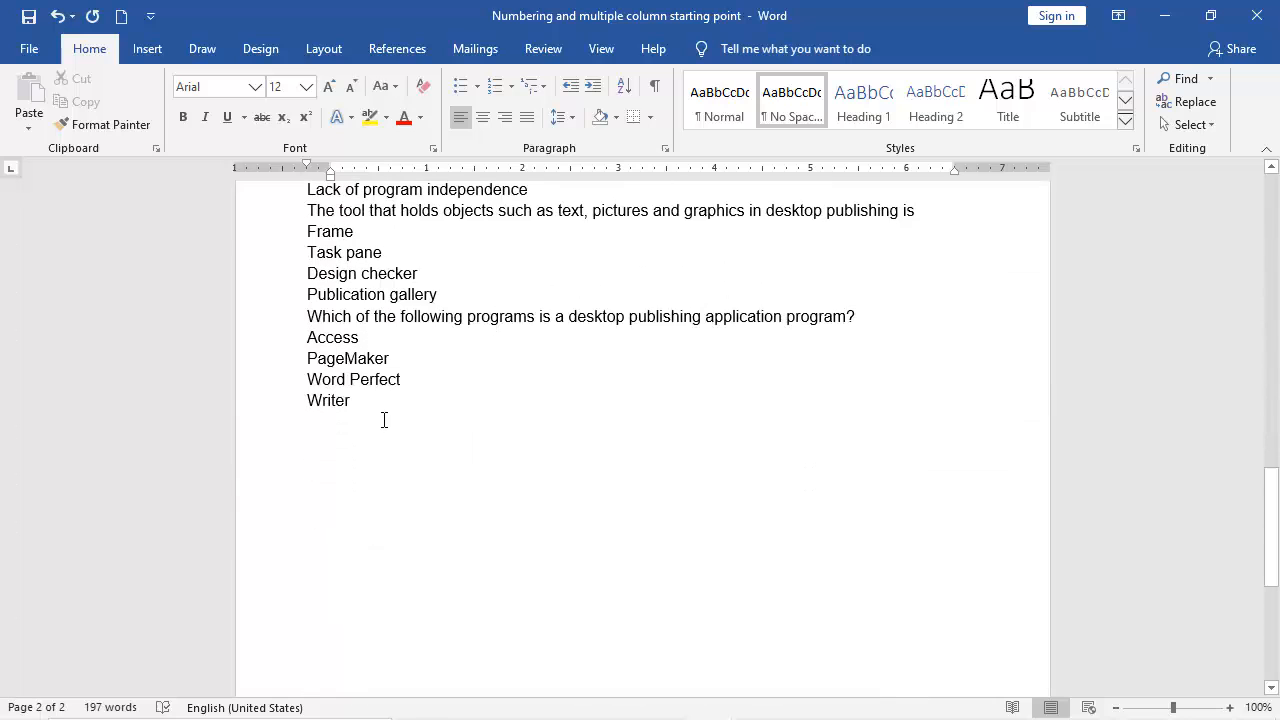
pyautogui.moveTo(308, 188); pyautogui.dragTo(348, 400)
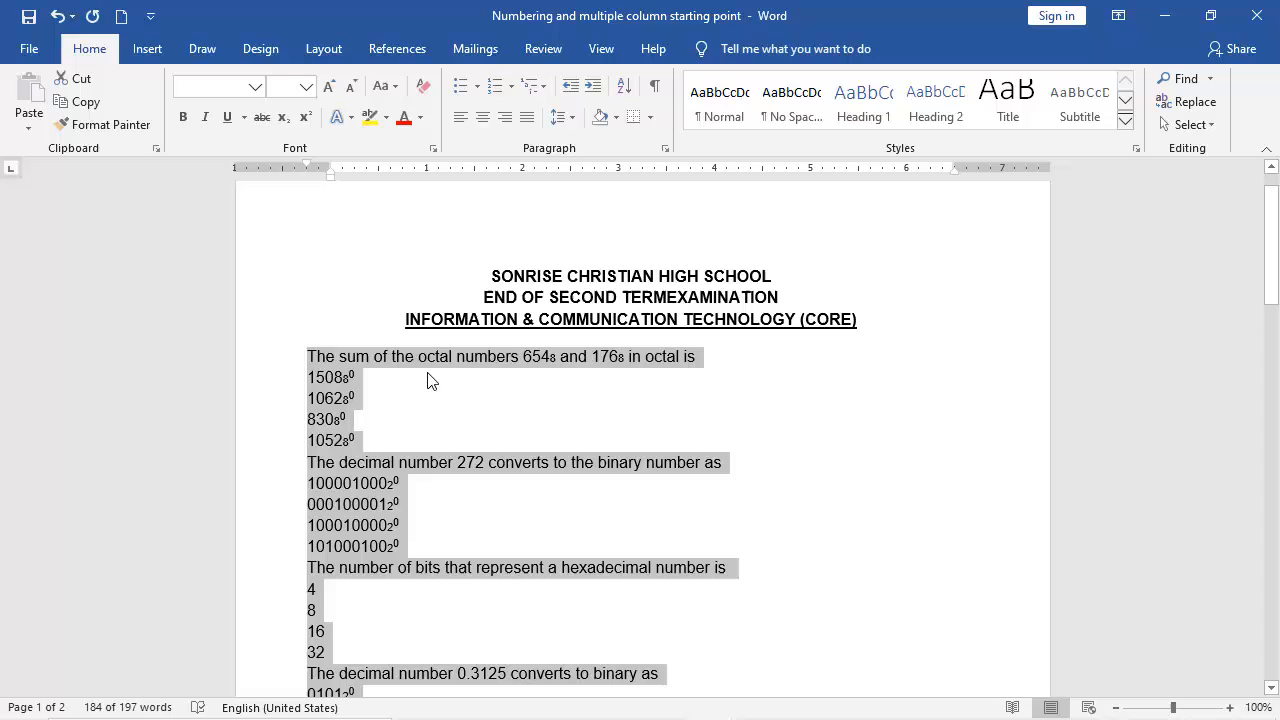
pyautogui.moveTo(562, 164)
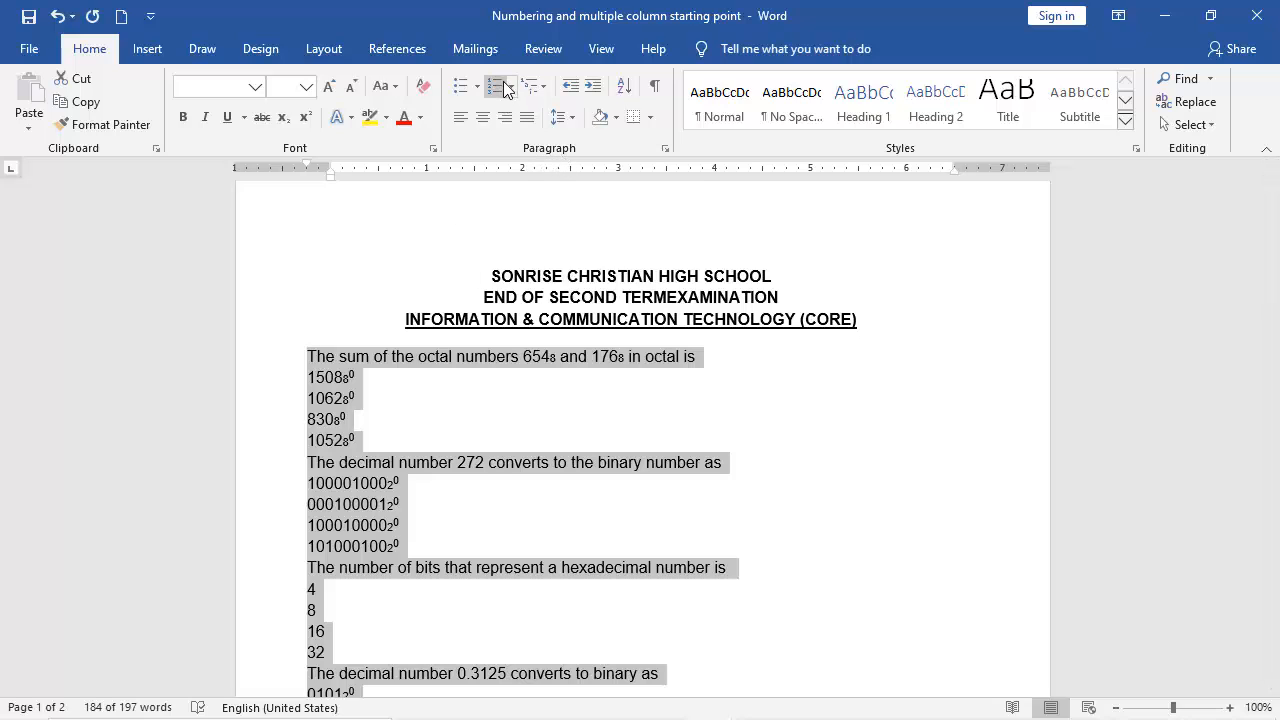
pyautogui.moveTo(496, 84)
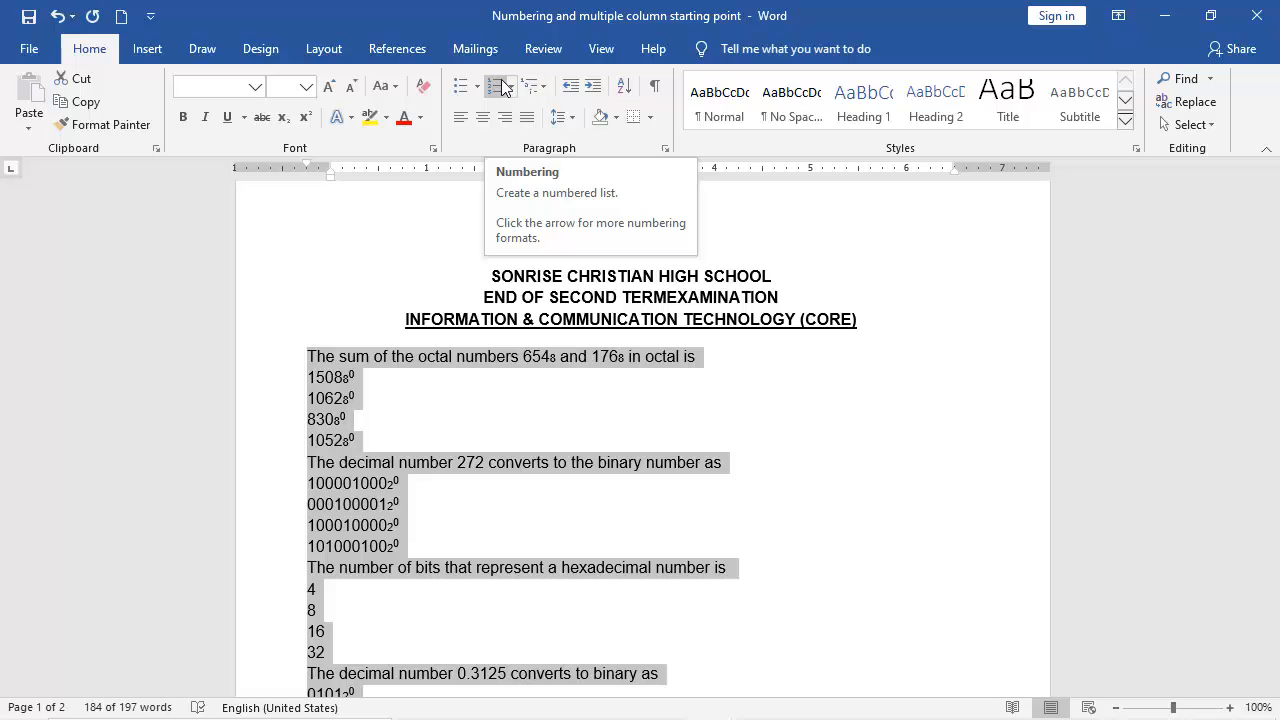
pyautogui.moveTo(528, 96)
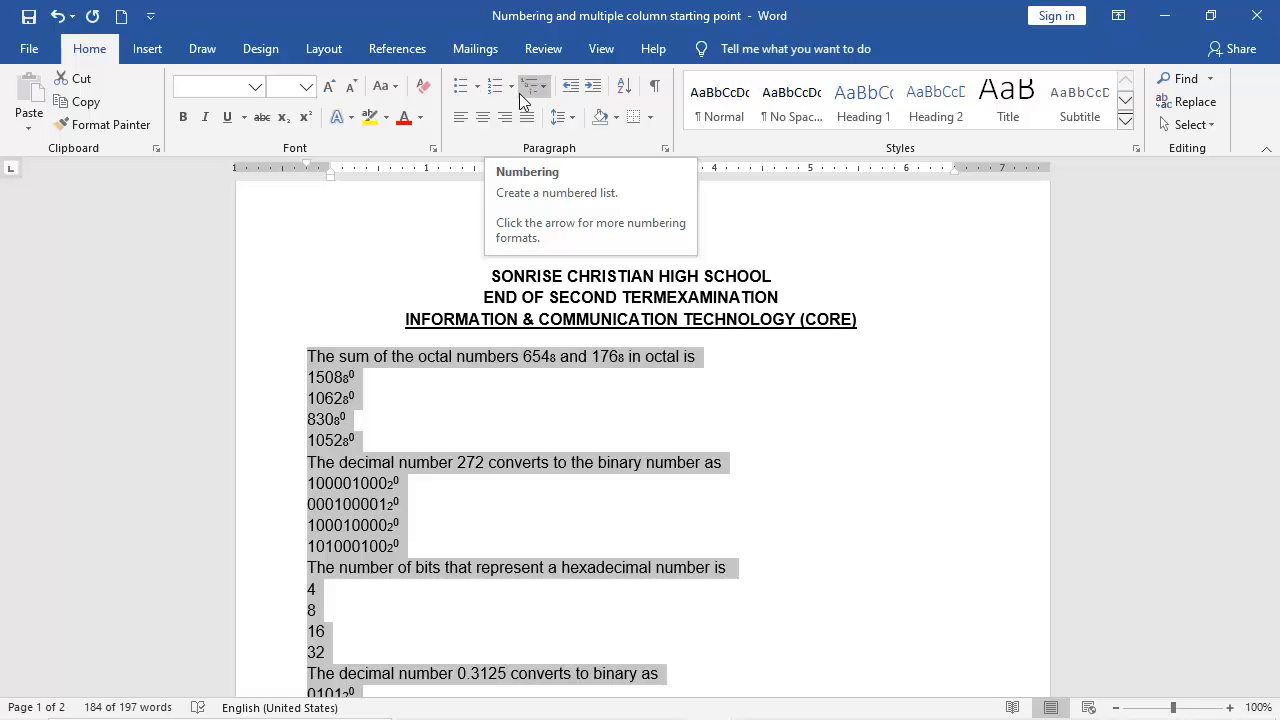
pyautogui.click(508, 88)
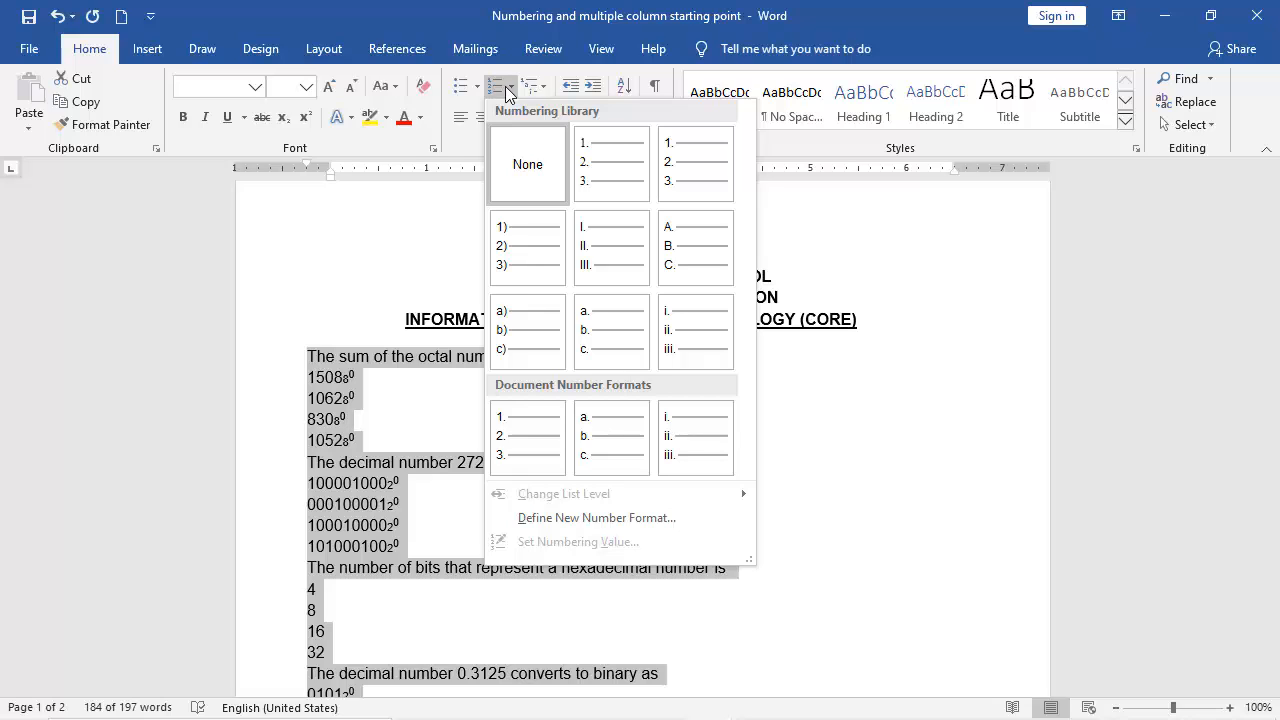
pyautogui.click(612, 164)
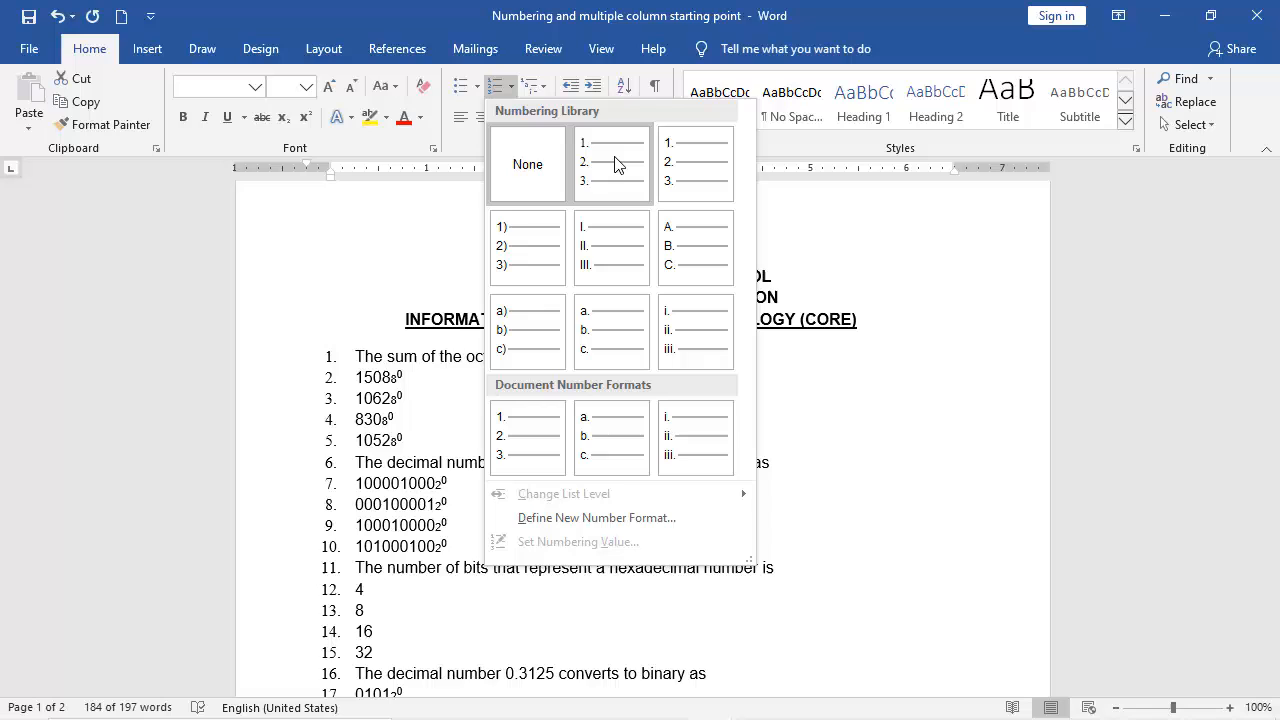
pyautogui.moveTo(612, 162)
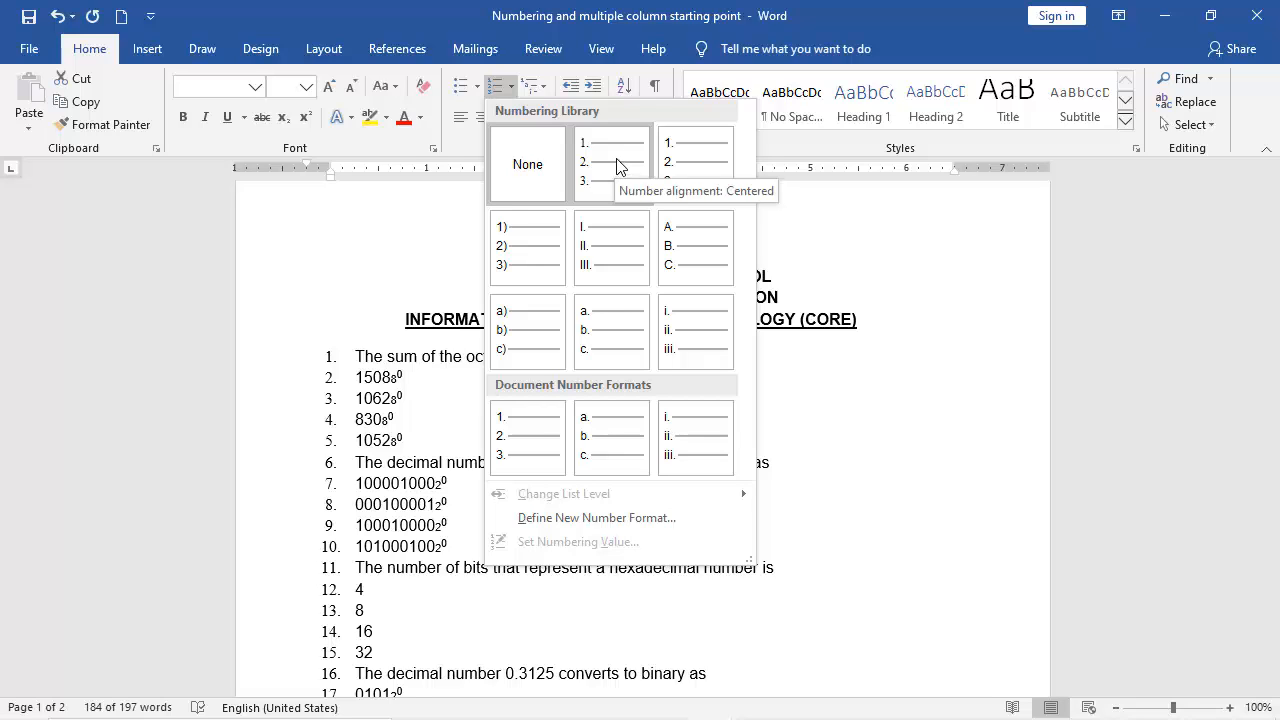
pyautogui.click(528, 164)
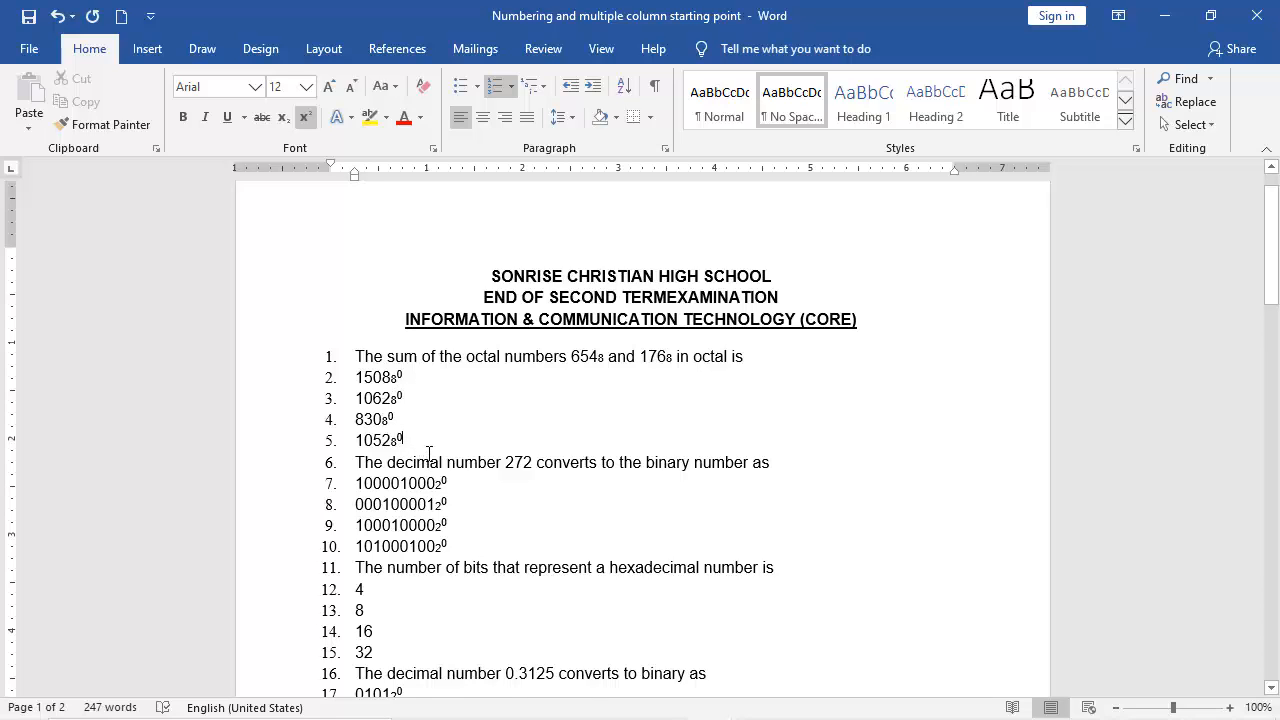
pyautogui.scroll(-3)
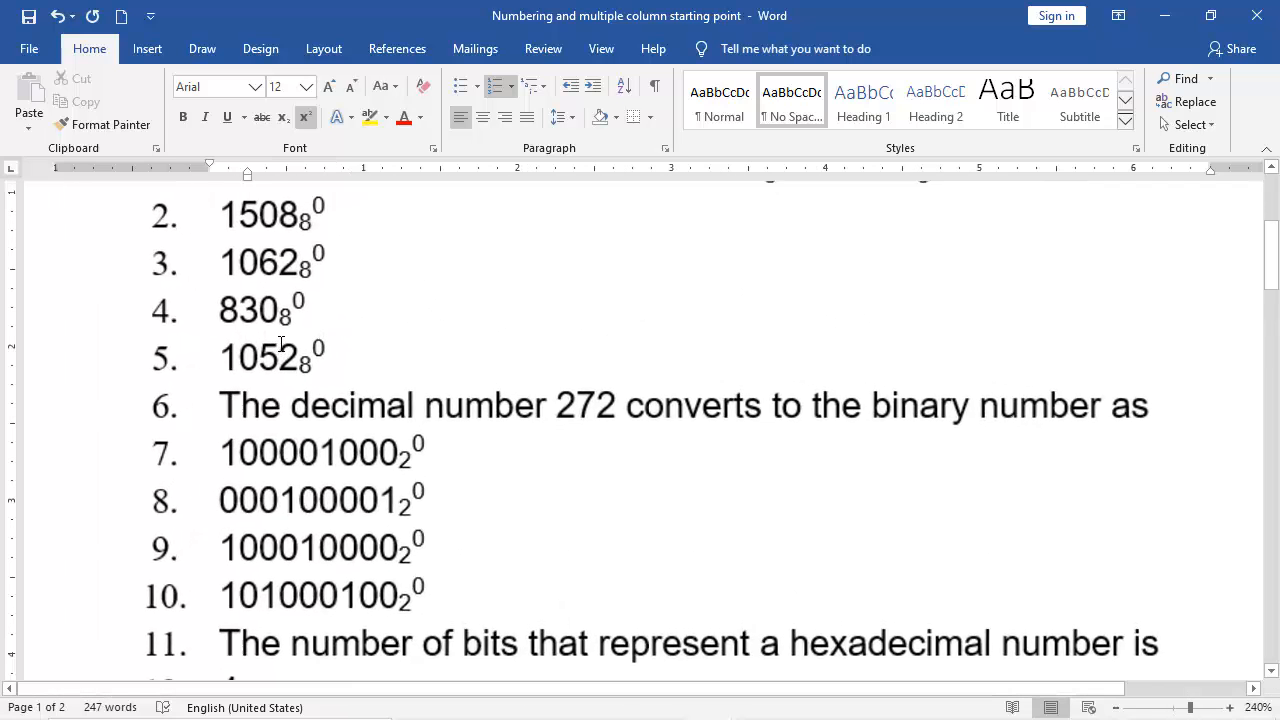
pyautogui.click(1232, 708)
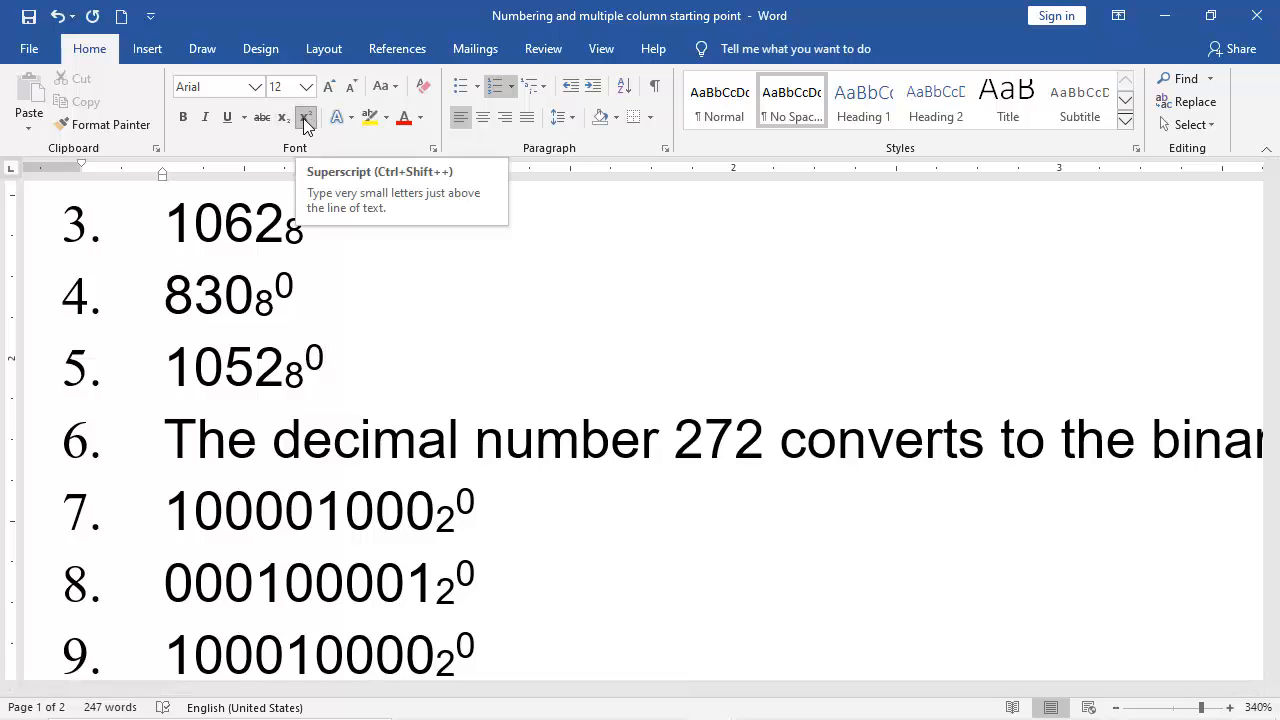
pyautogui.click(304, 116)
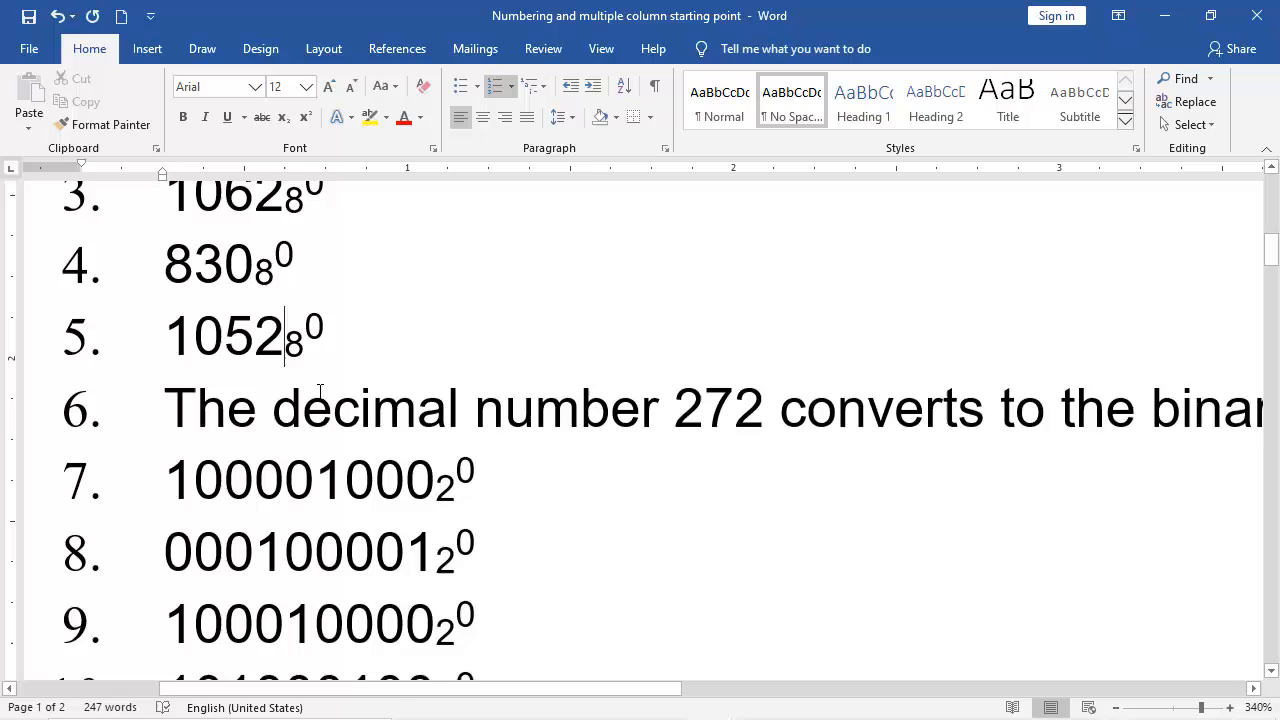
pyautogui.scroll(-3)
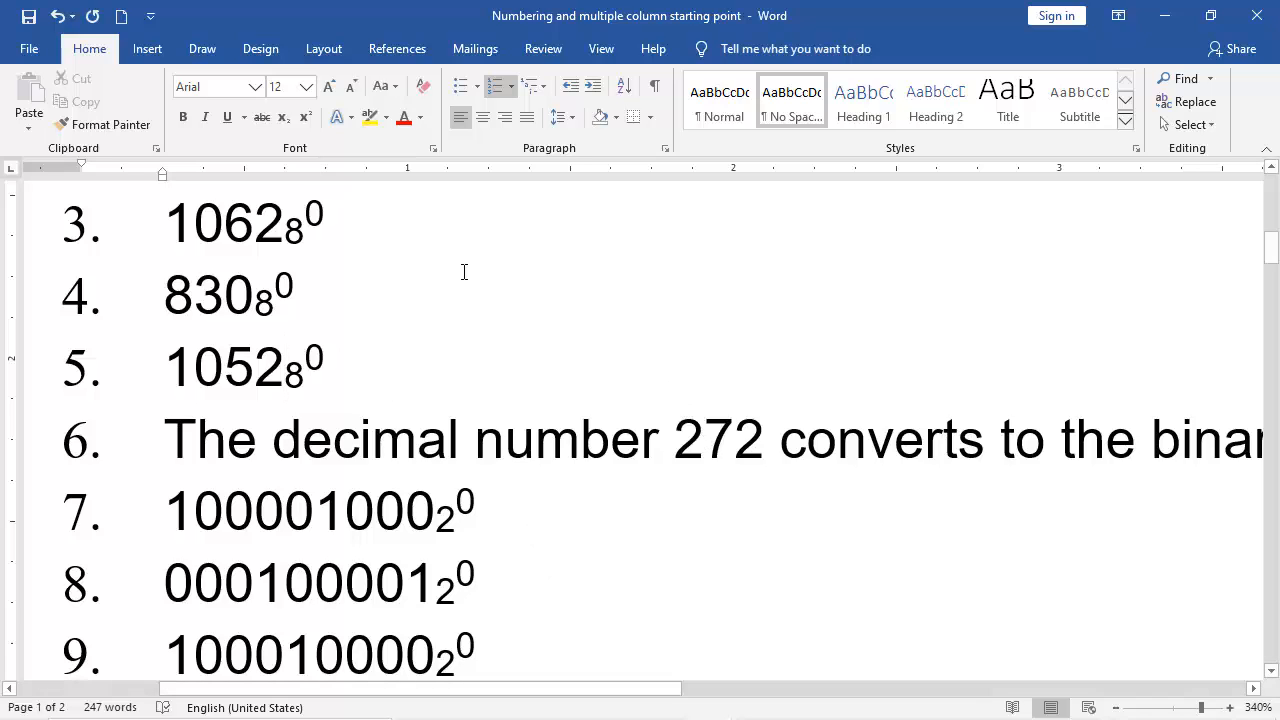
pyautogui.moveTo(284, 116)
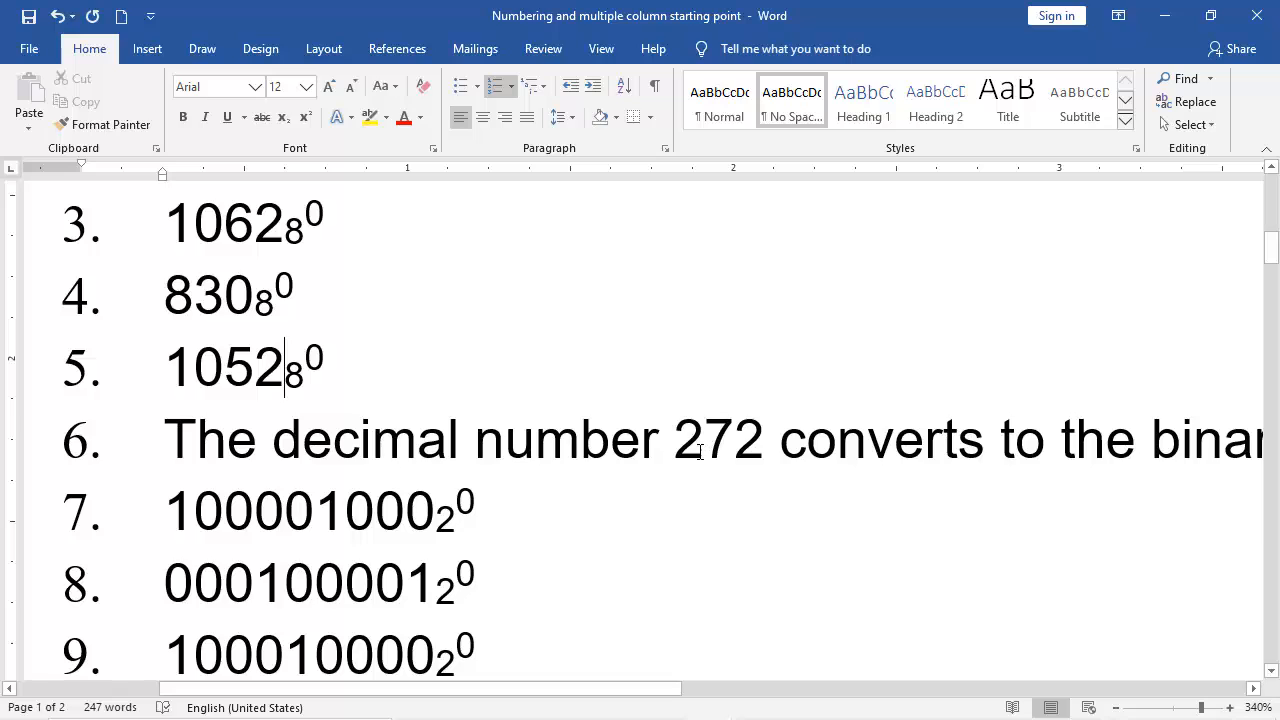
pyautogui.click(704, 438)
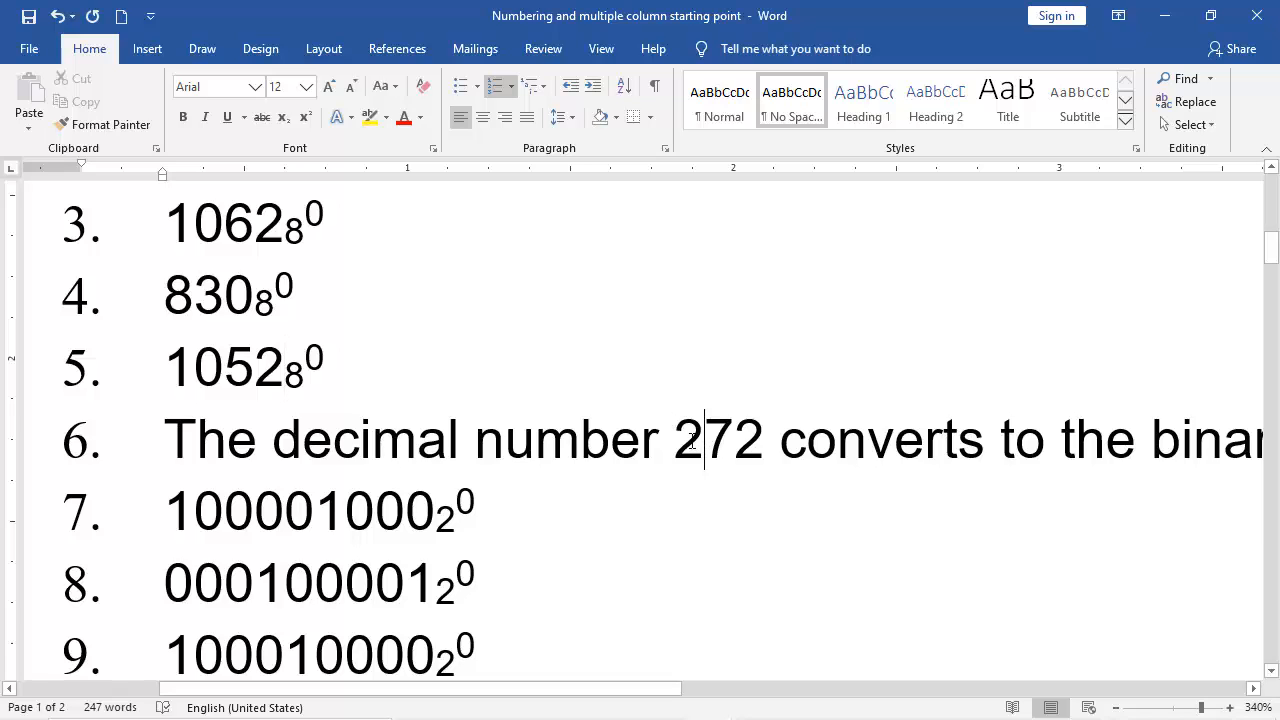
pyautogui.doubleClick(688, 440)
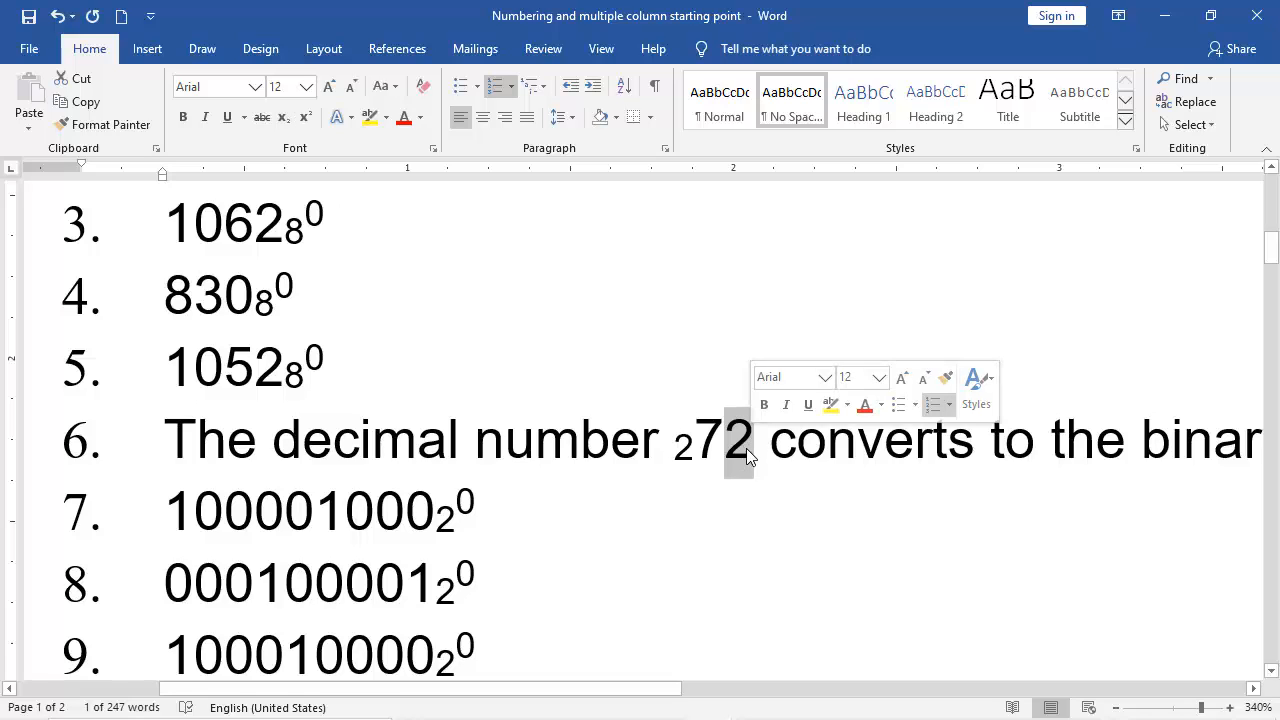
pyautogui.moveTo(356, 218)
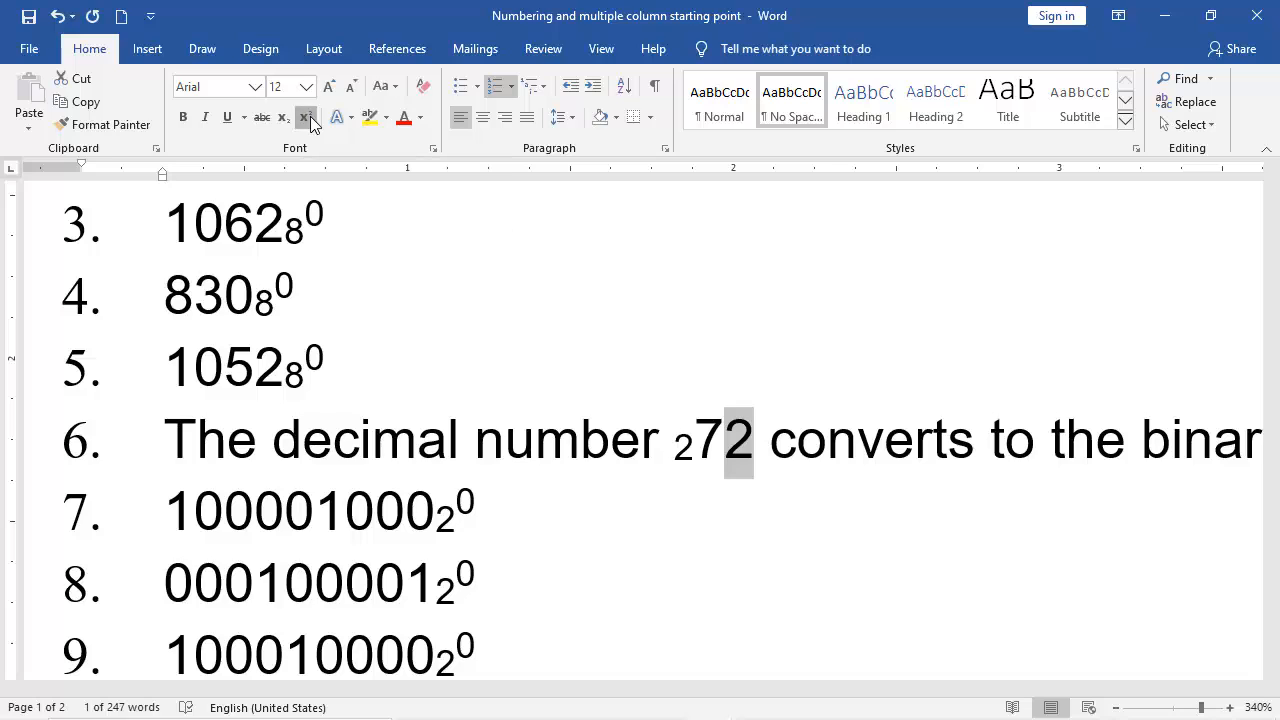
pyautogui.click(304, 116)
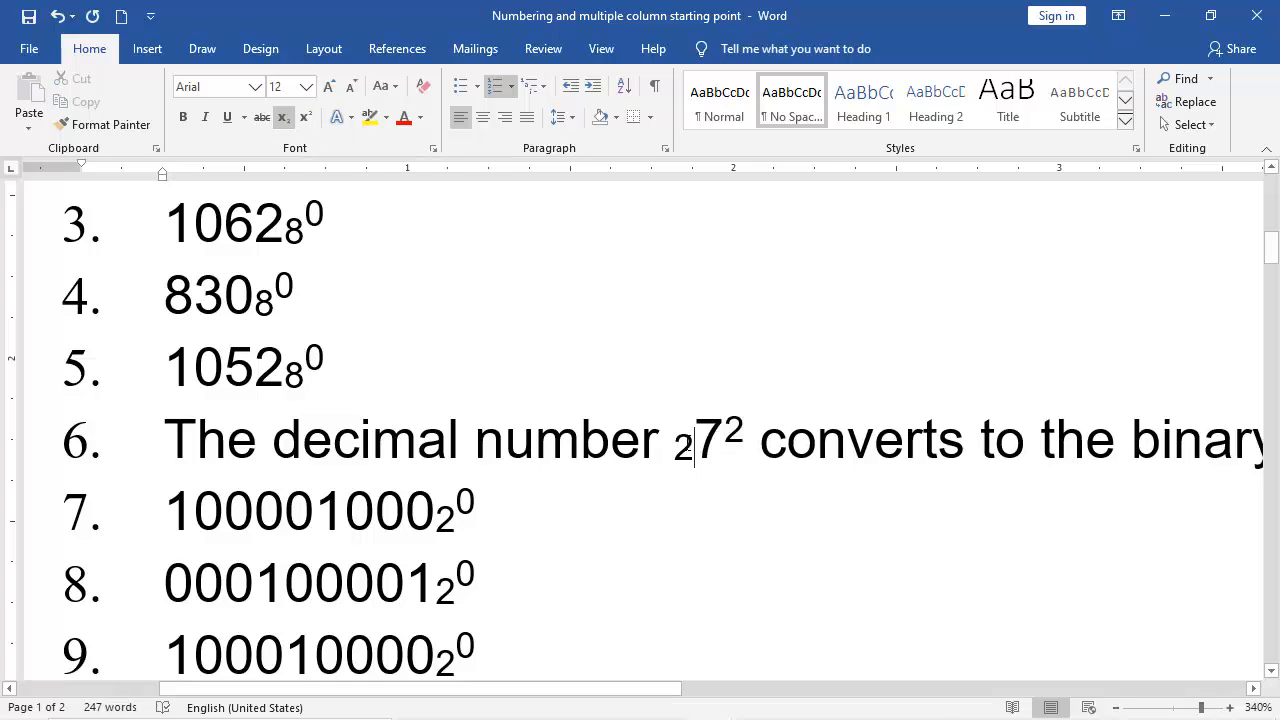
pyautogui.click(304, 116)
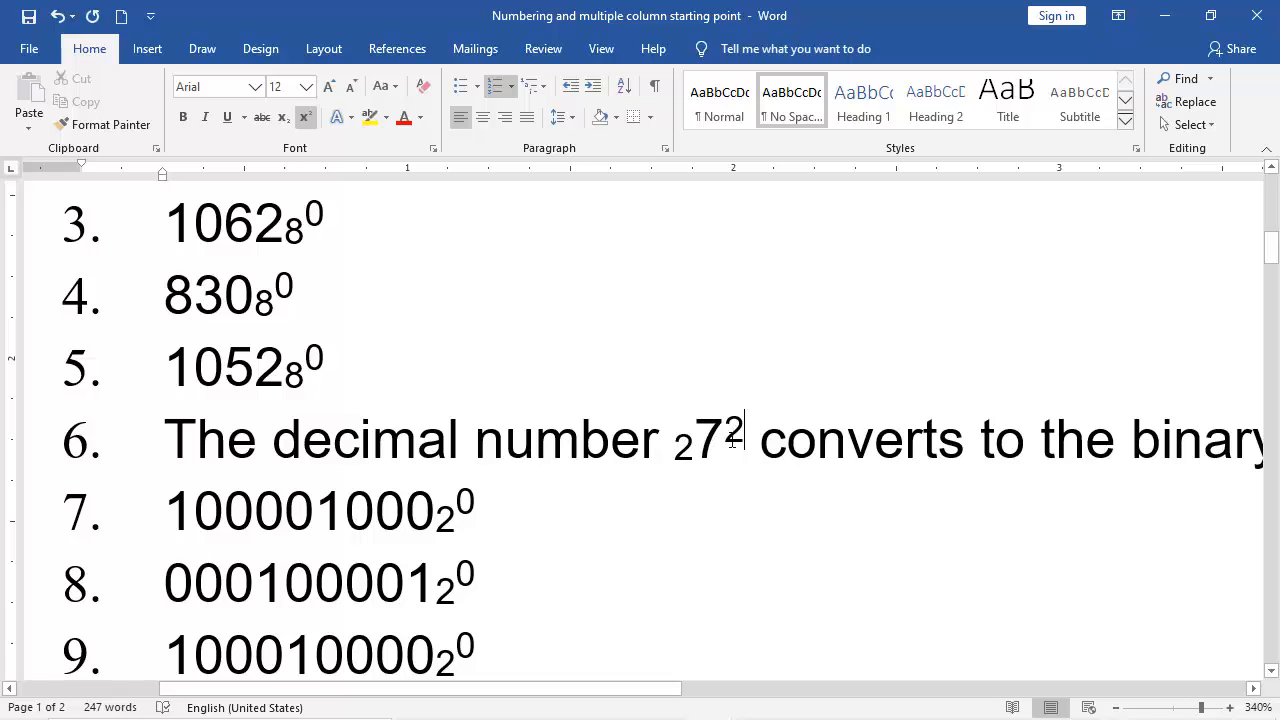
pyautogui.click(304, 116)
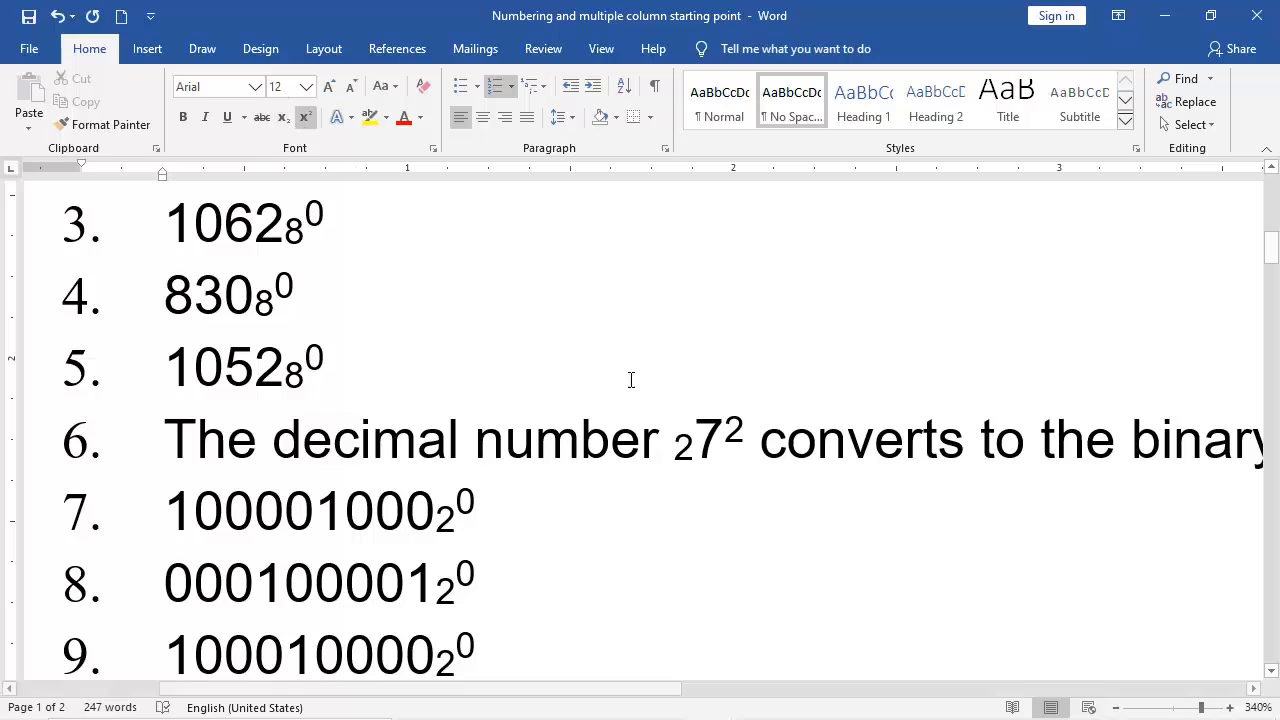
pyautogui.moveTo(138, 100)
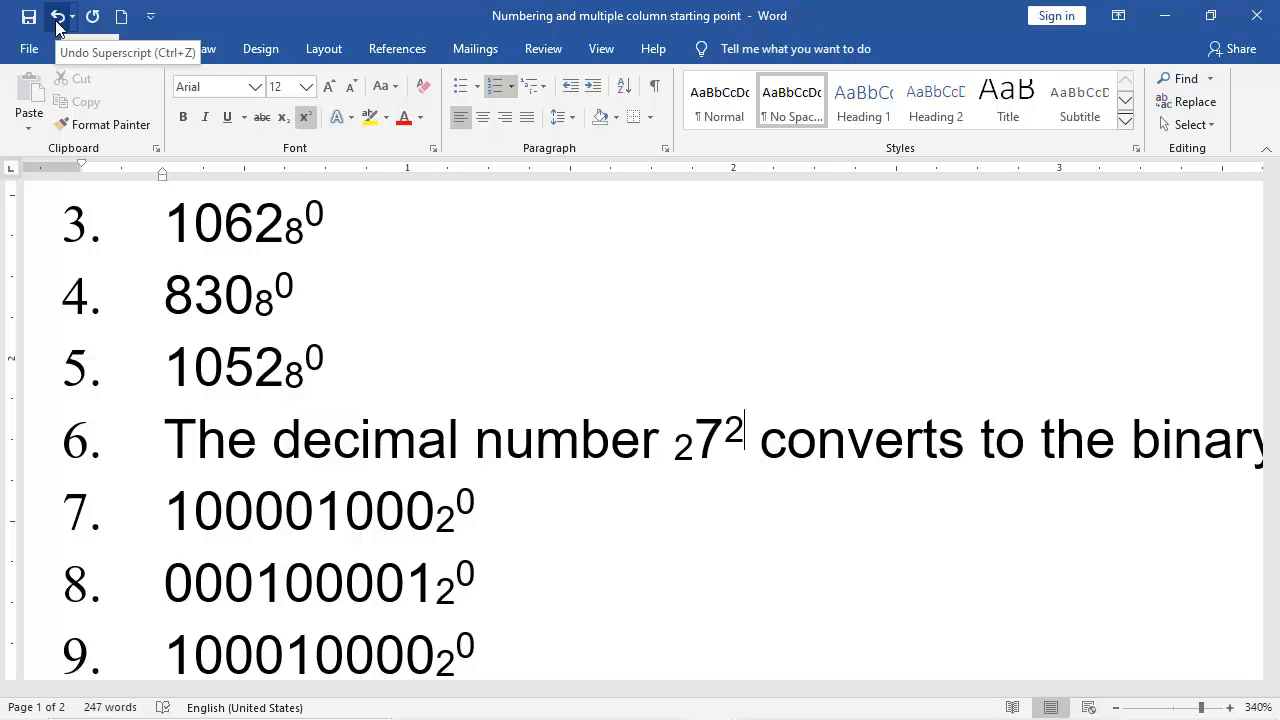
pyautogui.click(58, 16)
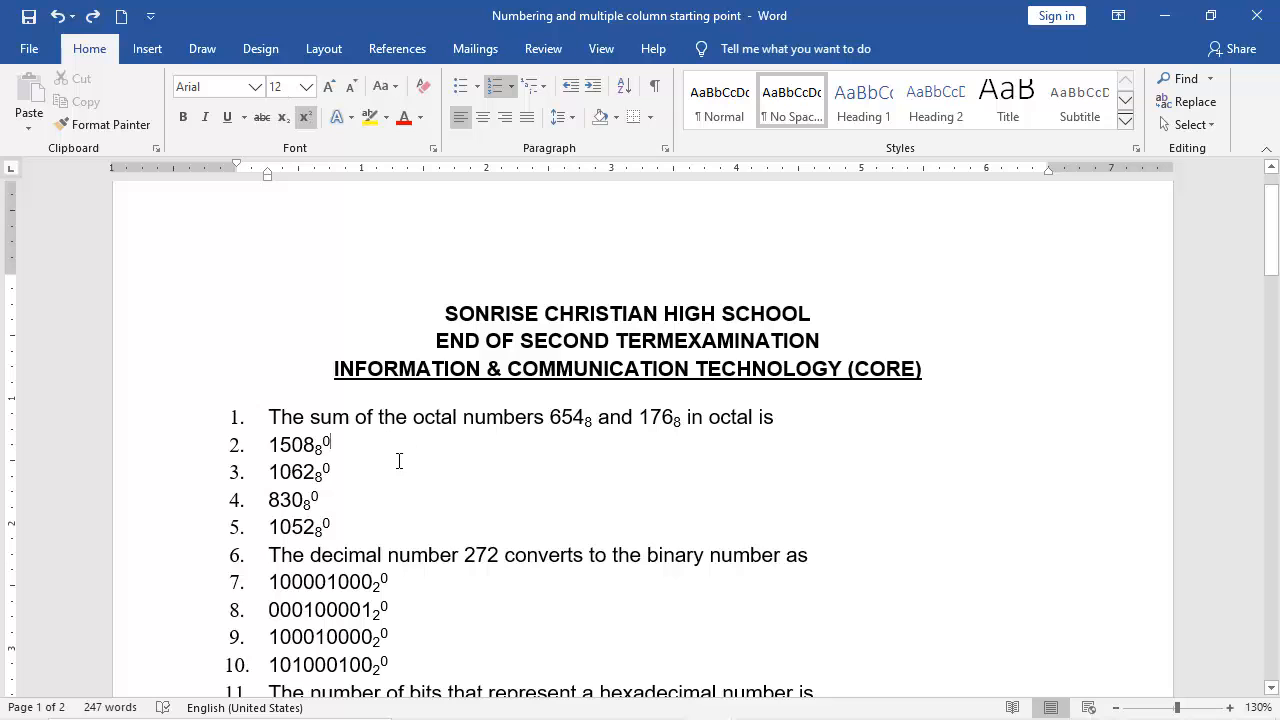
pyautogui.moveTo(1142, 668)
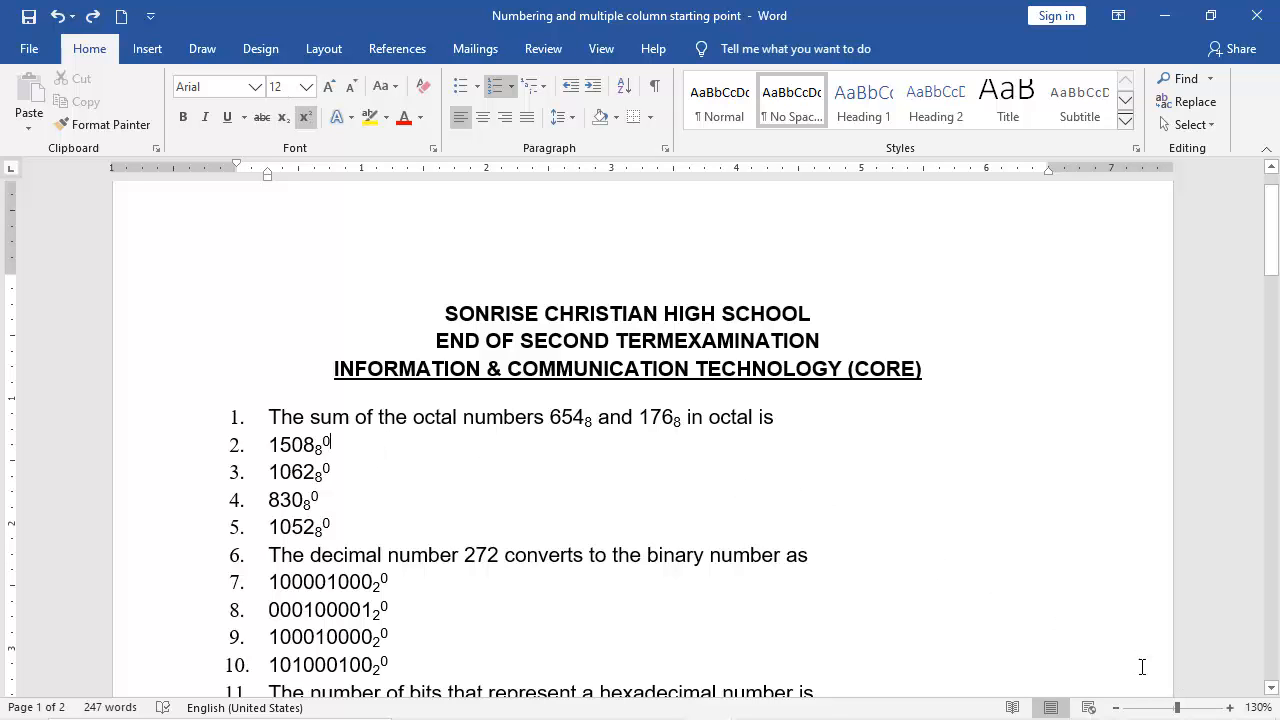
pyautogui.click(1232, 708)
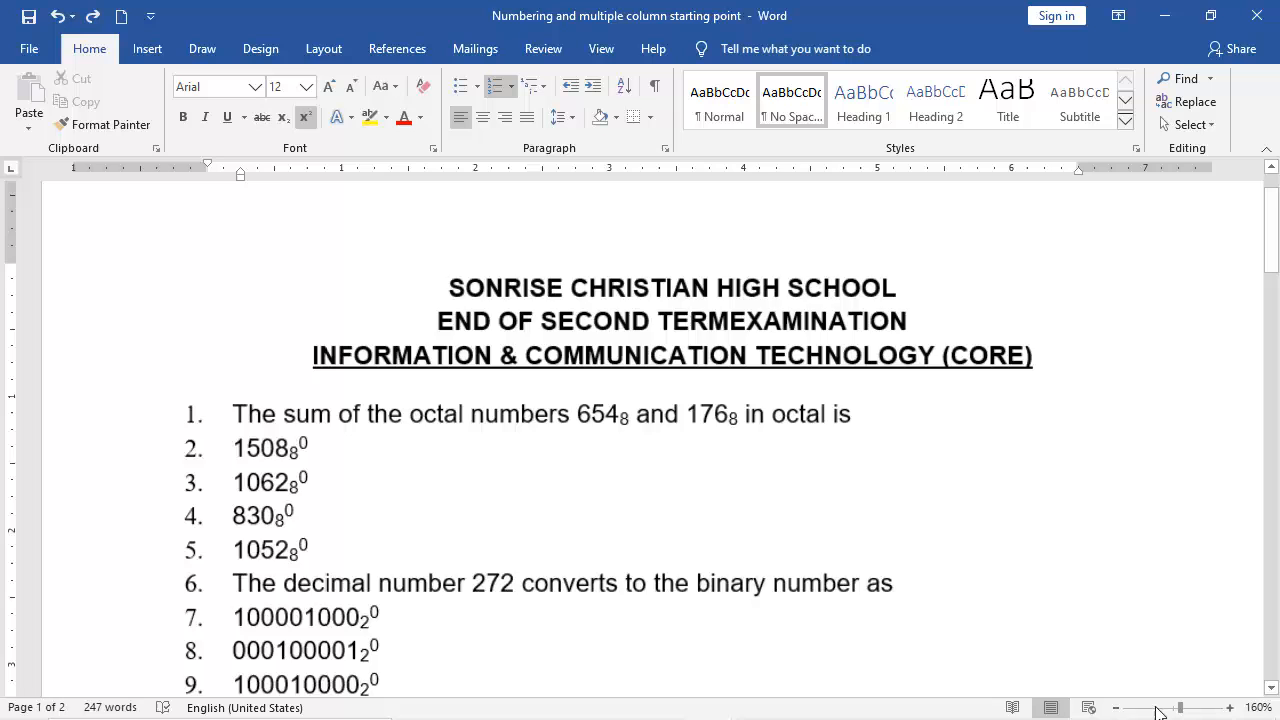
pyautogui.click(1156, 708)
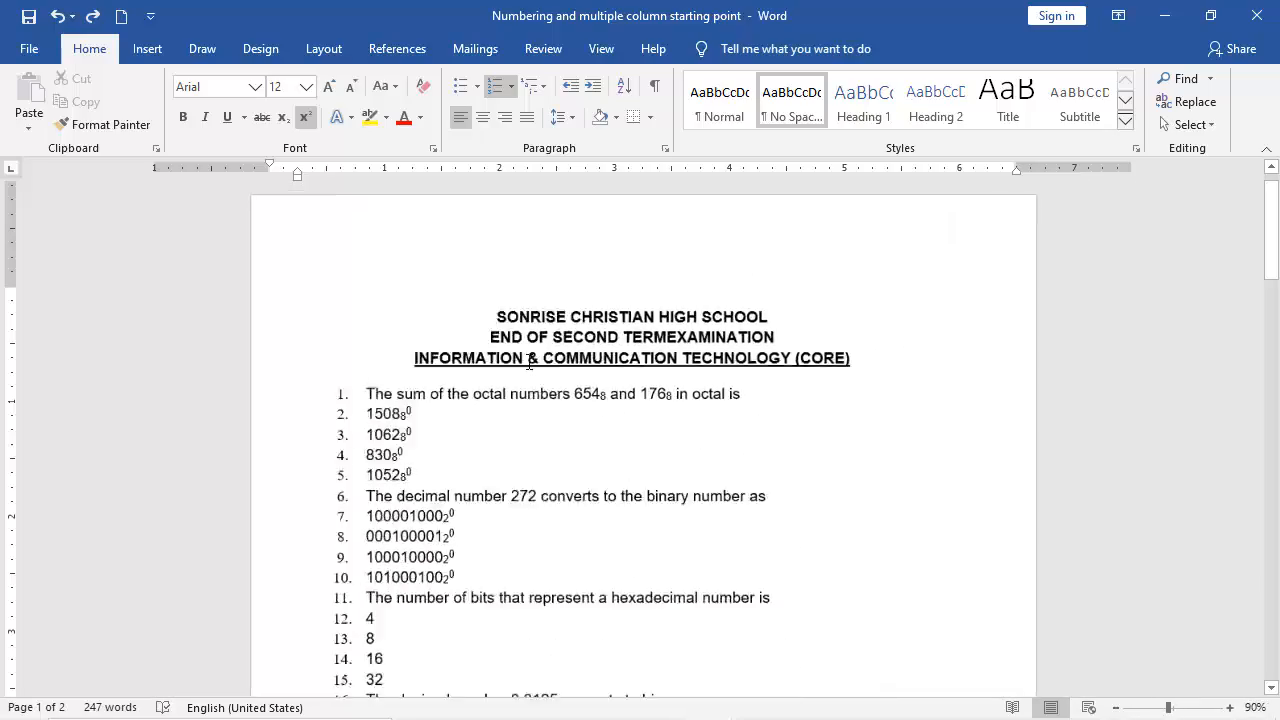
pyautogui.click(1246, 708)
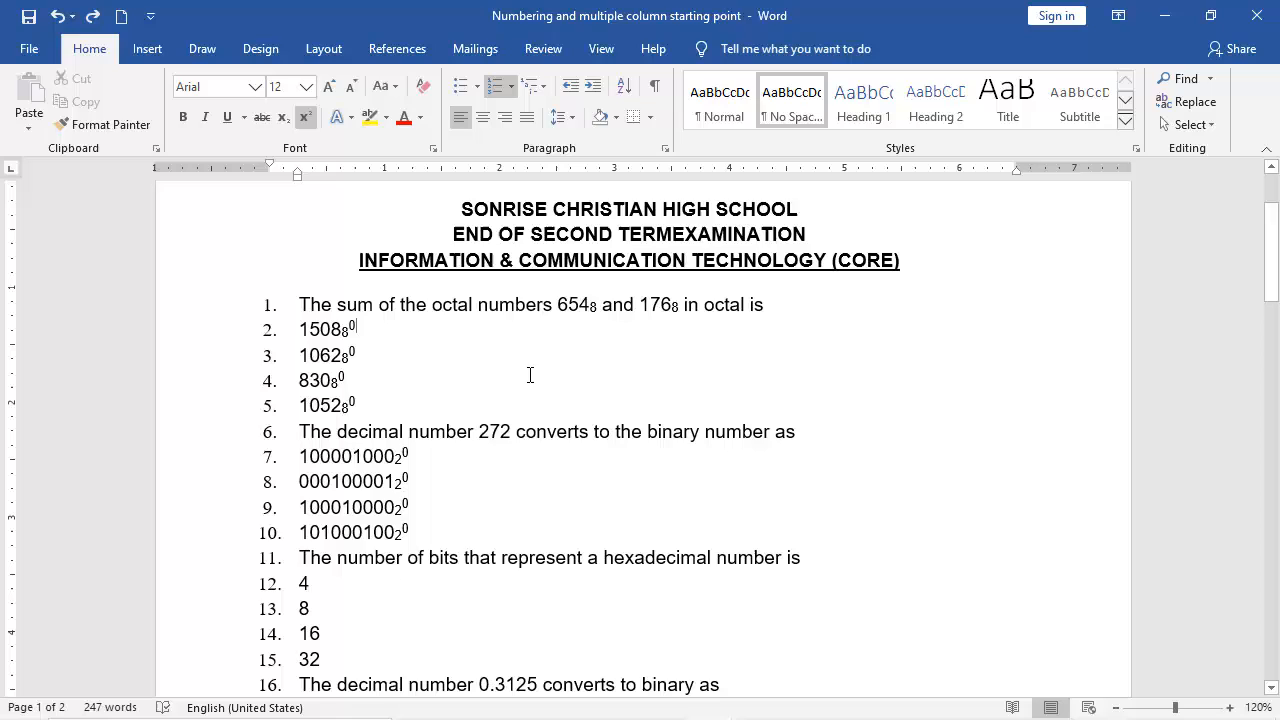
pyautogui.moveTo(550, 356)
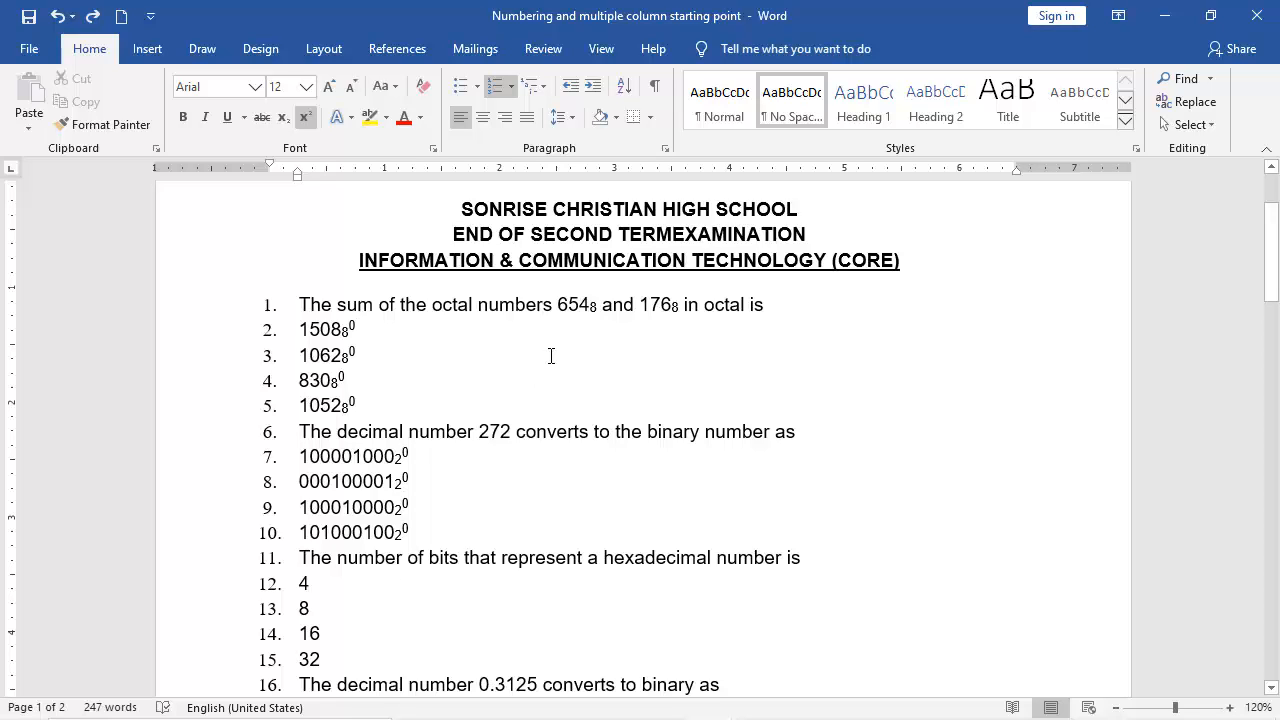
pyautogui.click(356, 328)
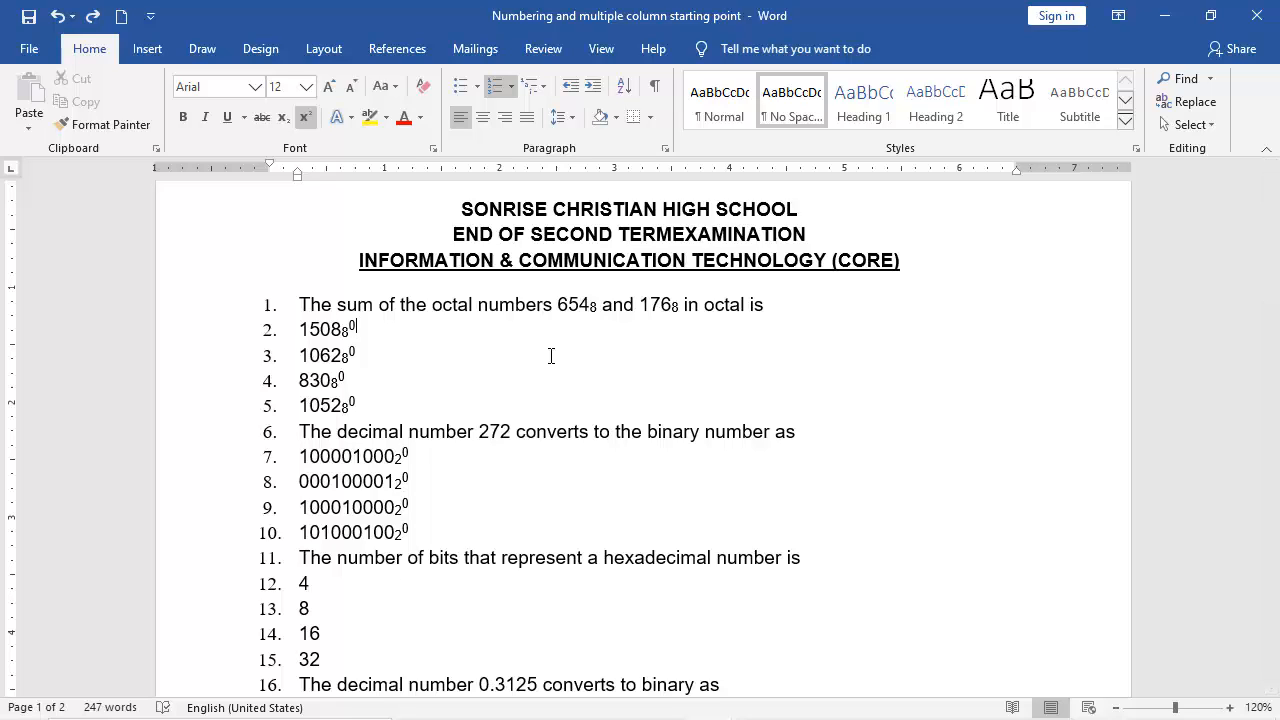
pyautogui.moveTo(520, 400)
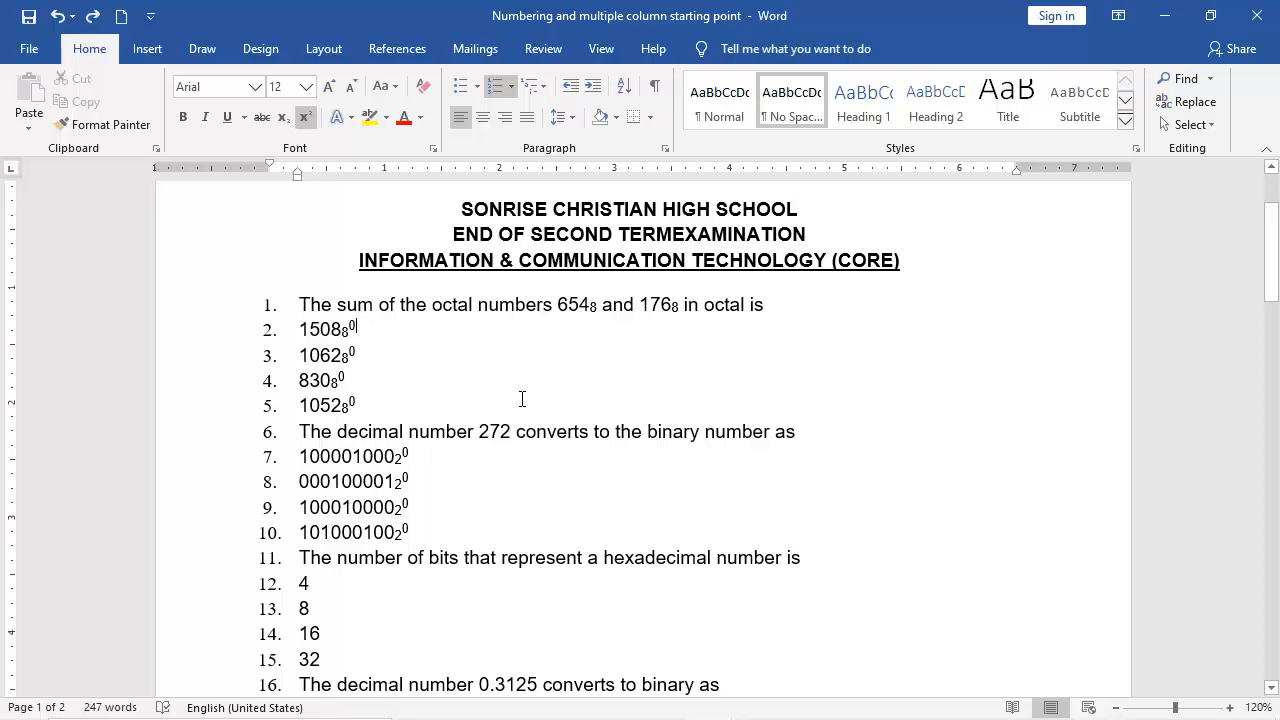
pyautogui.moveTo(452, 366)
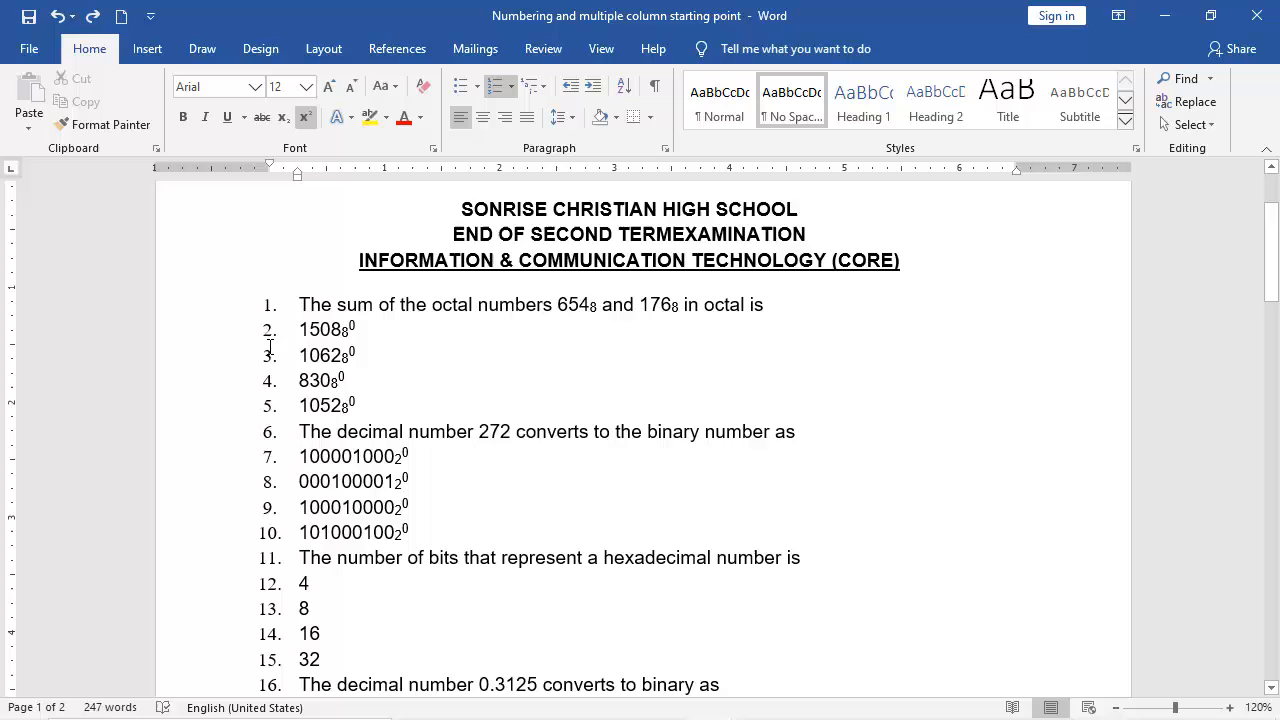
# Indent the four answers to question 1 as lettered a–d sub-items.
pyautogui.moveTo(298, 330); pyautogui.dragTo(344, 356)
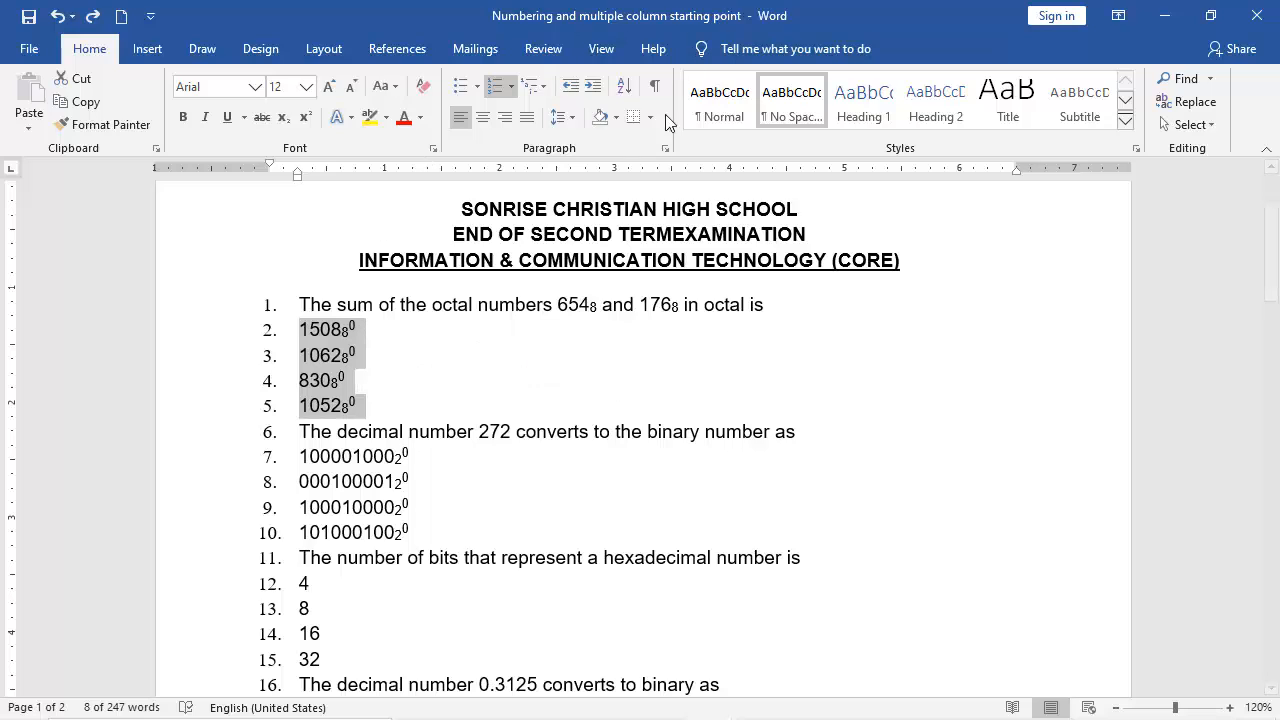
pyautogui.moveTo(576, 150)
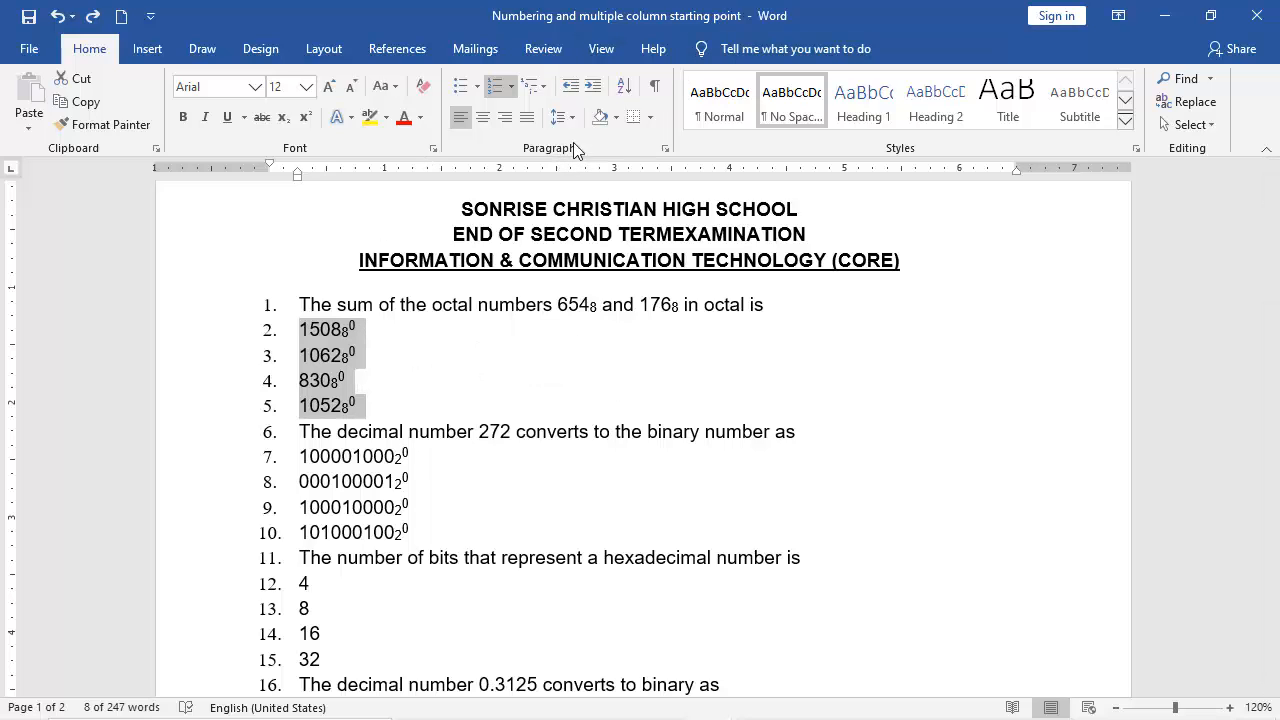
pyautogui.moveTo(592, 86)
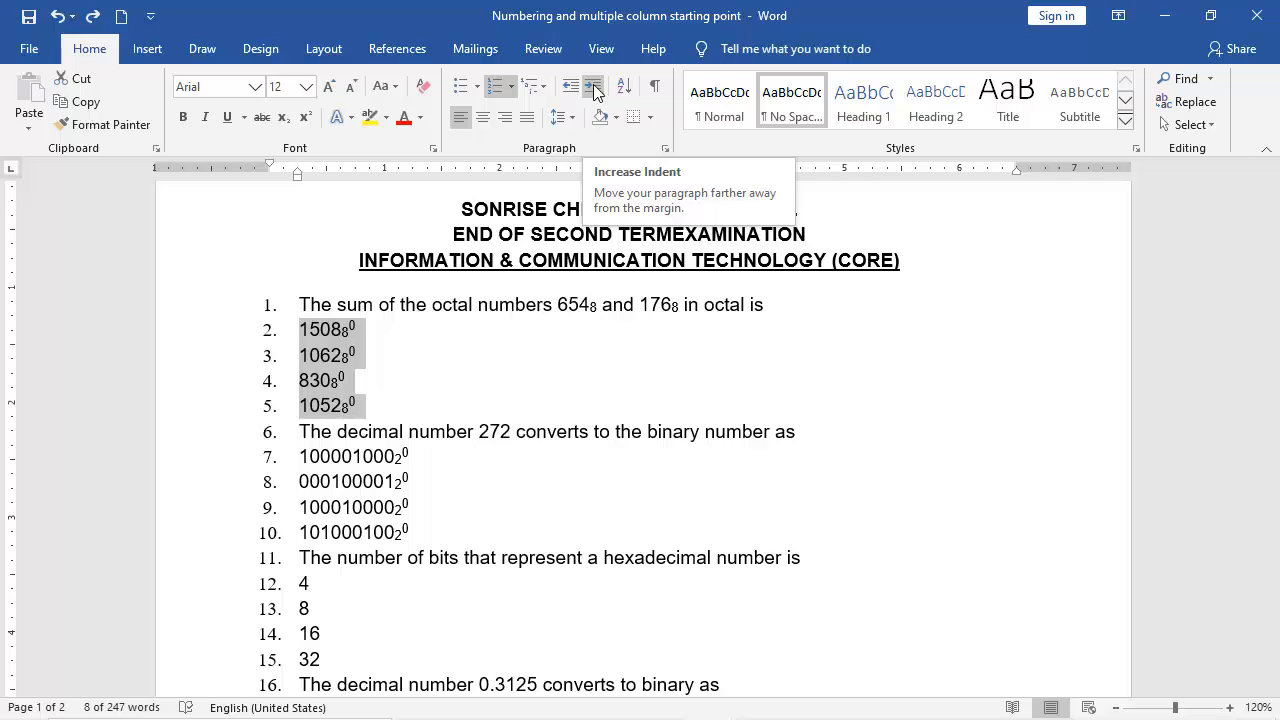
pyautogui.click(592, 86)
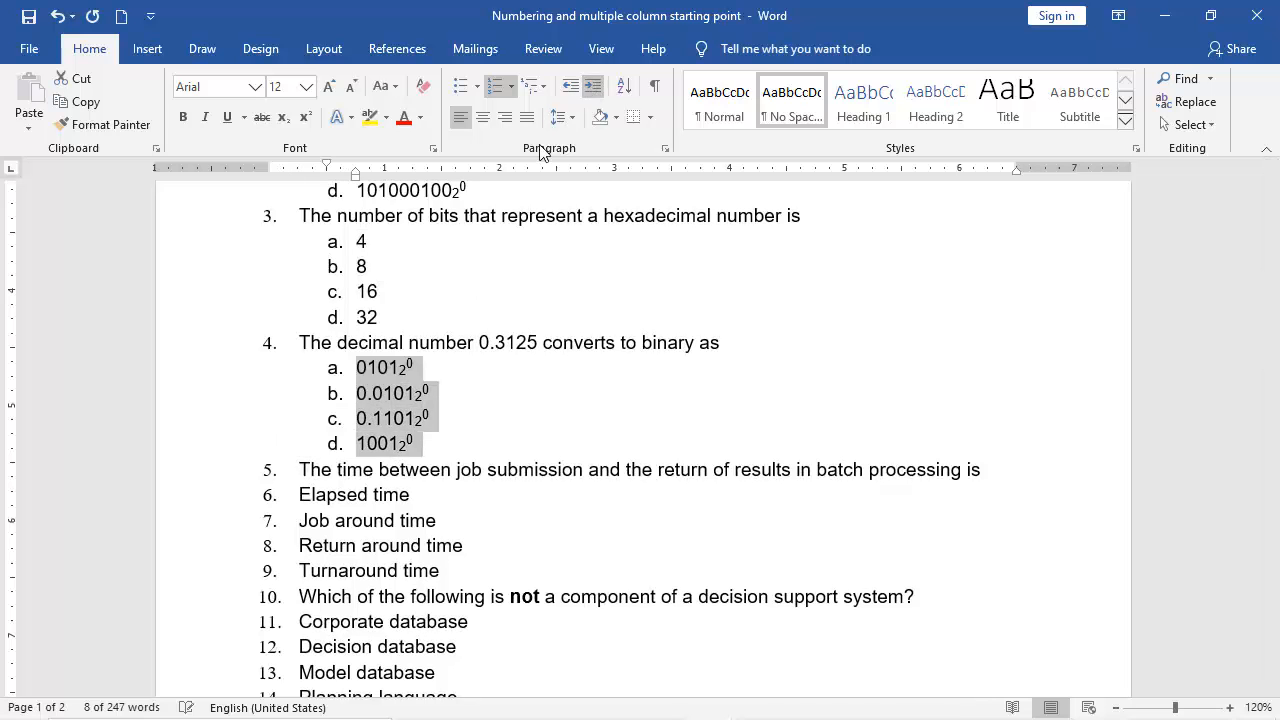
pyautogui.scroll(-3)
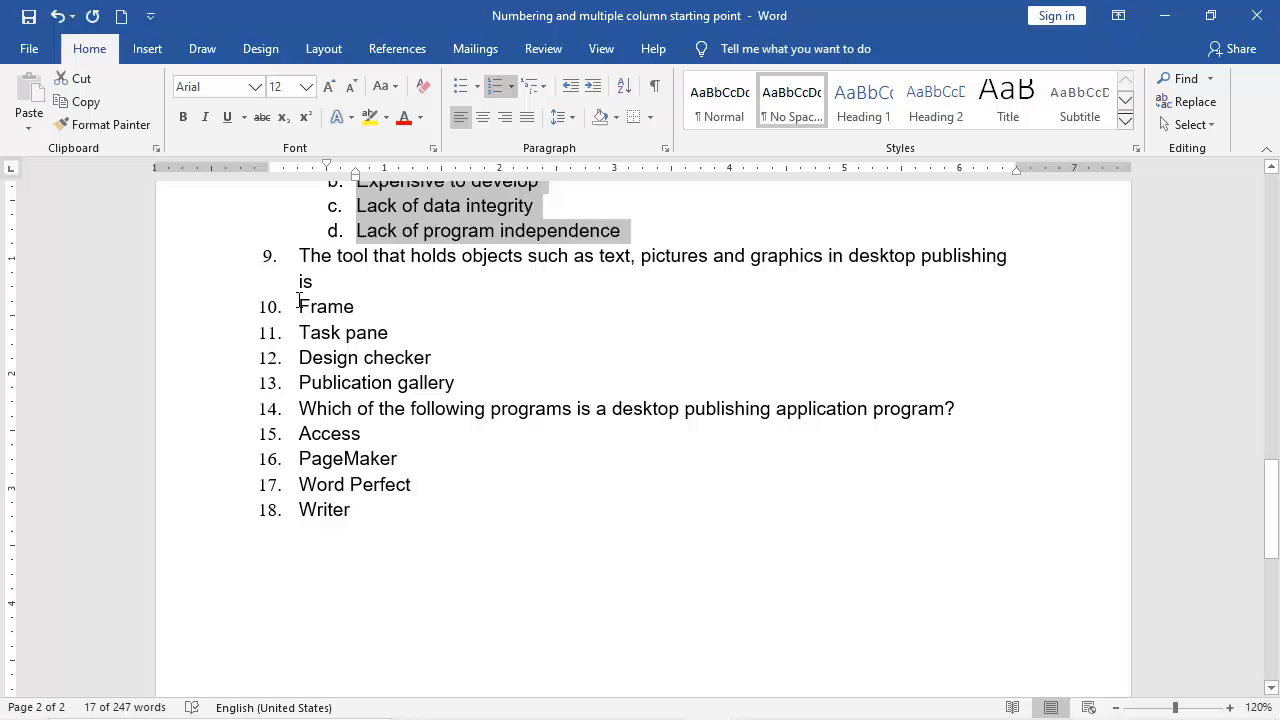
# Indent the desktop publishing question's options Access, PageMaker, Word Perfect and Writer as lettered sub-items.
pyautogui.moveTo(298, 308); pyautogui.dragTo(456, 382)
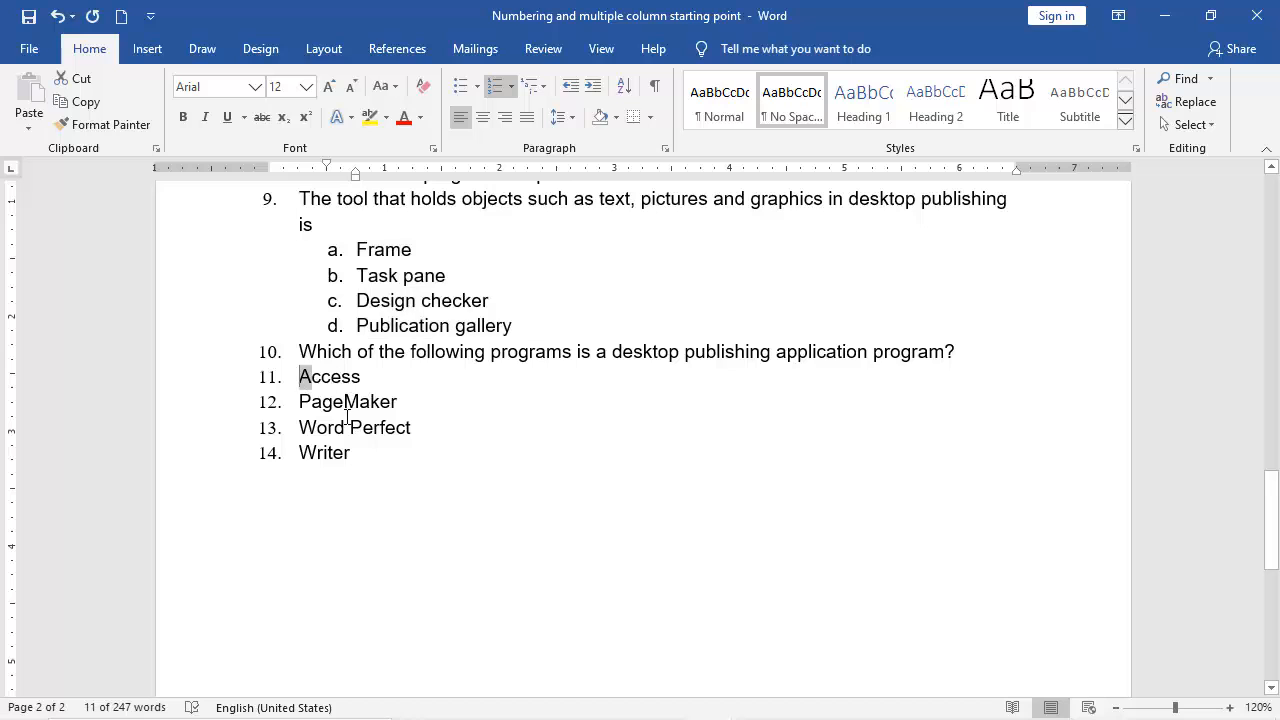
pyautogui.click(592, 84)
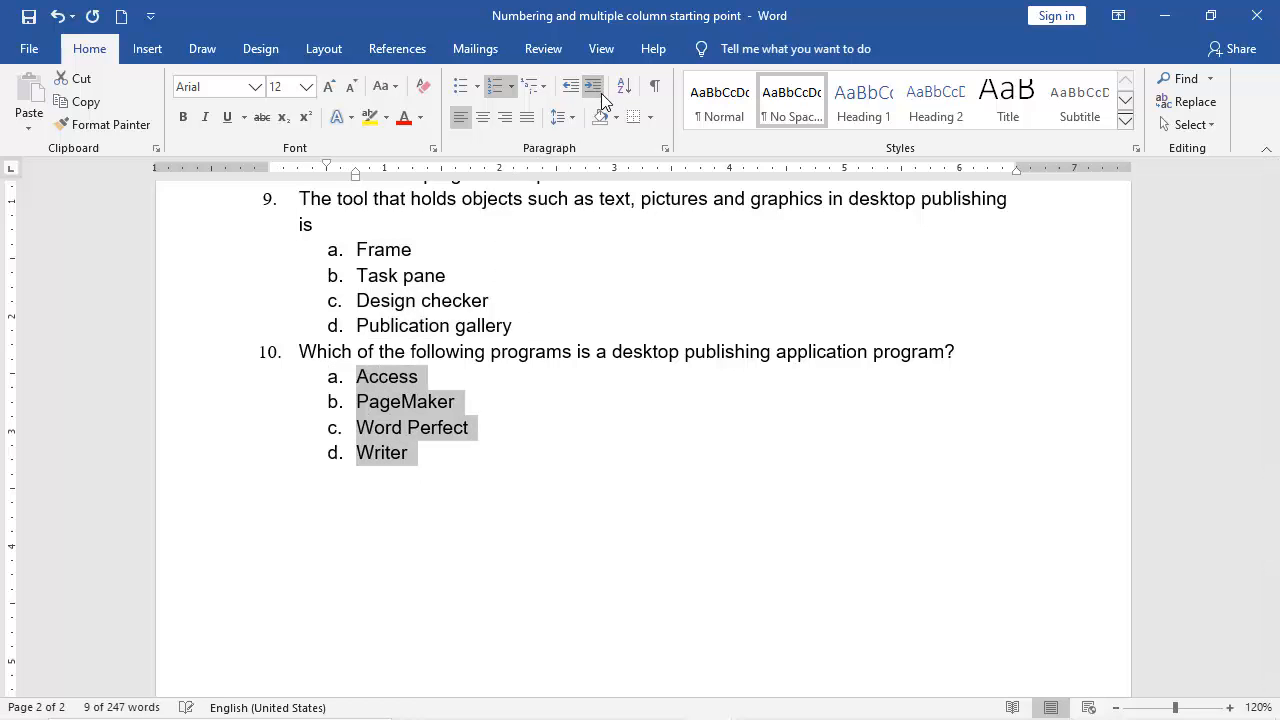
pyautogui.scroll(-3)
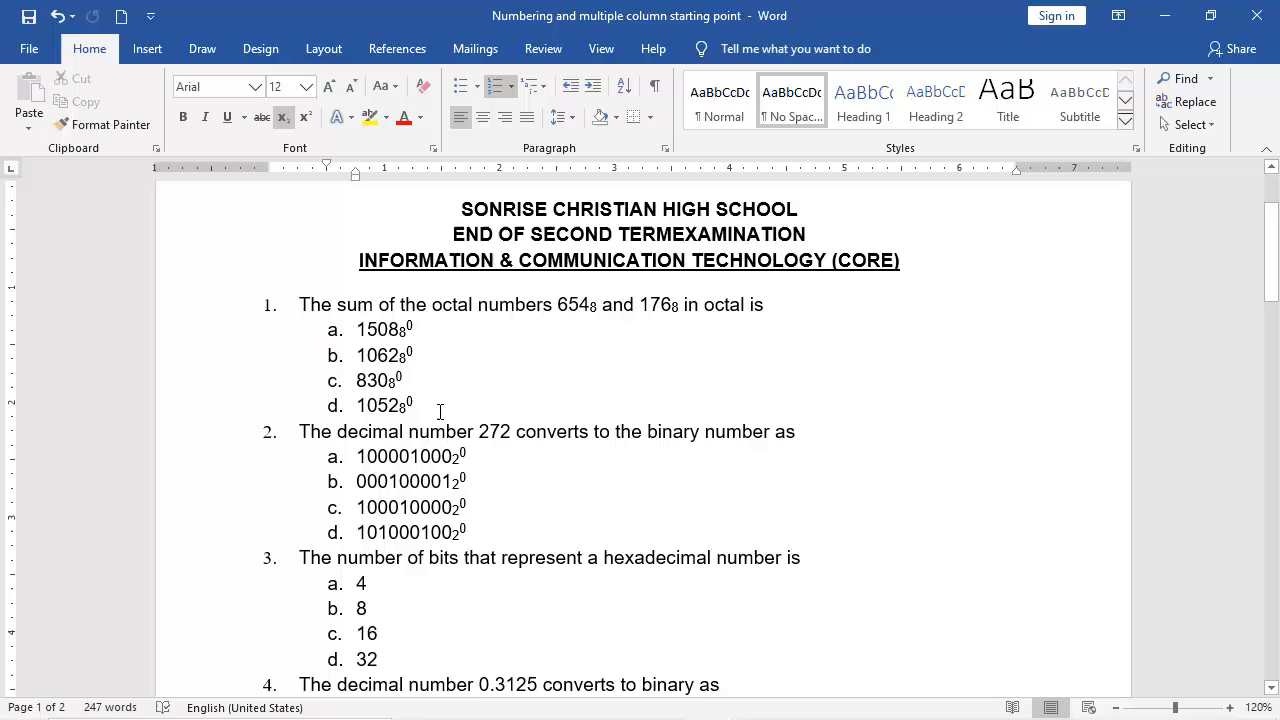
pyautogui.click(600, 48)
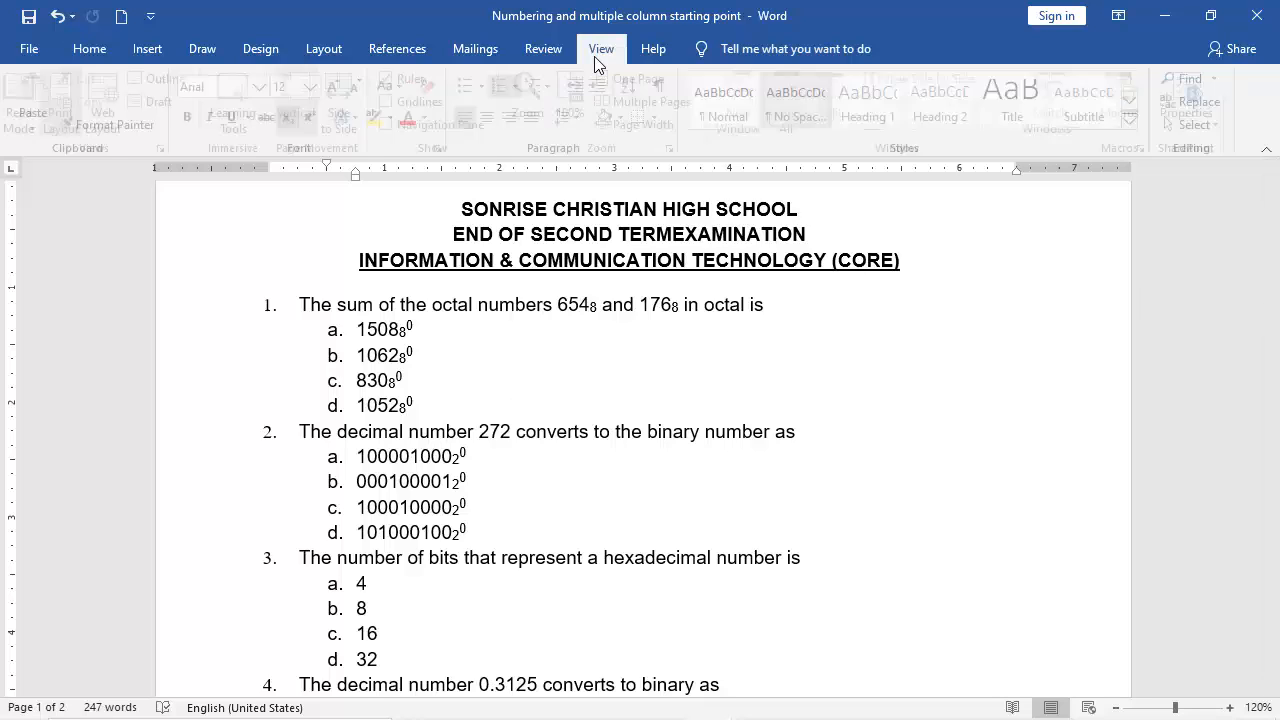
pyautogui.click(600, 48)
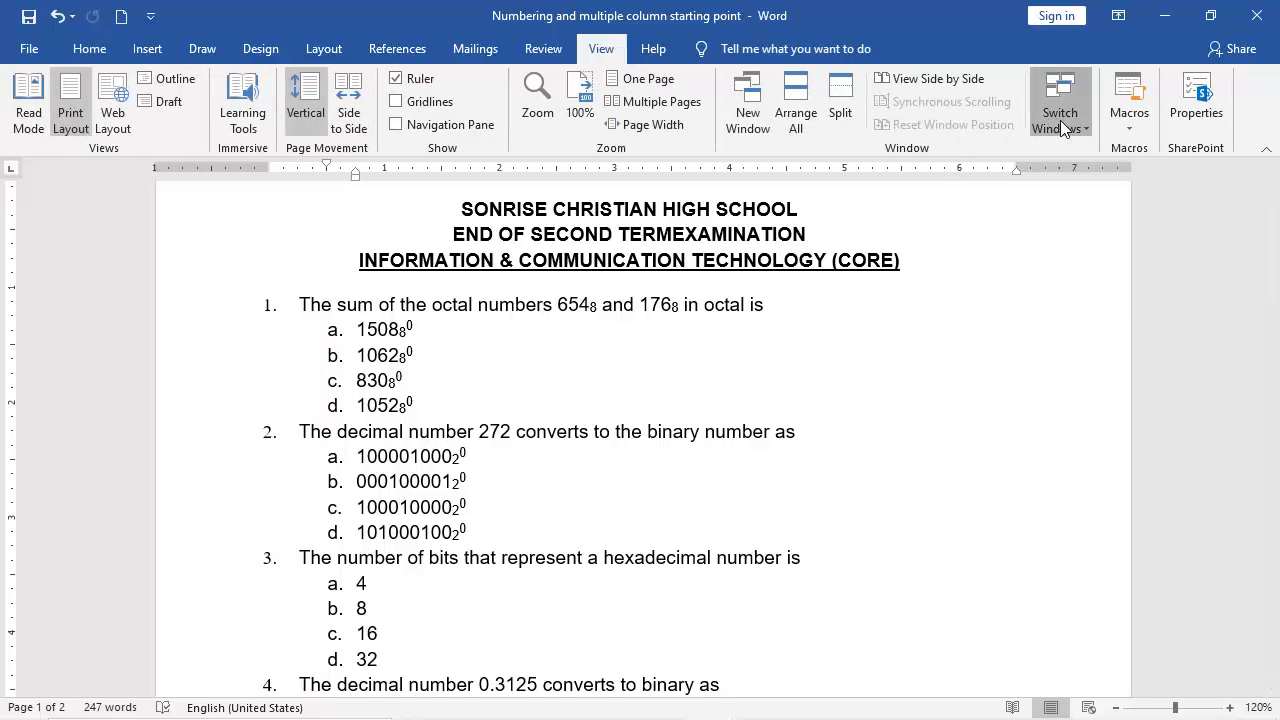
pyautogui.click(1060, 100)
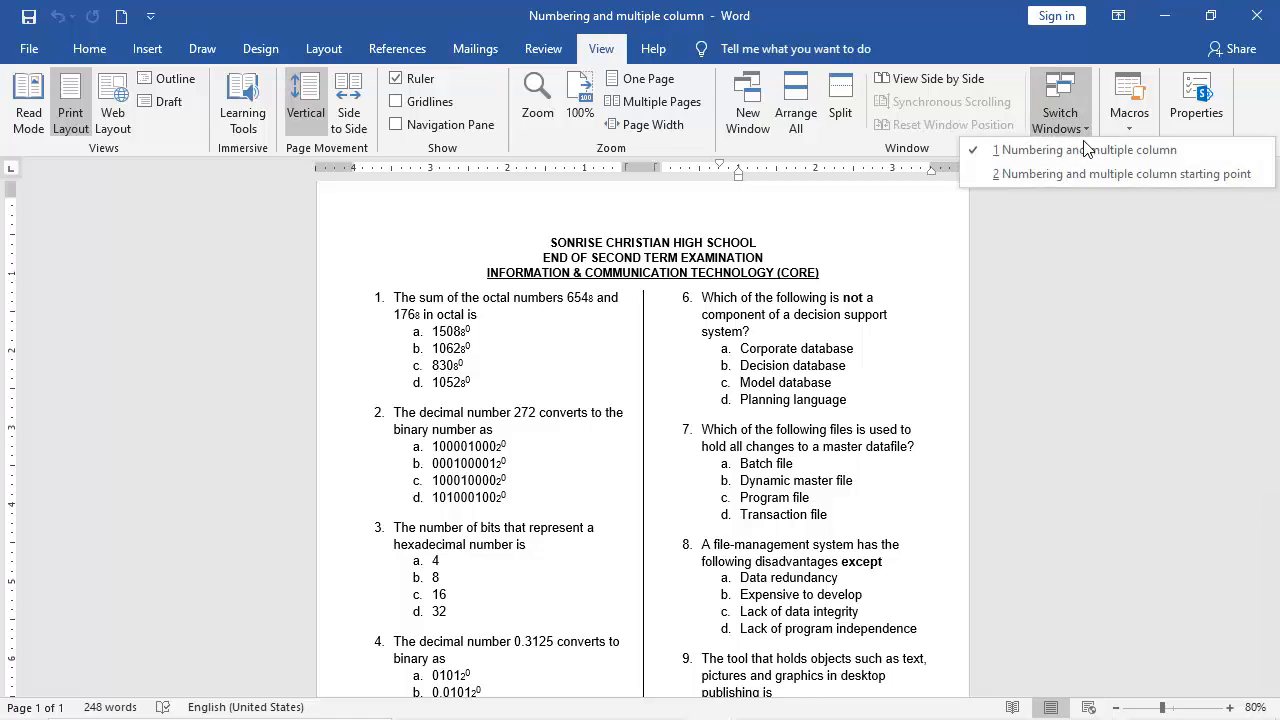
pyautogui.click(1124, 172)
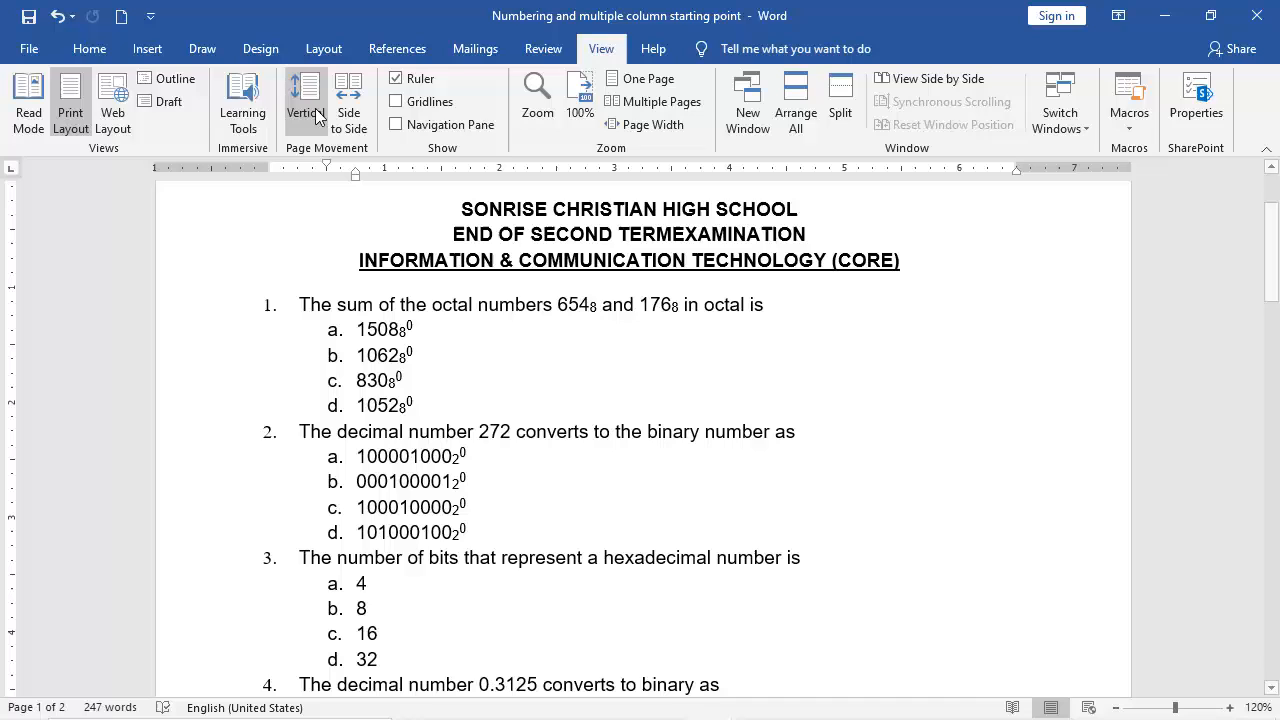
pyautogui.click(88, 48)
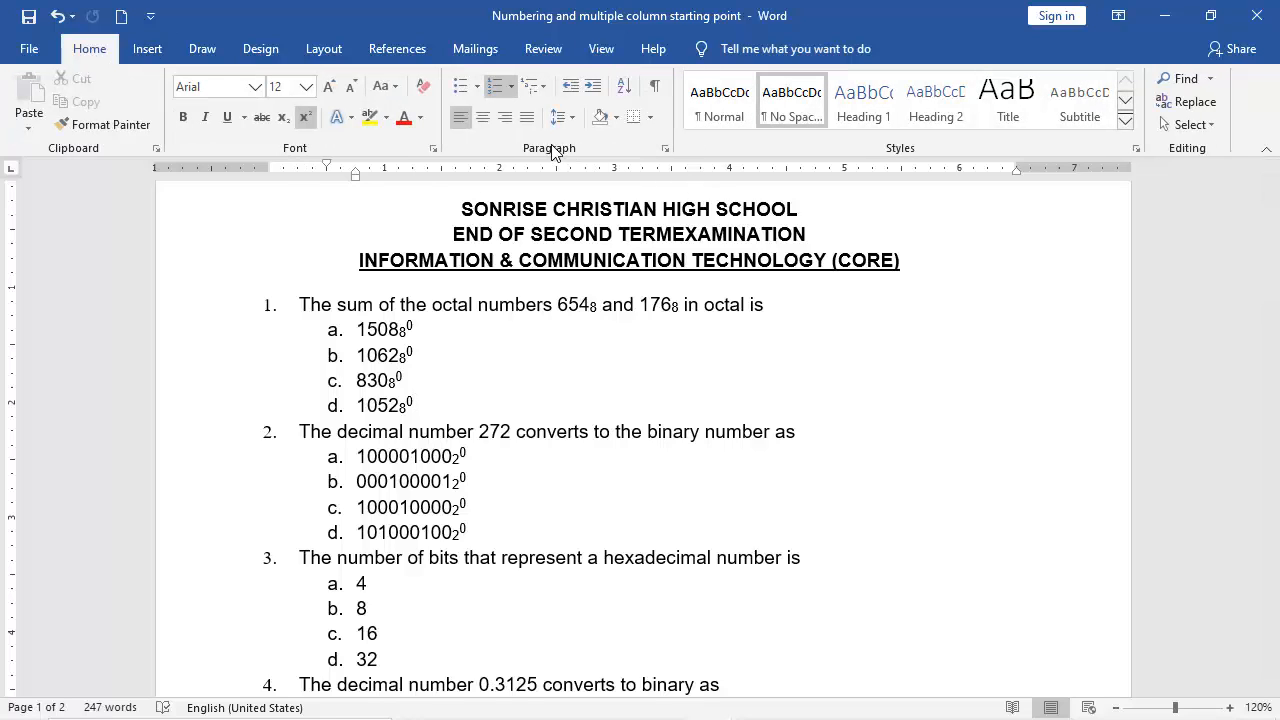
pyautogui.moveTo(562, 116)
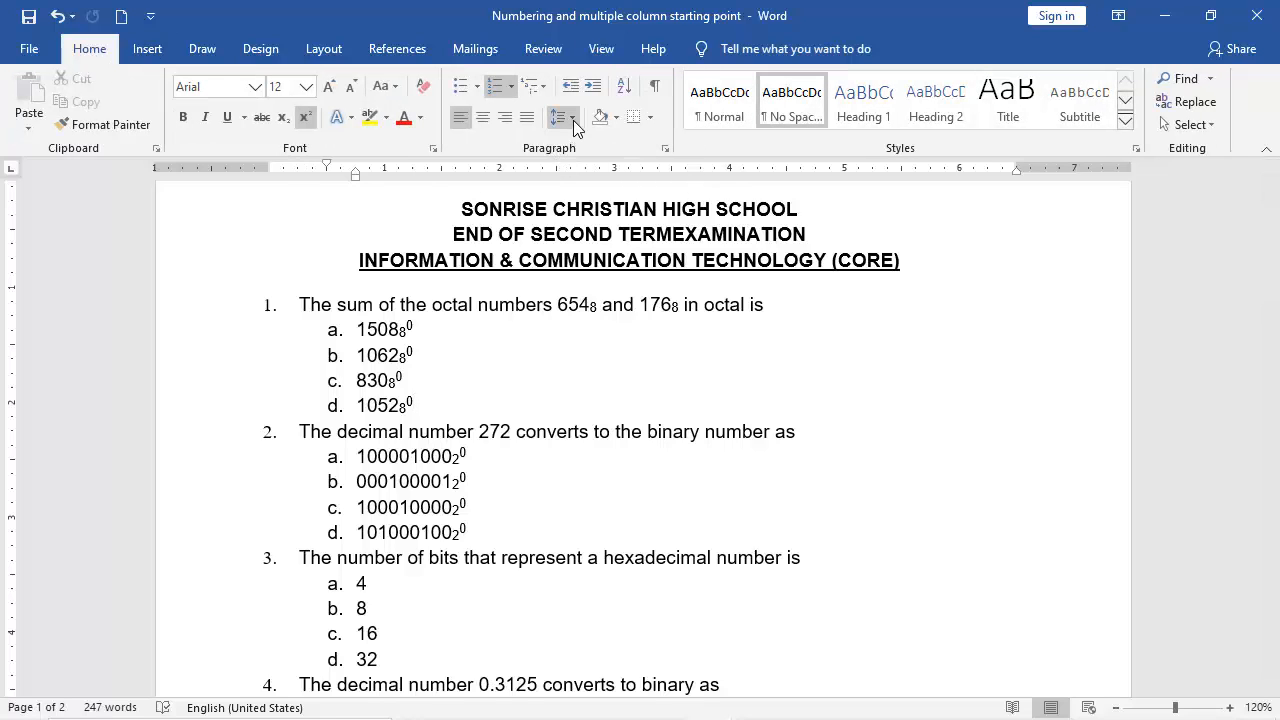
pyautogui.click(564, 116)
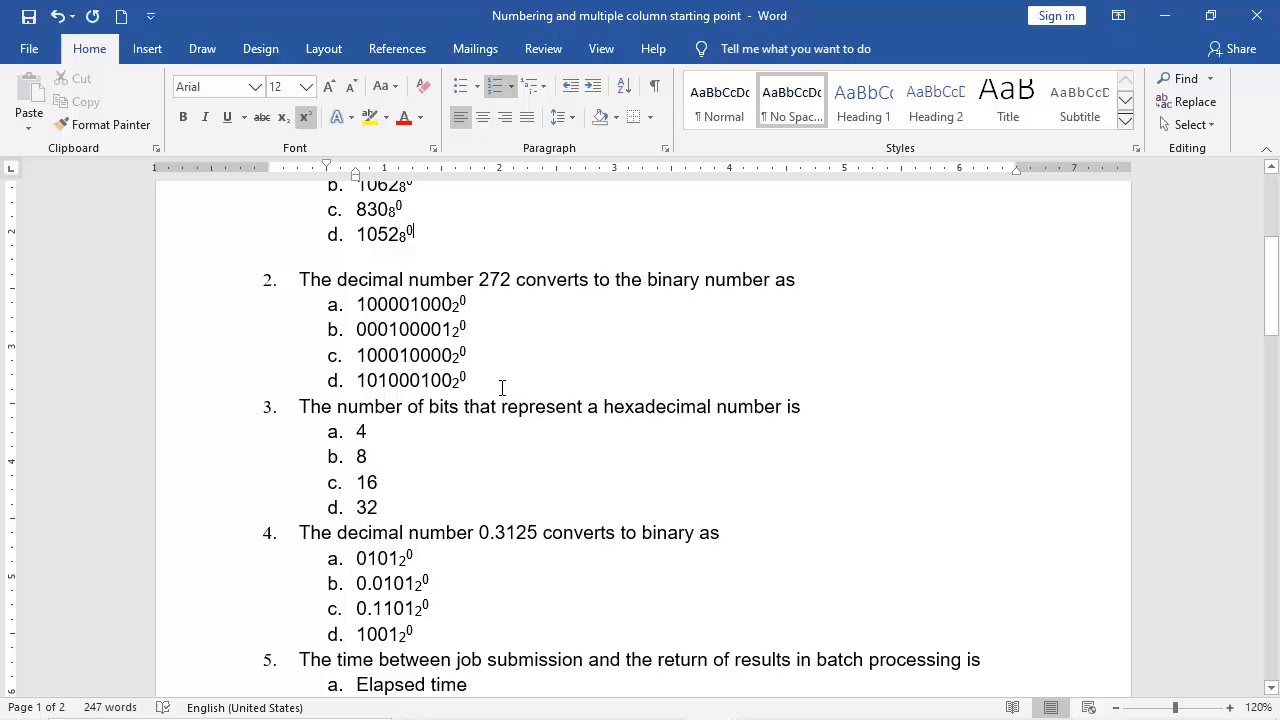
# Add space after the last option of the second and third questions.
pyautogui.click(556, 116)
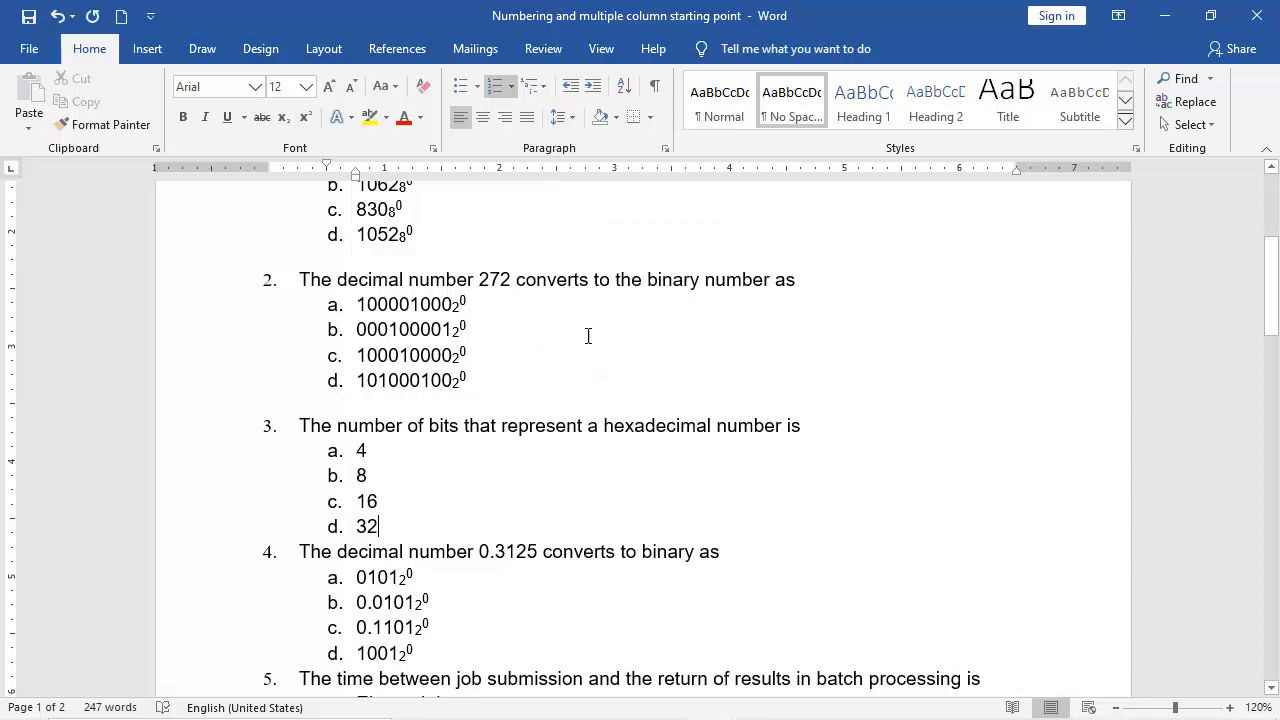
pyautogui.click(558, 116)
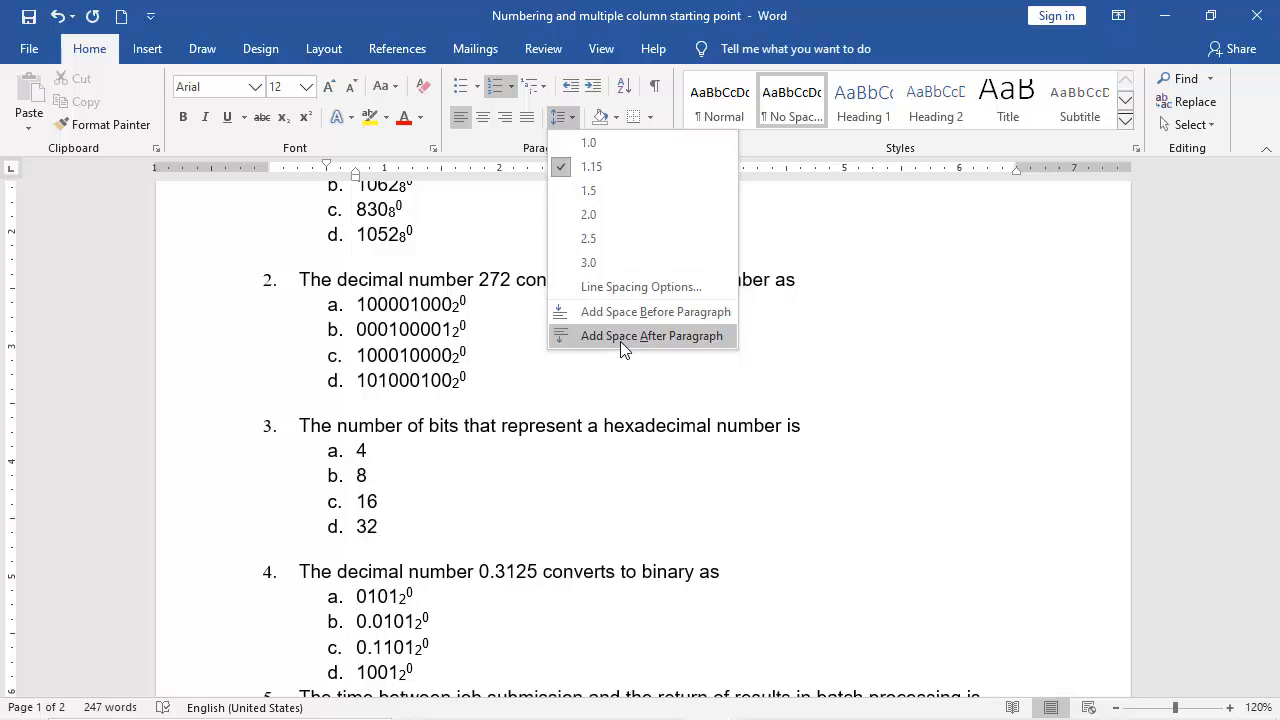
pyautogui.click(652, 336)
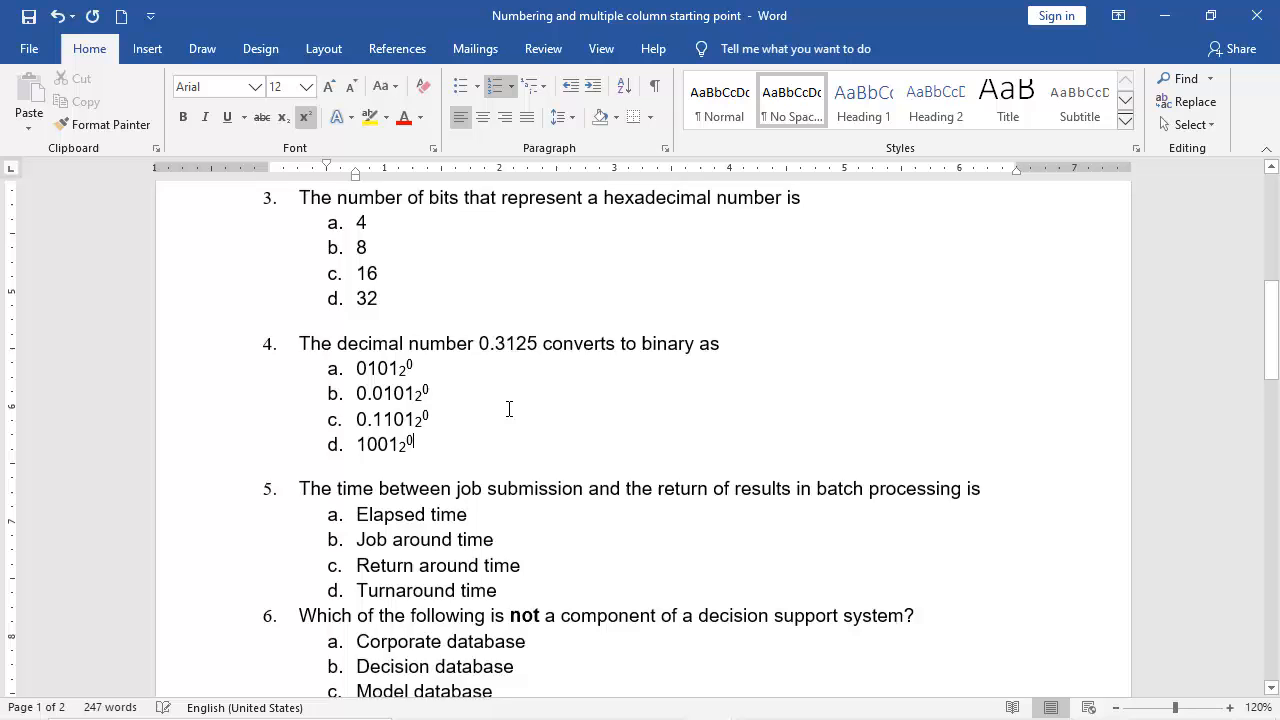
pyautogui.scroll(-3)
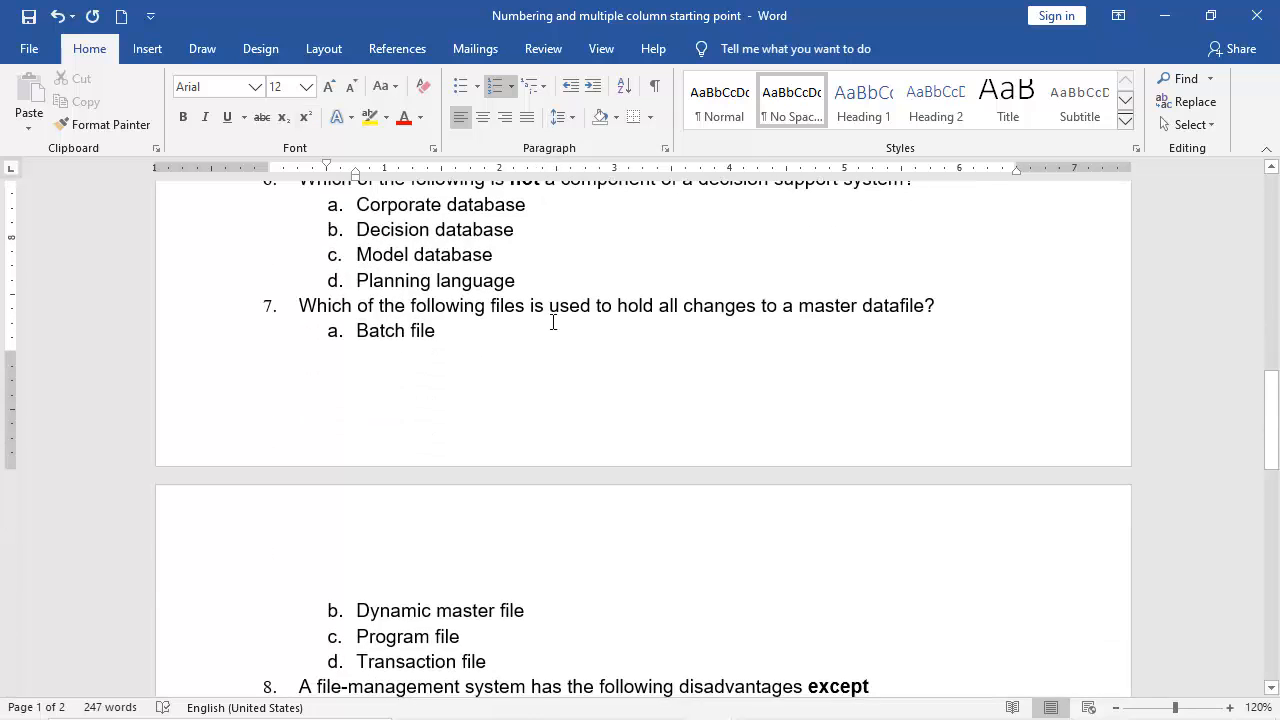
# Add space after the last option of questions 7 and 8.
pyautogui.click(556, 116)
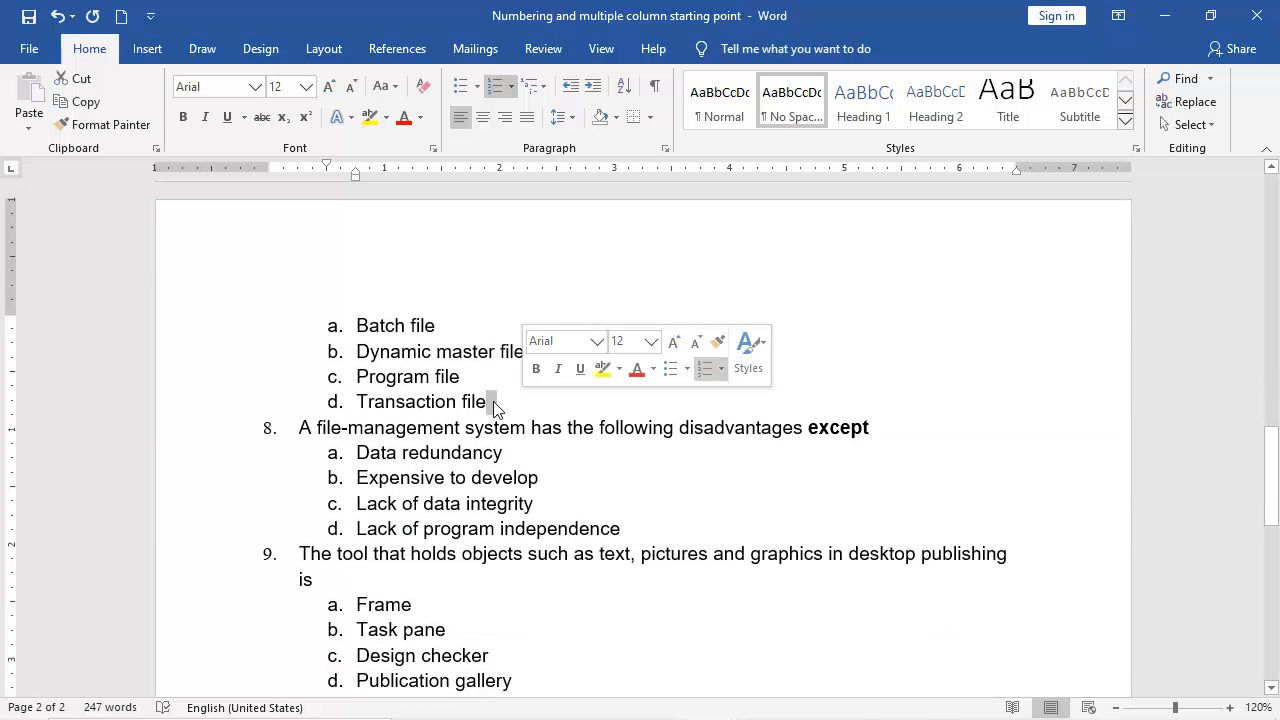
pyautogui.click(556, 116)
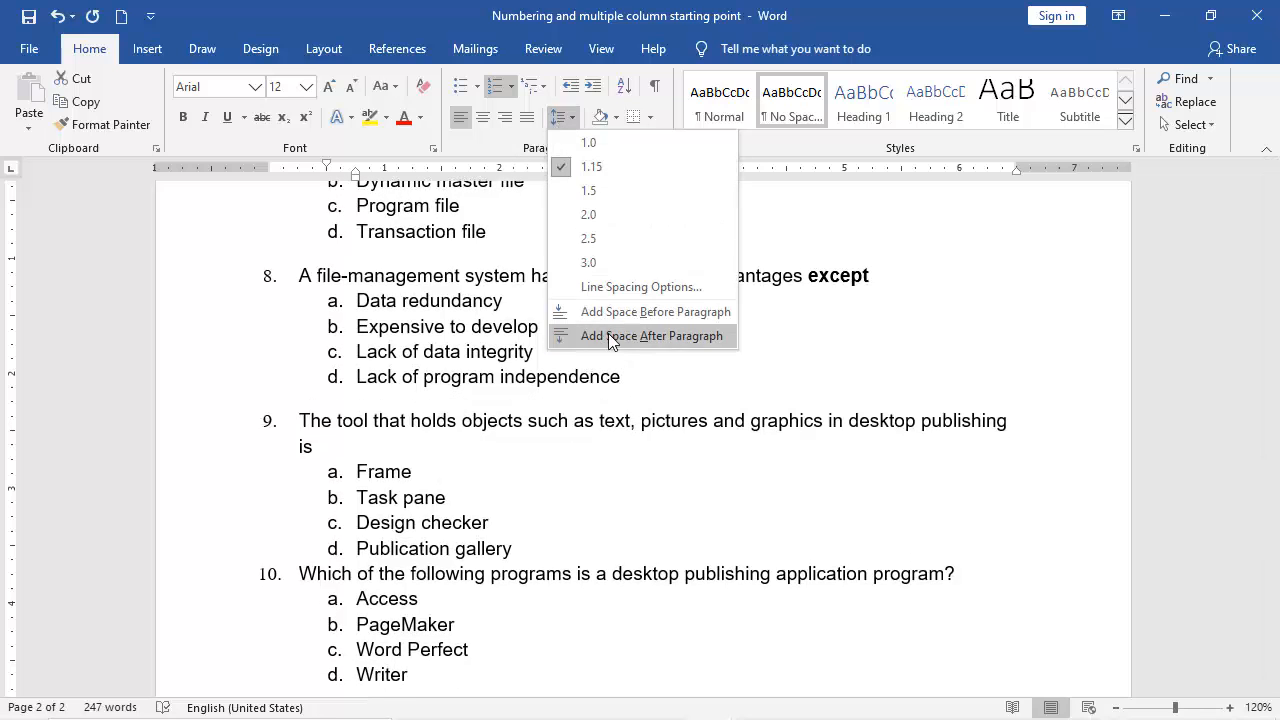
pyautogui.click(652, 336)
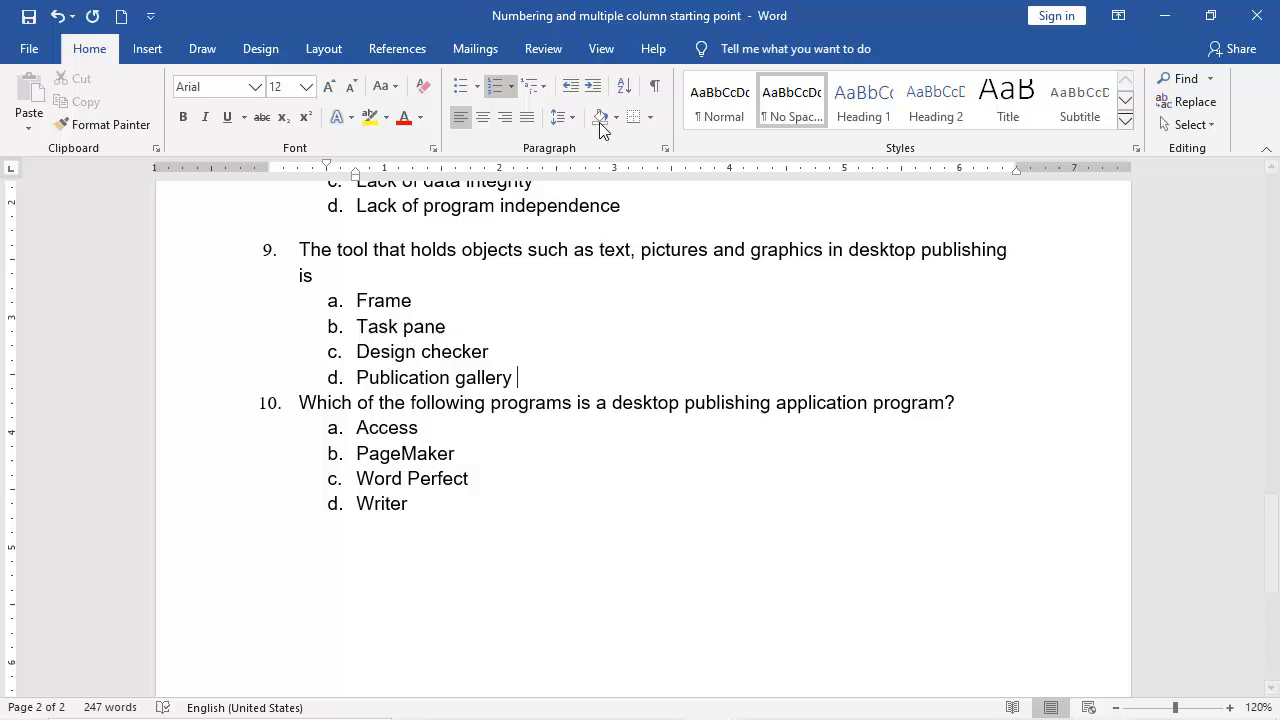
pyautogui.scroll(-3)
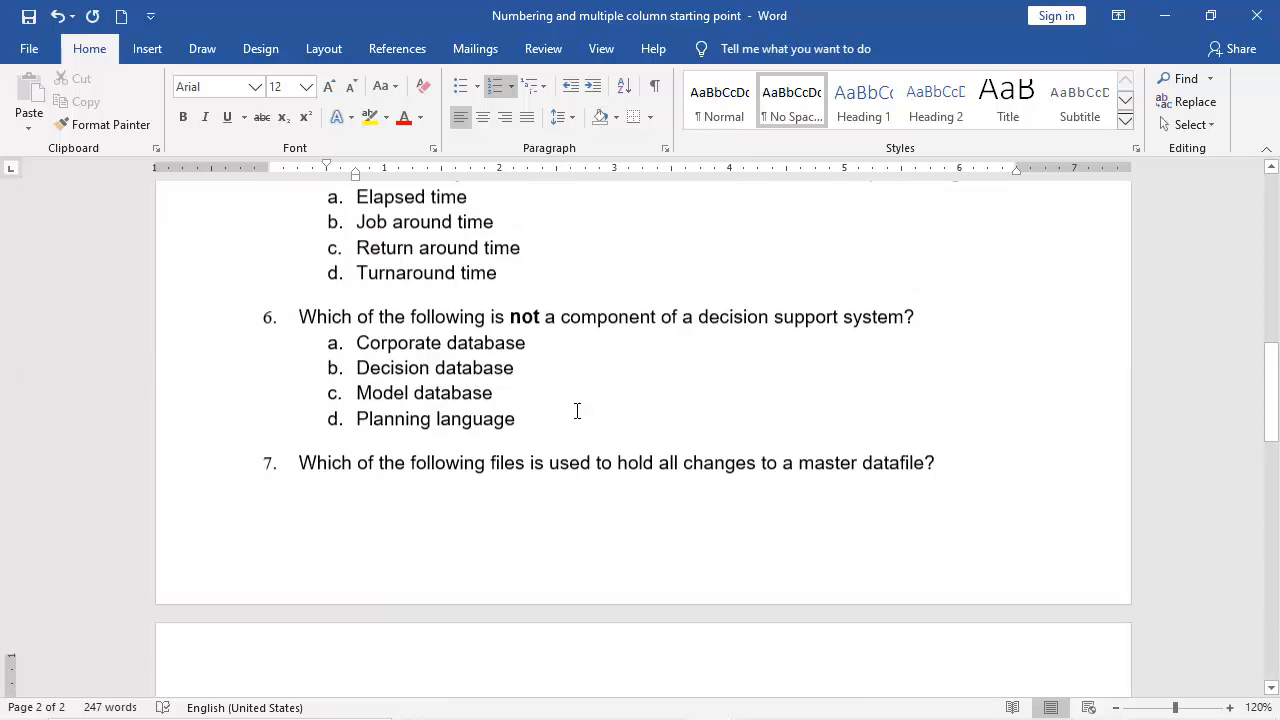
pyautogui.scroll(-3)
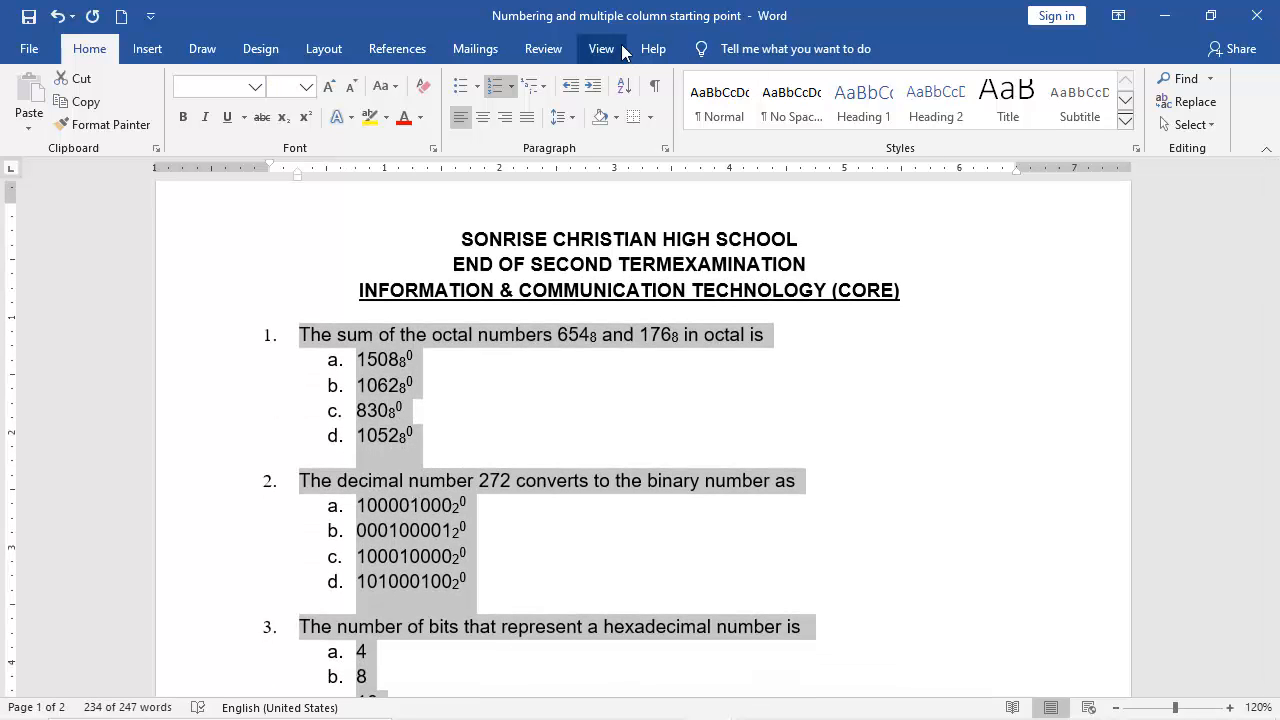
# Switch to the View tab with the questions below the heading selected.
pyautogui.click(602, 48)
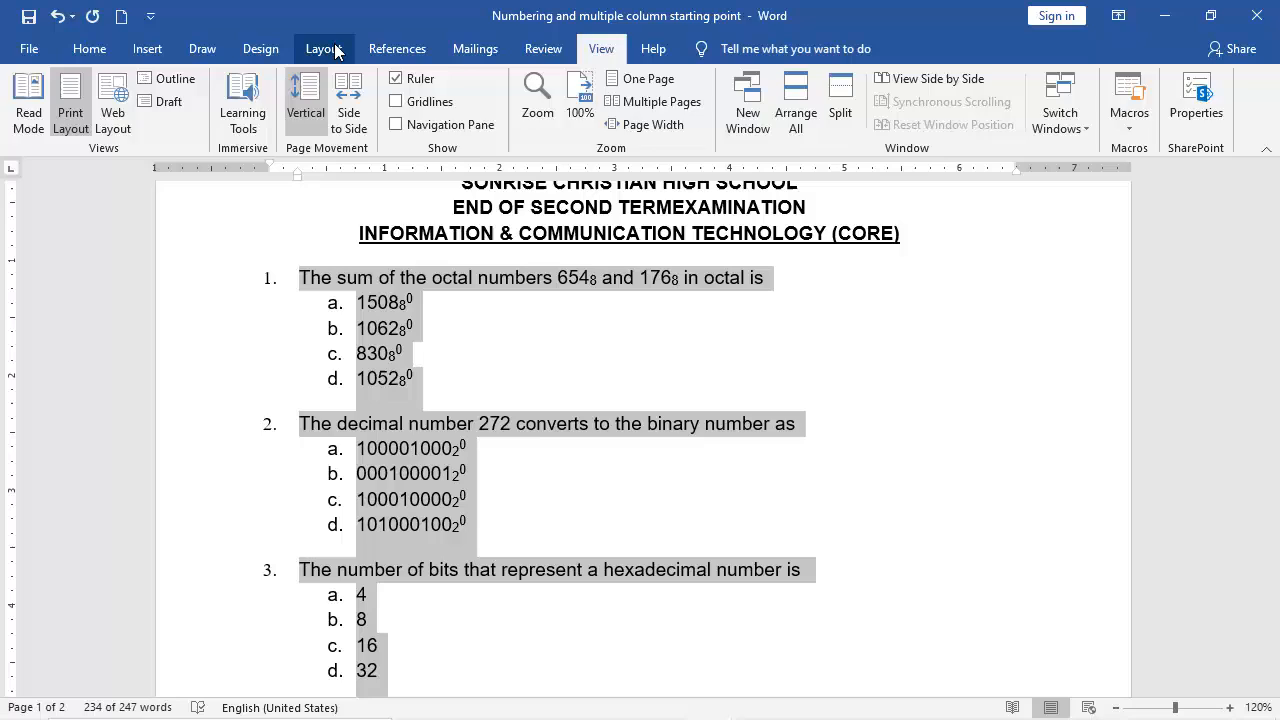
# From Layout > Columns try Two and Three, then choose the Right preset for unequal columns.
pyautogui.click(324, 48)
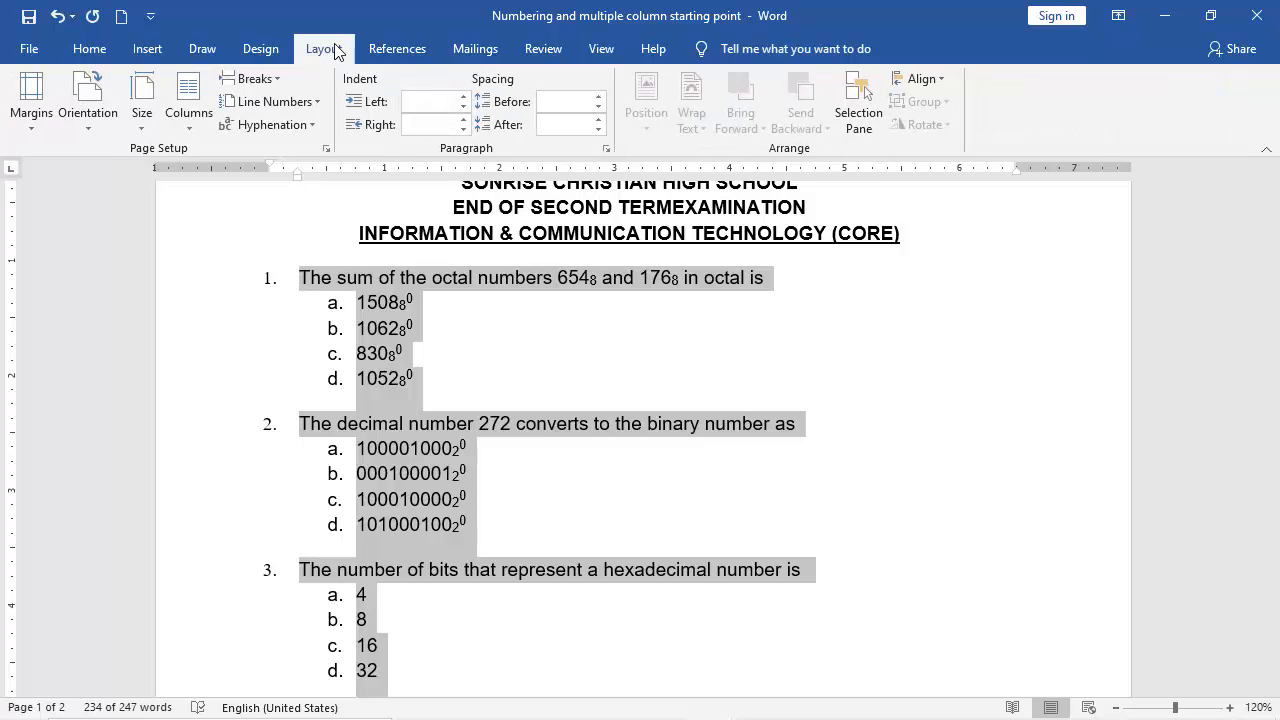
pyautogui.moveTo(710, 530)
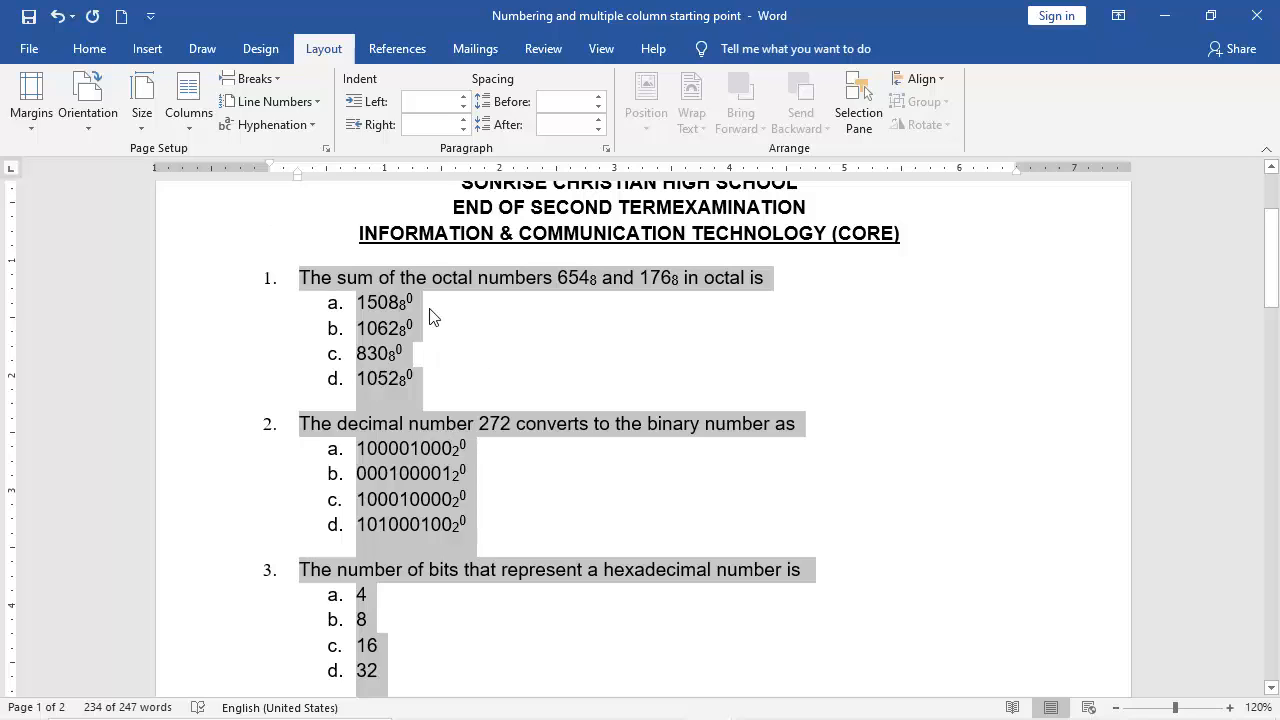
pyautogui.moveTo(378, 292)
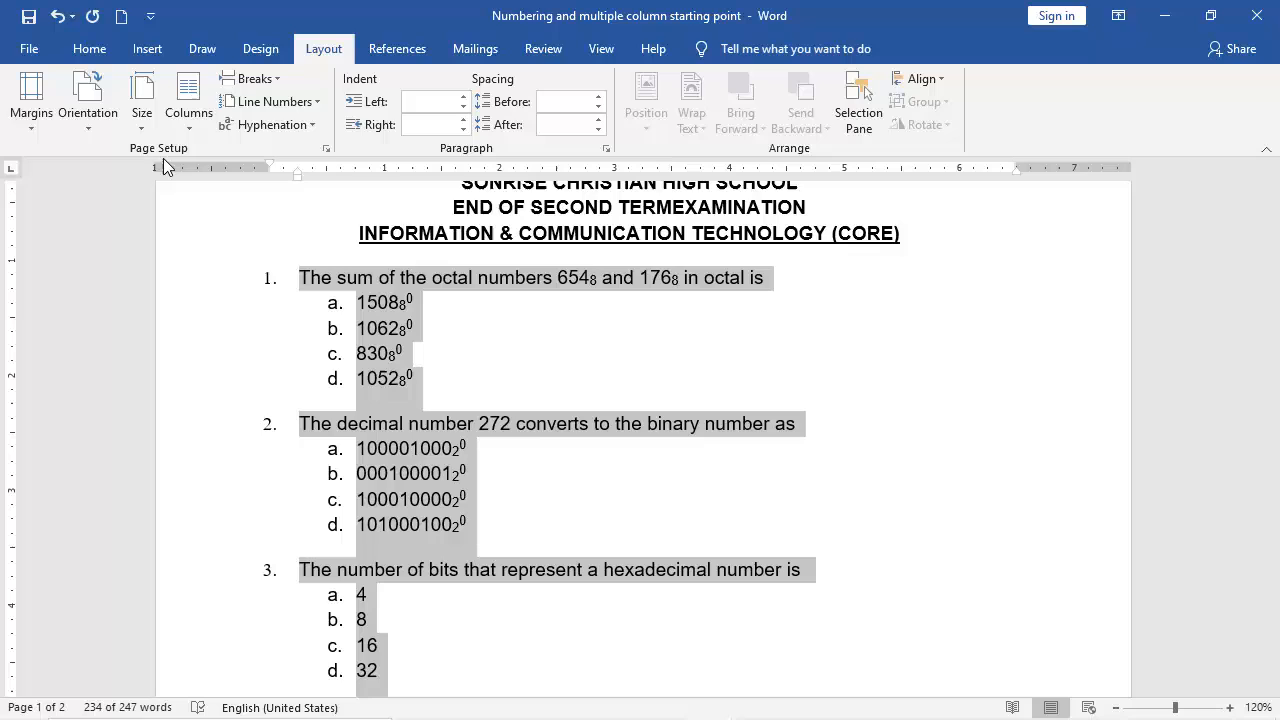
pyautogui.click(188, 100)
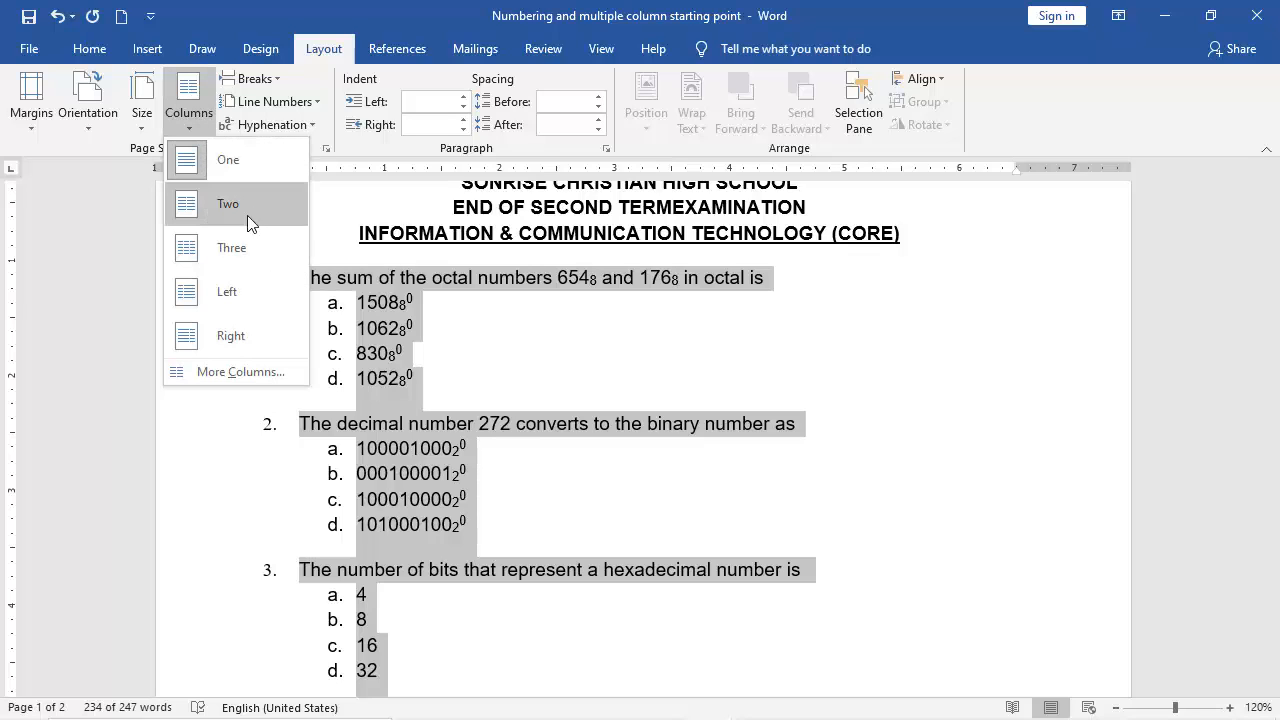
pyautogui.moveTo(228, 160)
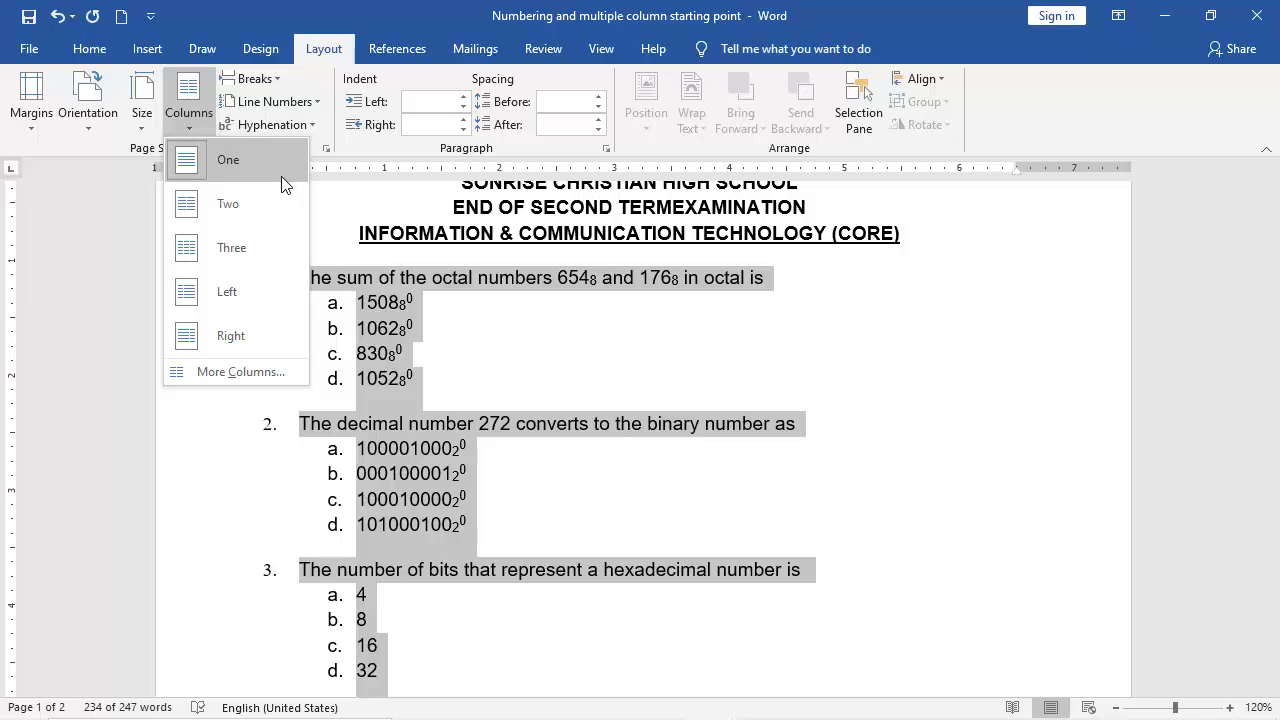
pyautogui.click(228, 204)
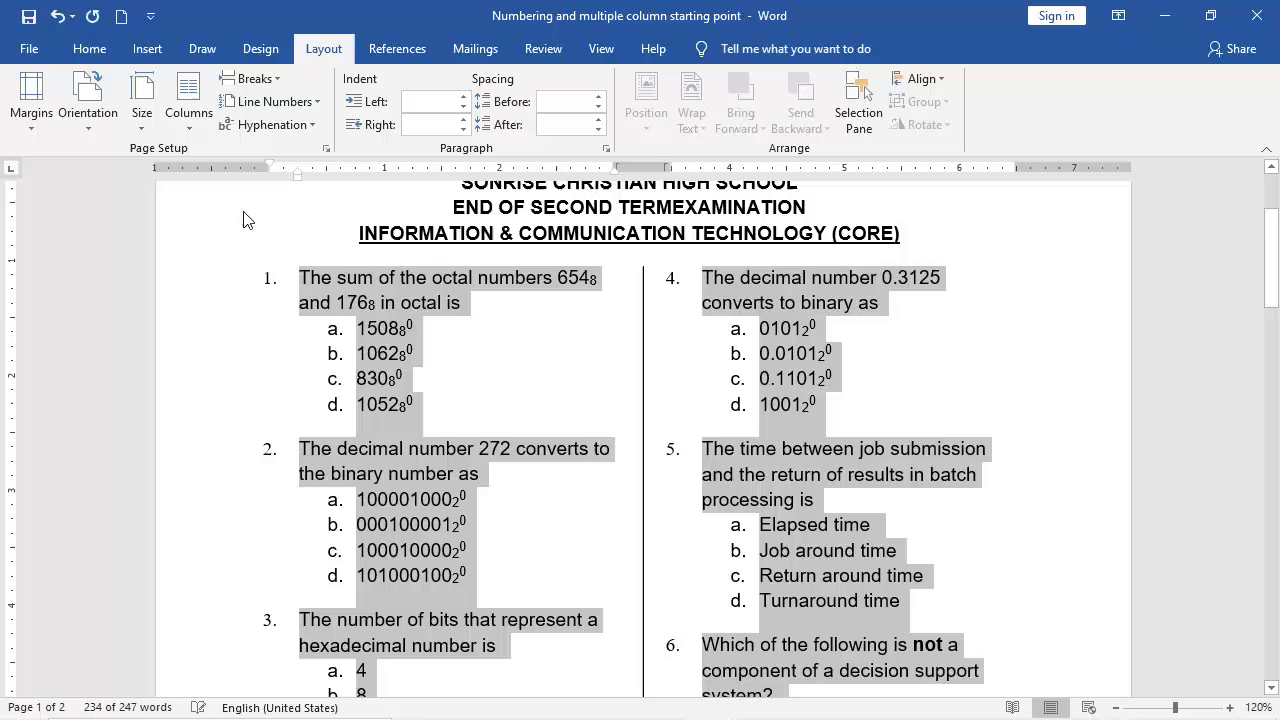
pyautogui.moveTo(142, 96)
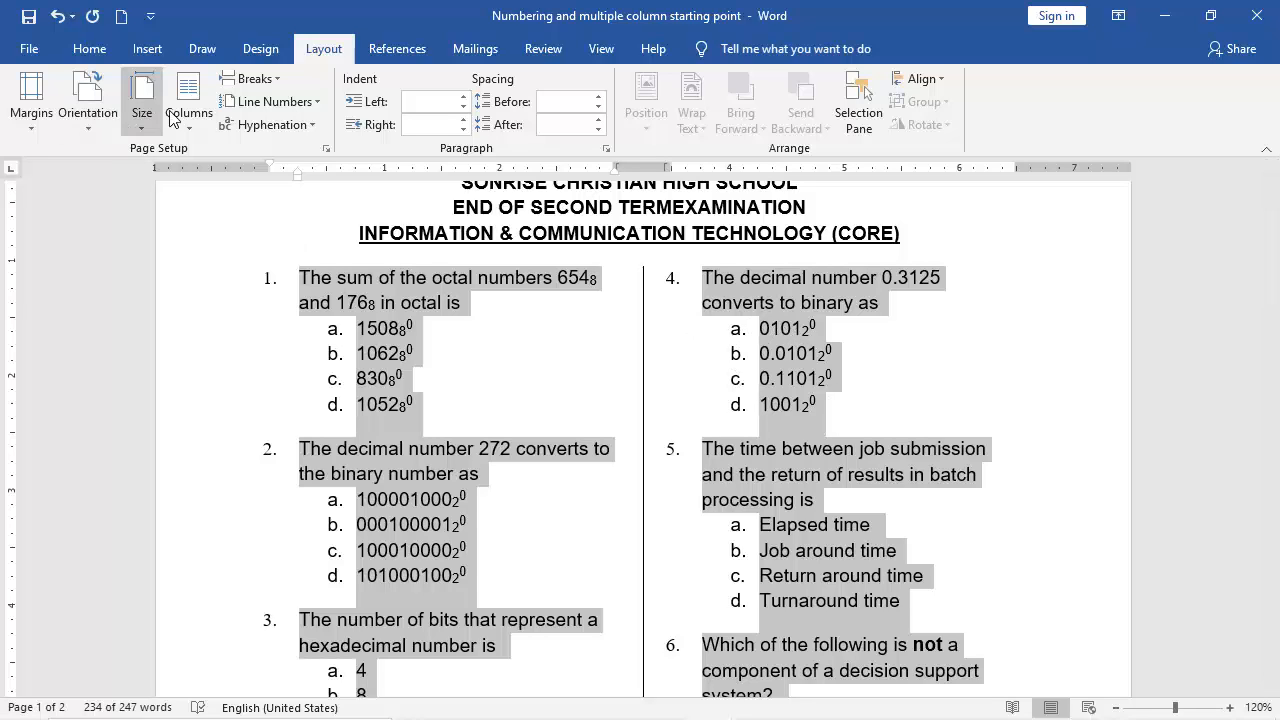
pyautogui.click(188, 96)
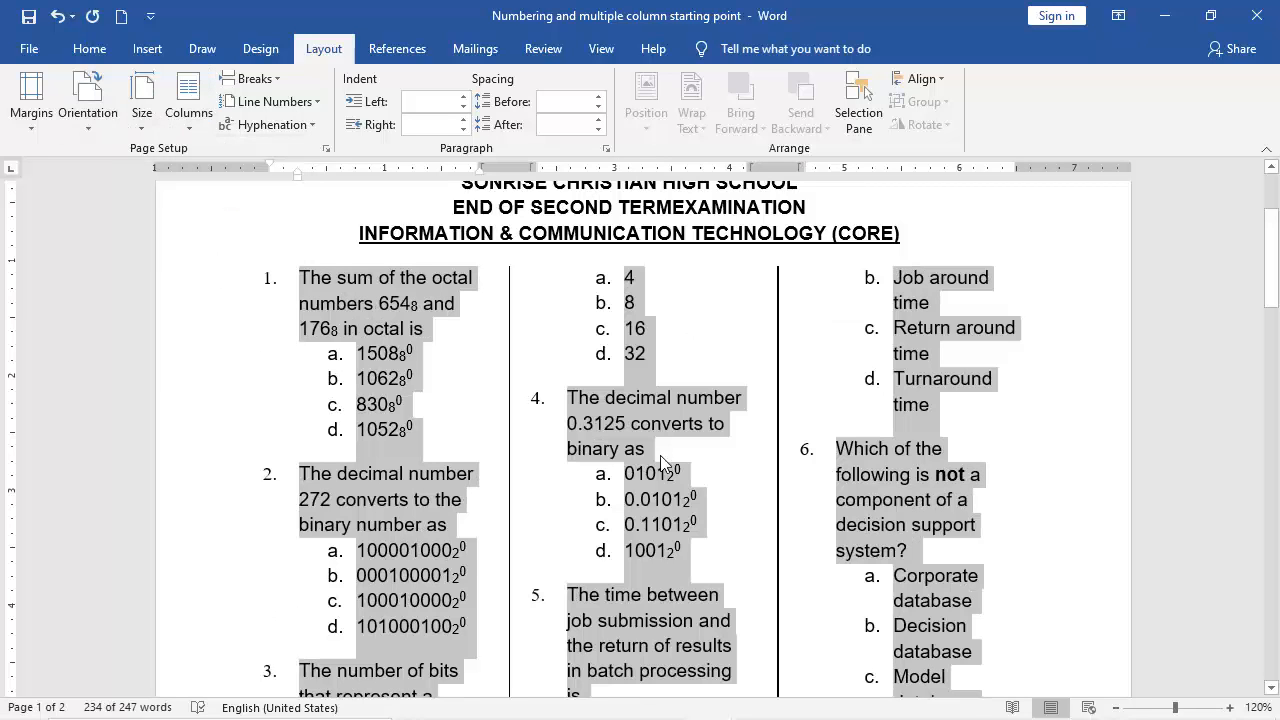
pyautogui.click(188, 100)
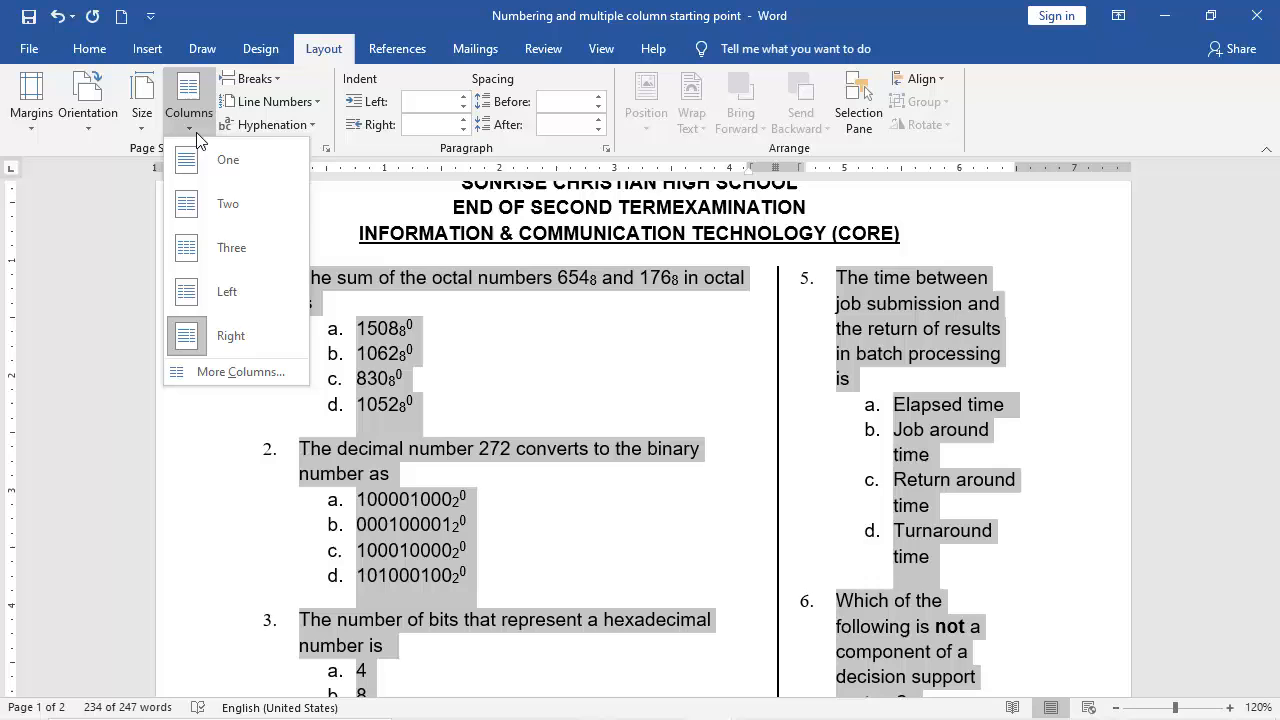
pyautogui.click(242, 370)
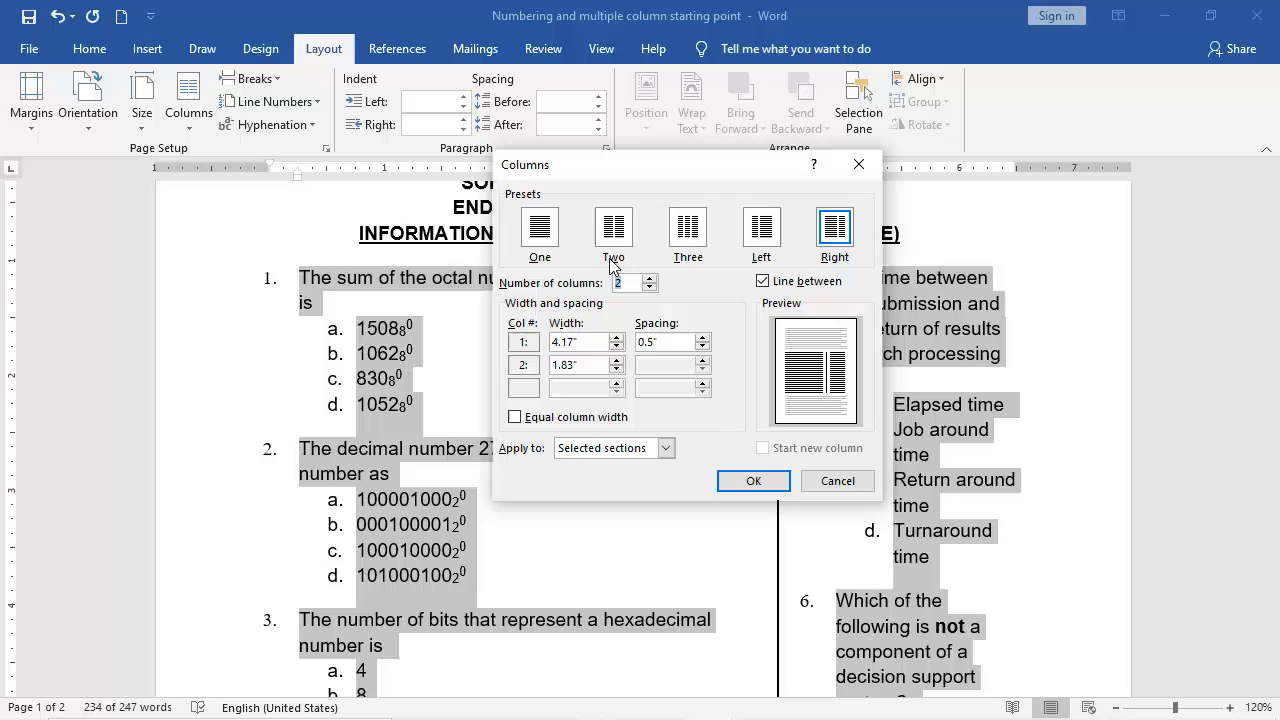
pyautogui.moveTo(616, 264)
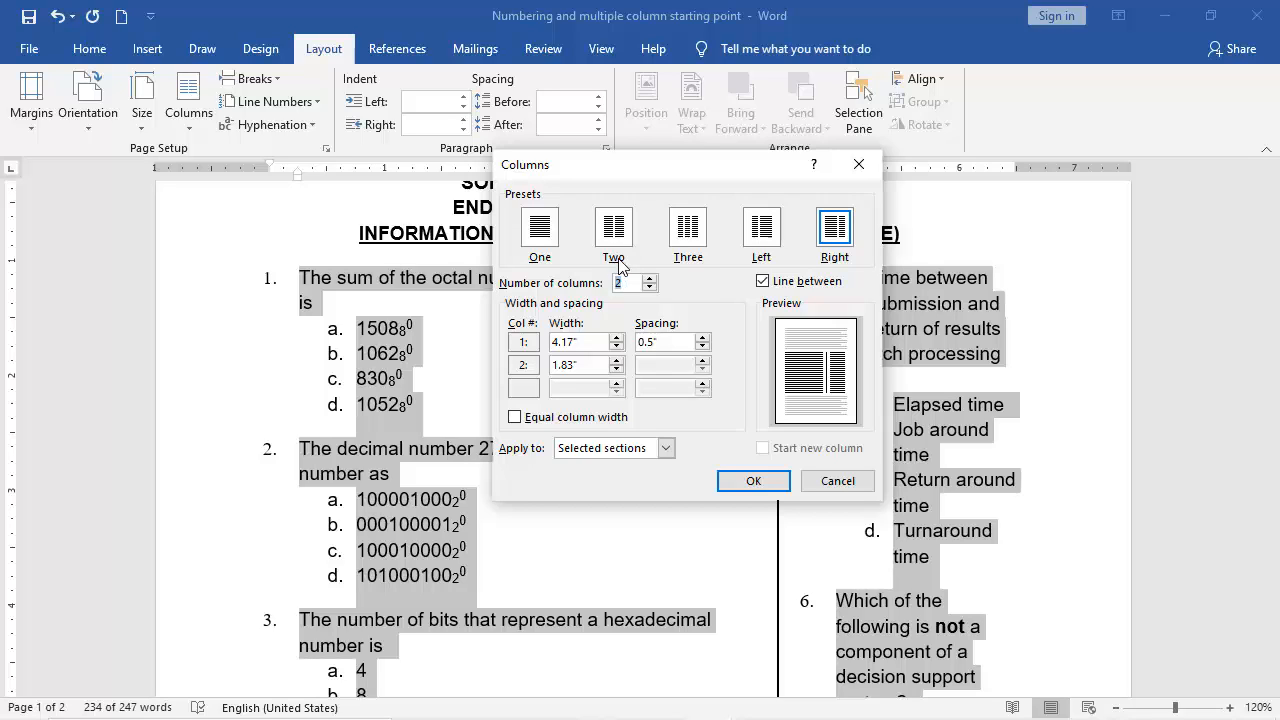
pyautogui.moveTo(650, 304)
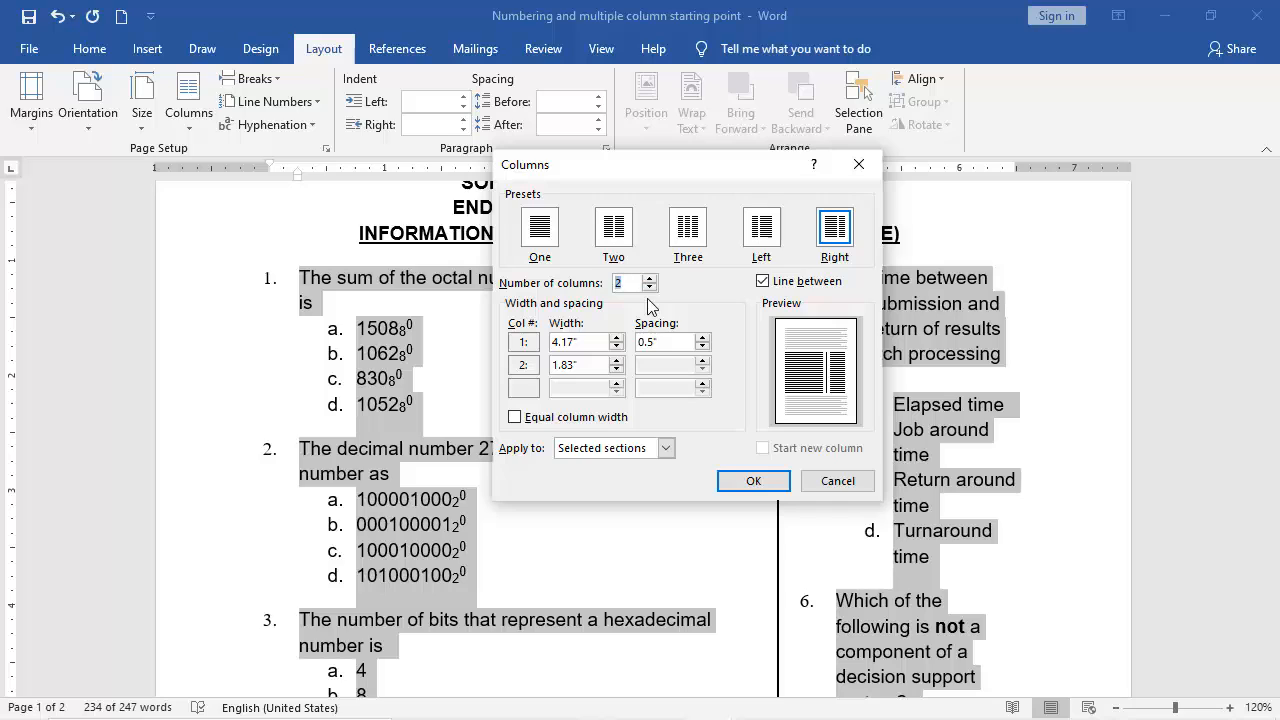
pyautogui.moveTo(704, 308)
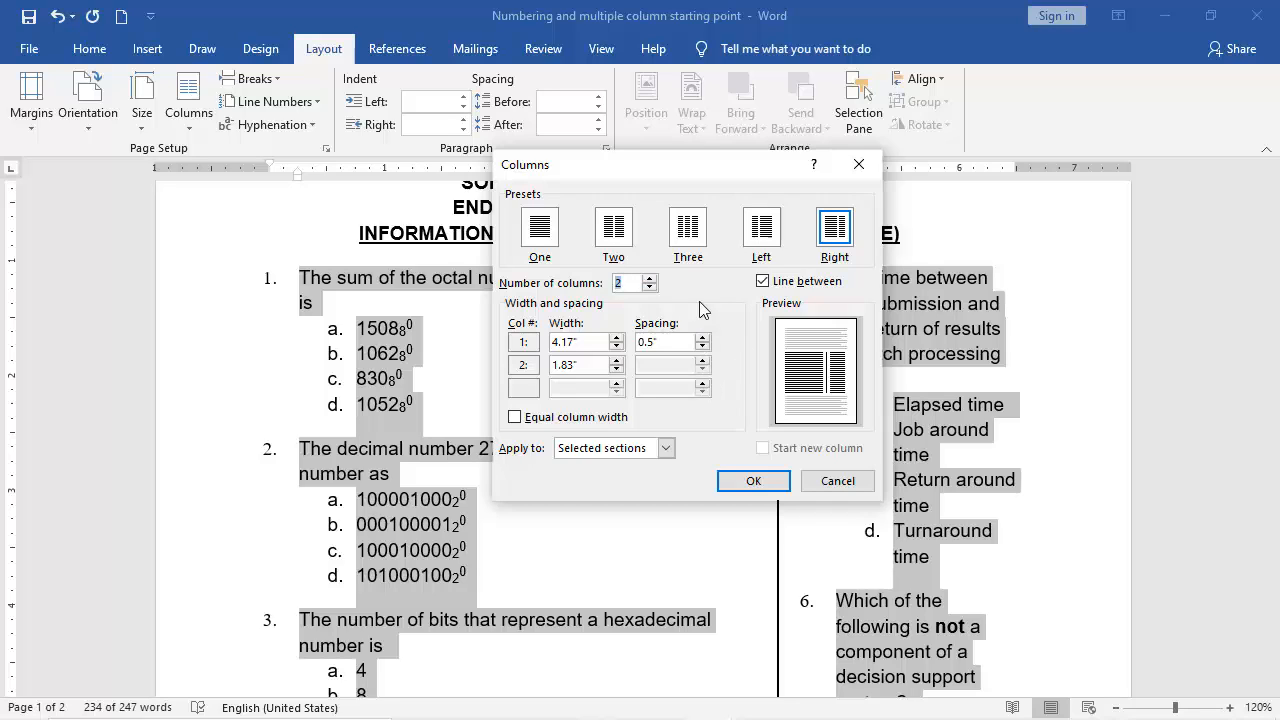
# Apply the Two preset with equal width and a line between to the whole document.
pyautogui.click(612, 226)
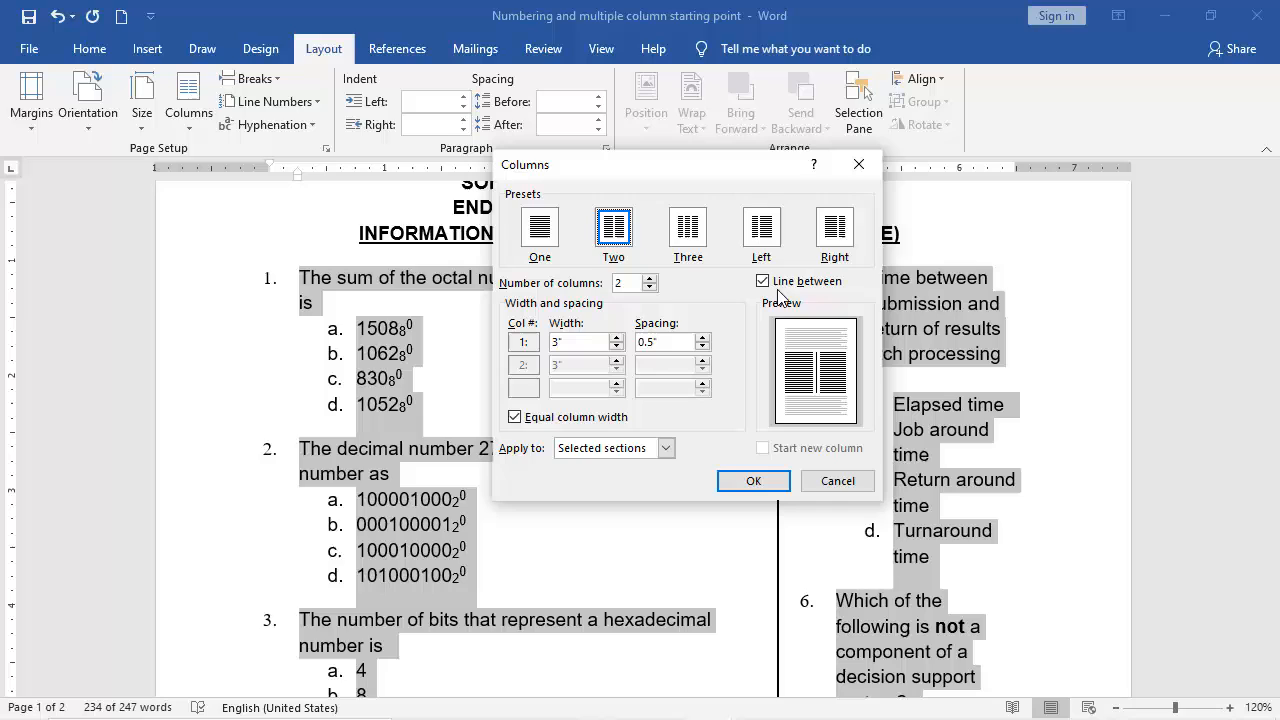
pyautogui.click(762, 280)
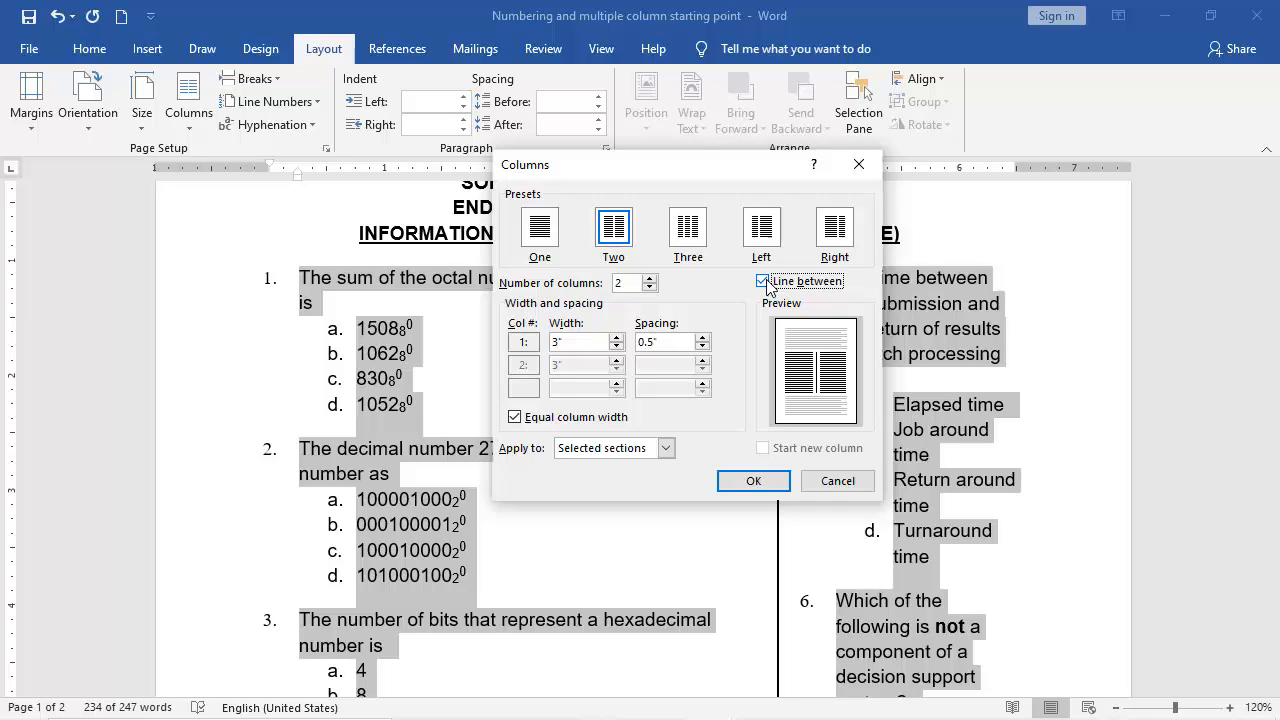
pyautogui.click(762, 280)
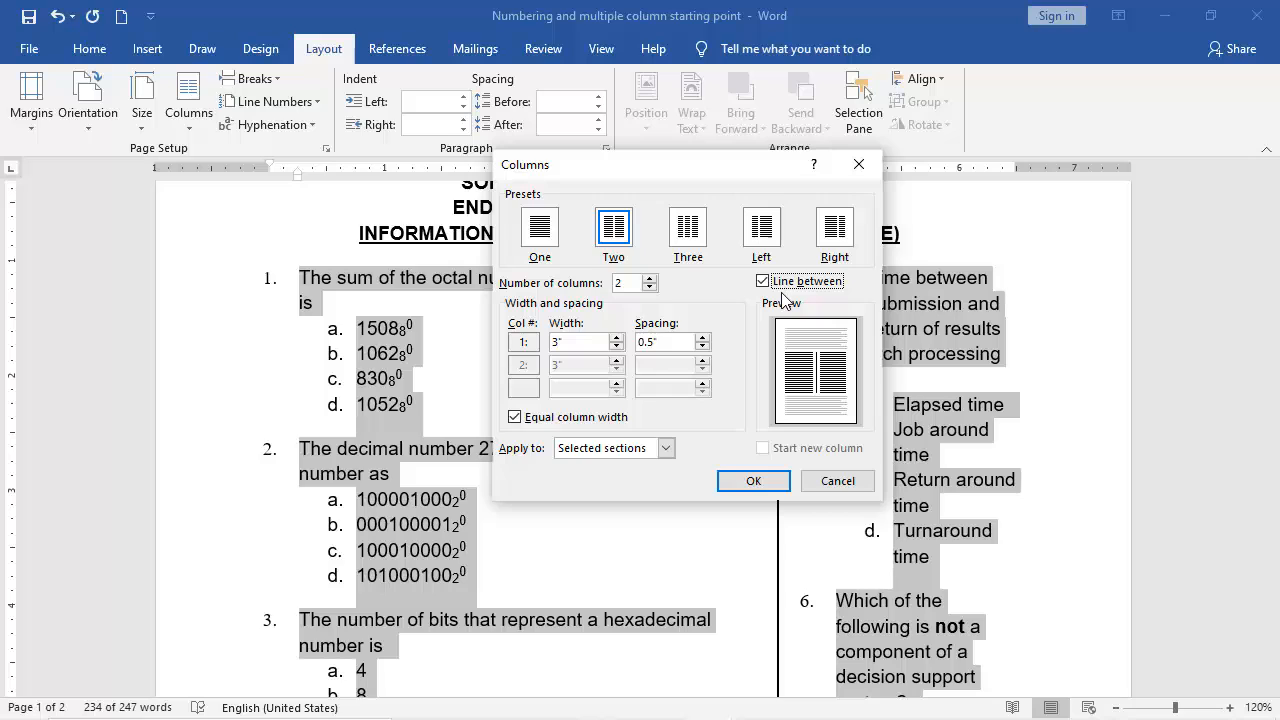
pyautogui.moveTo(716, 428)
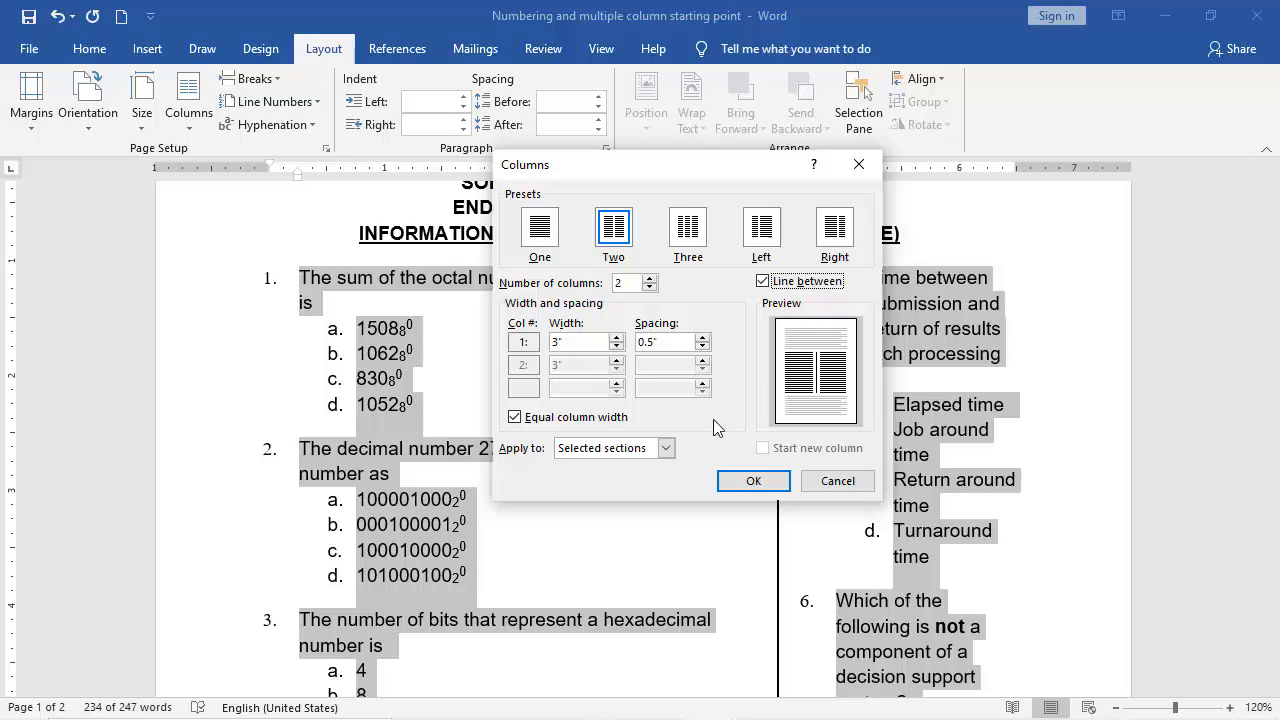
pyautogui.click(666, 448)
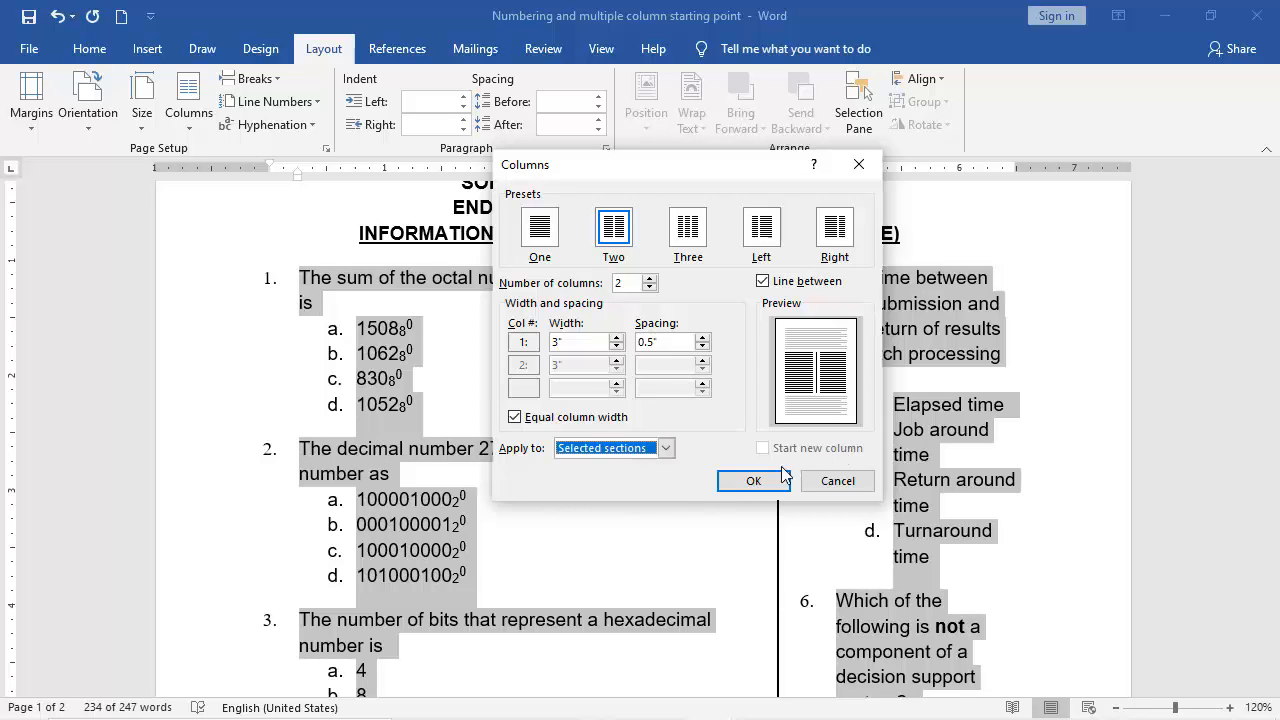
pyautogui.click(752, 480)
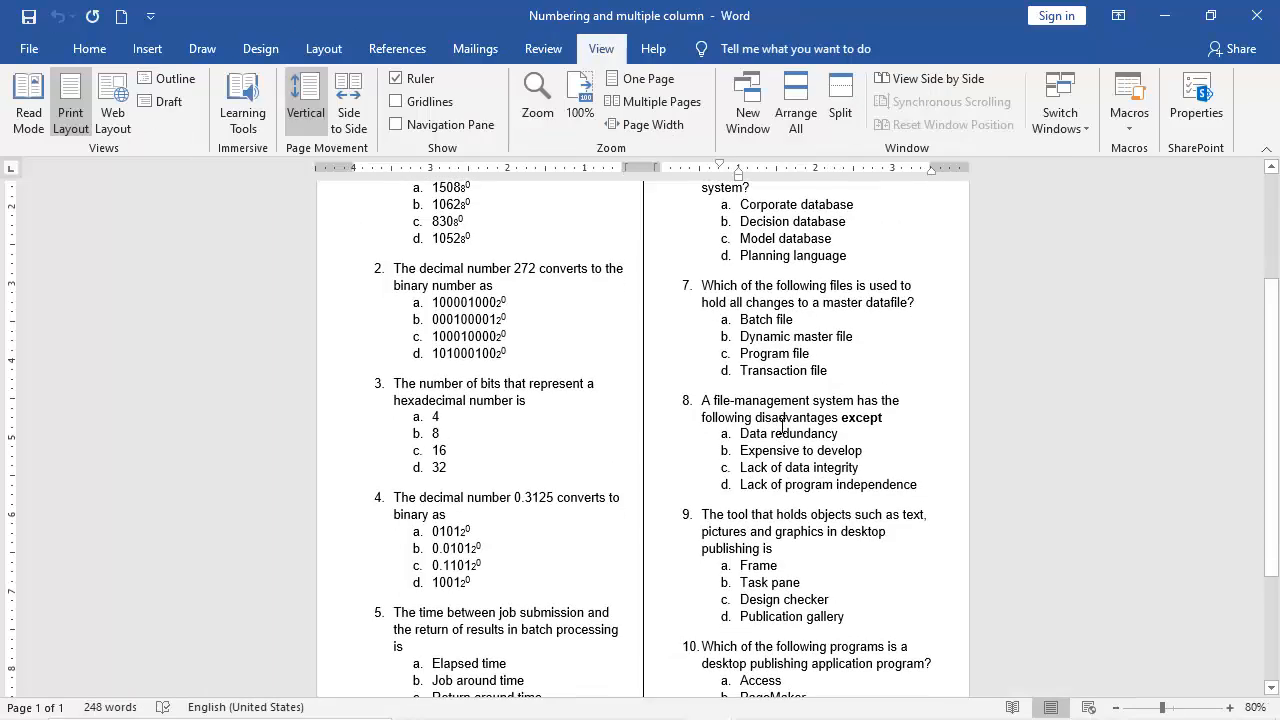
pyautogui.scroll(-3)
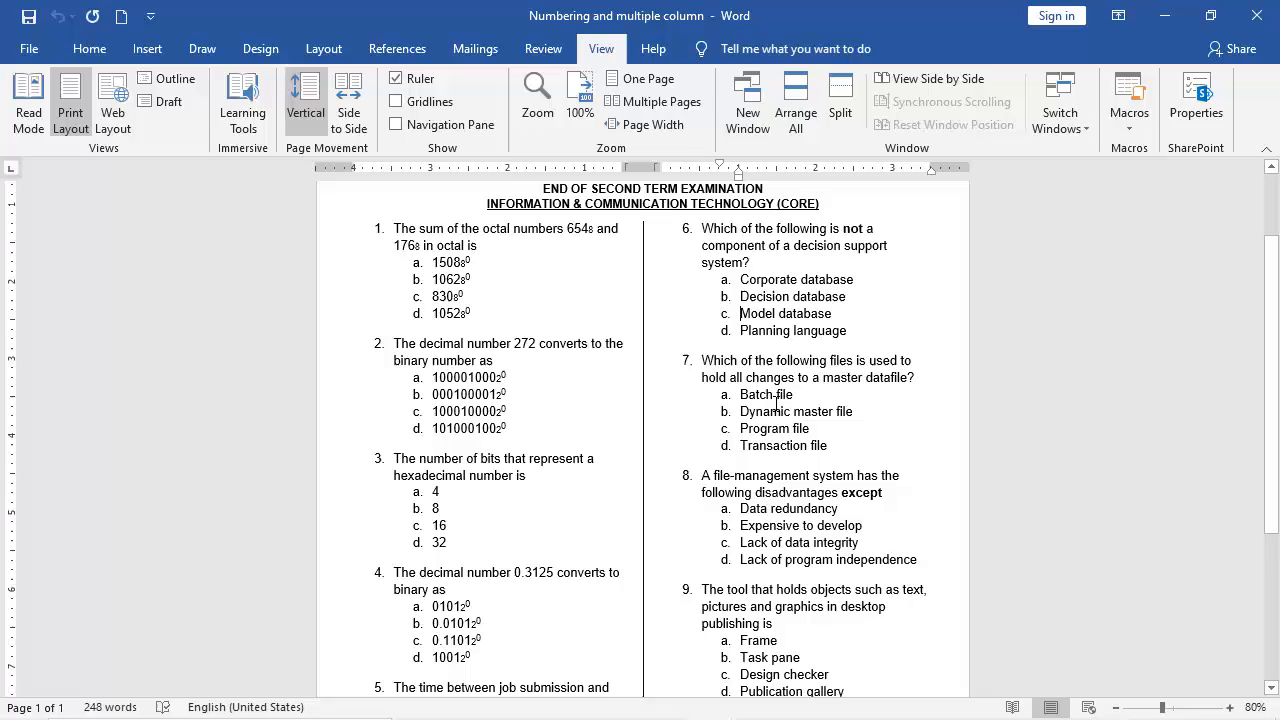
pyautogui.moveTo(382, 306)
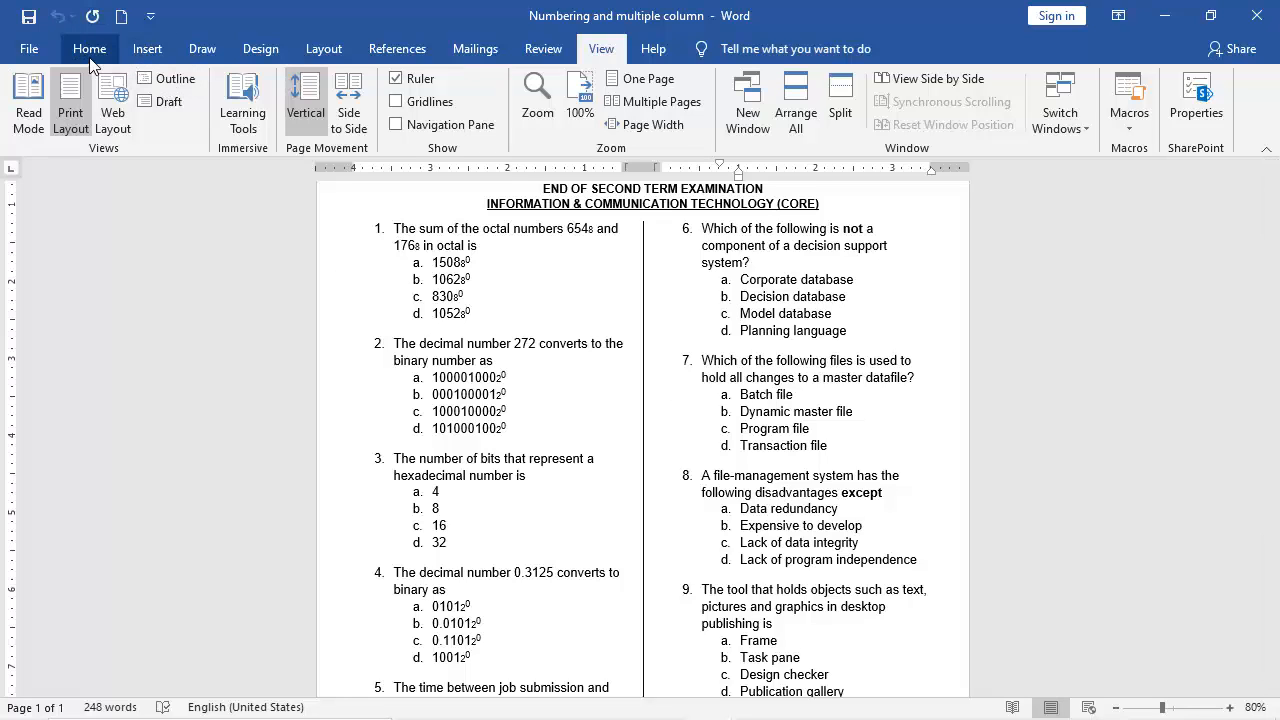
pyautogui.click(88, 48)
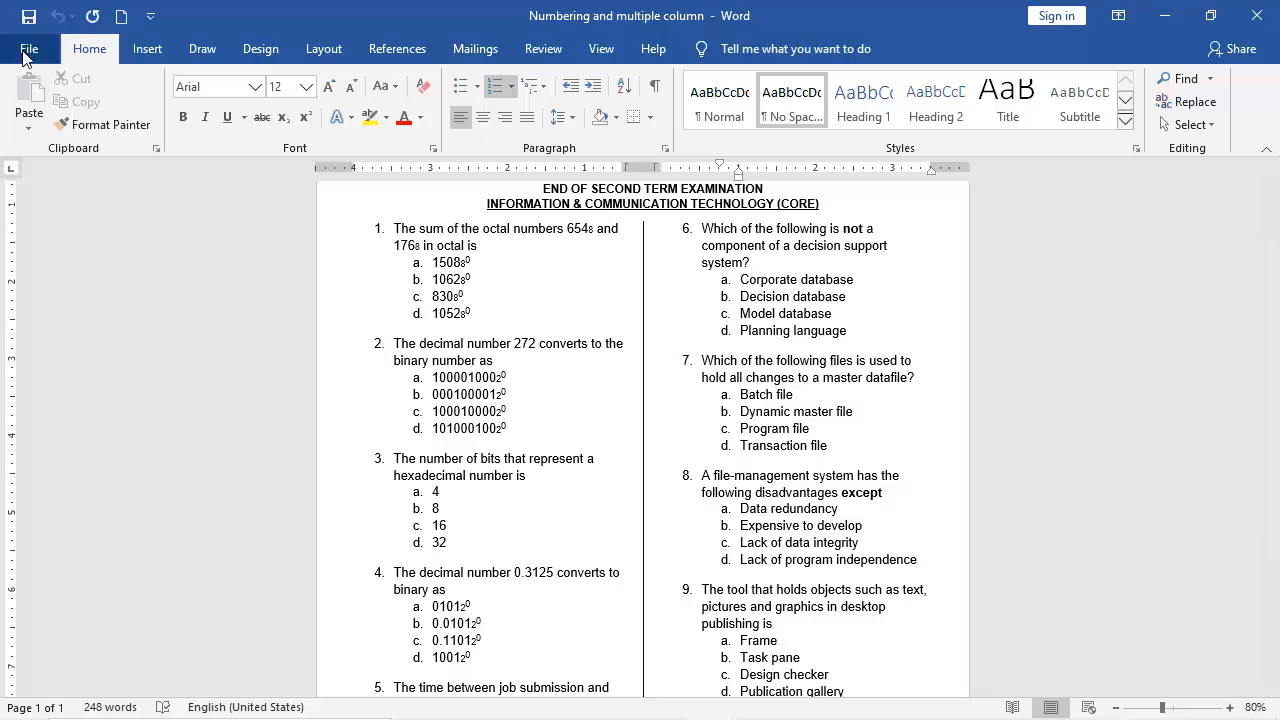
# Save the exam as a PDF named 'Numbering and multiple column' via Save As.
pyautogui.click(28, 48)
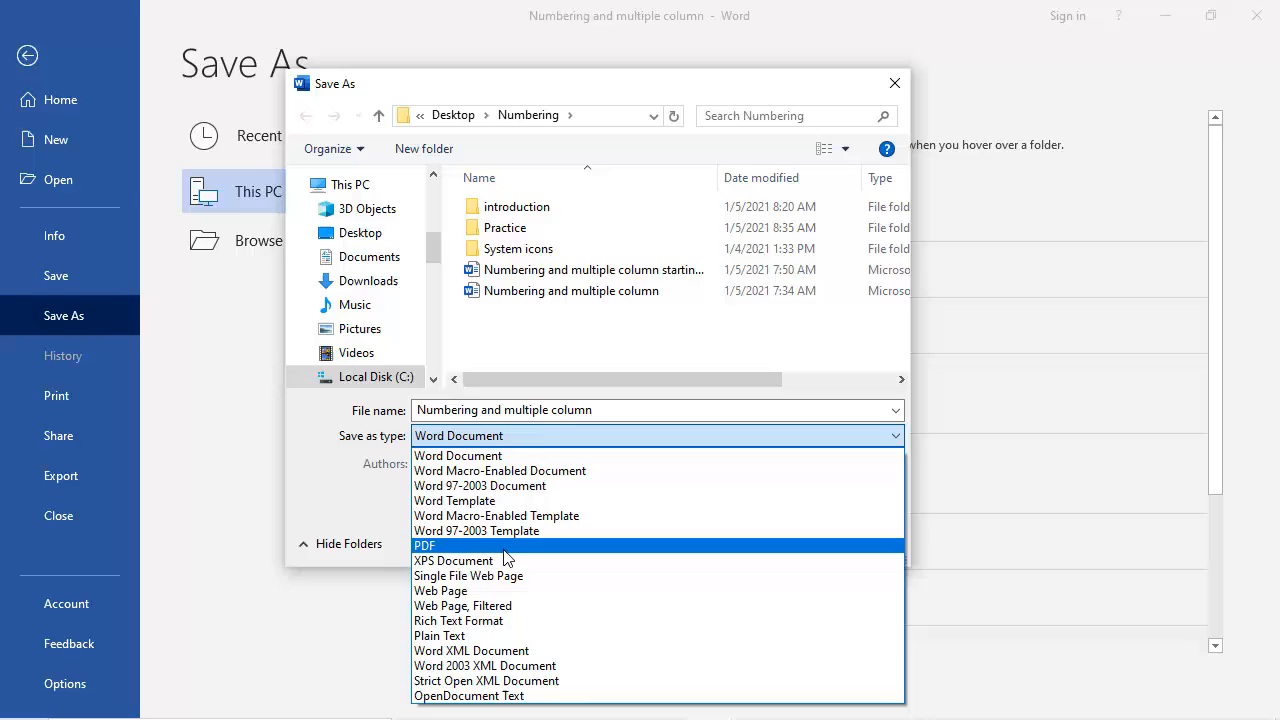
pyautogui.click(424, 544)
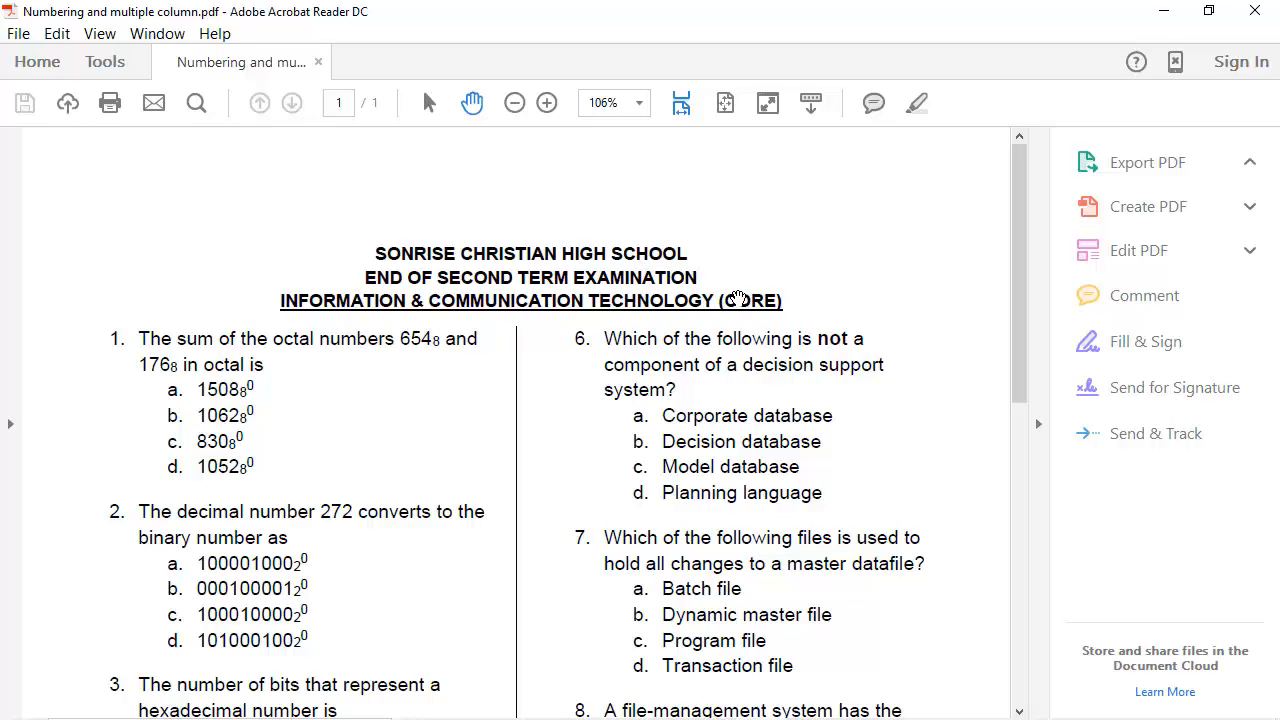
pyautogui.moveTo(618, 396)
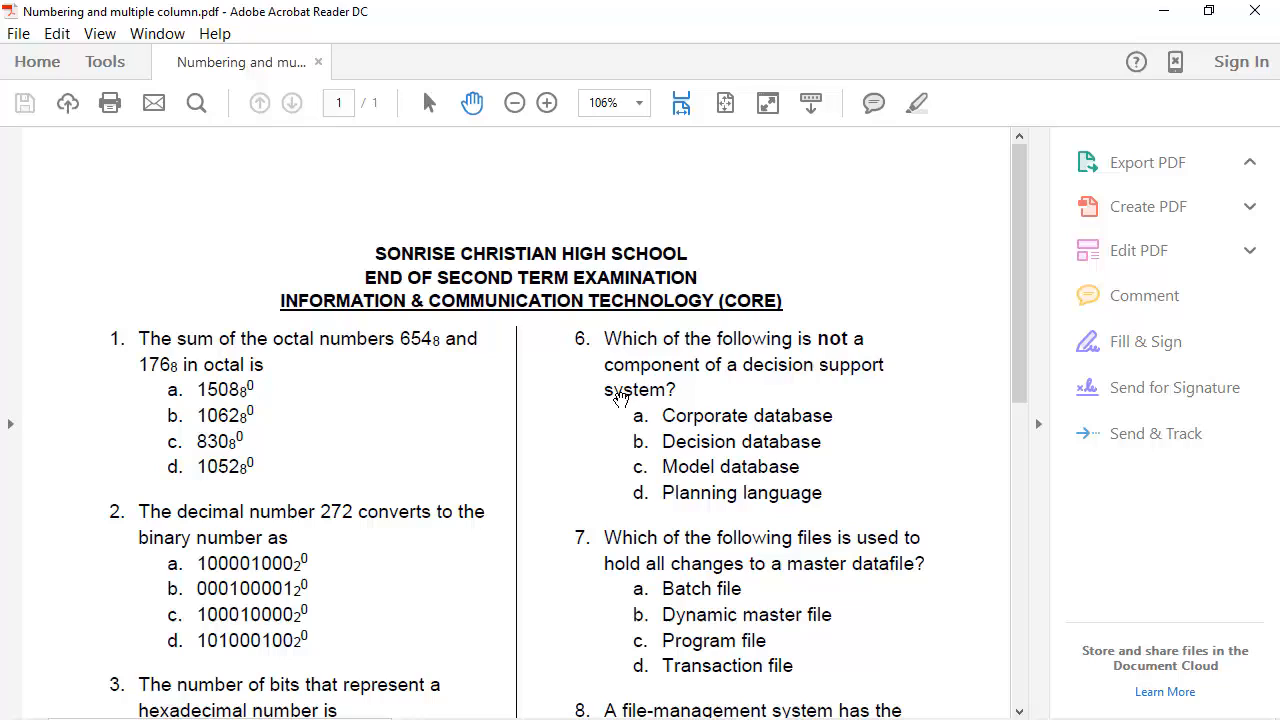
pyautogui.moveTo(558, 370)
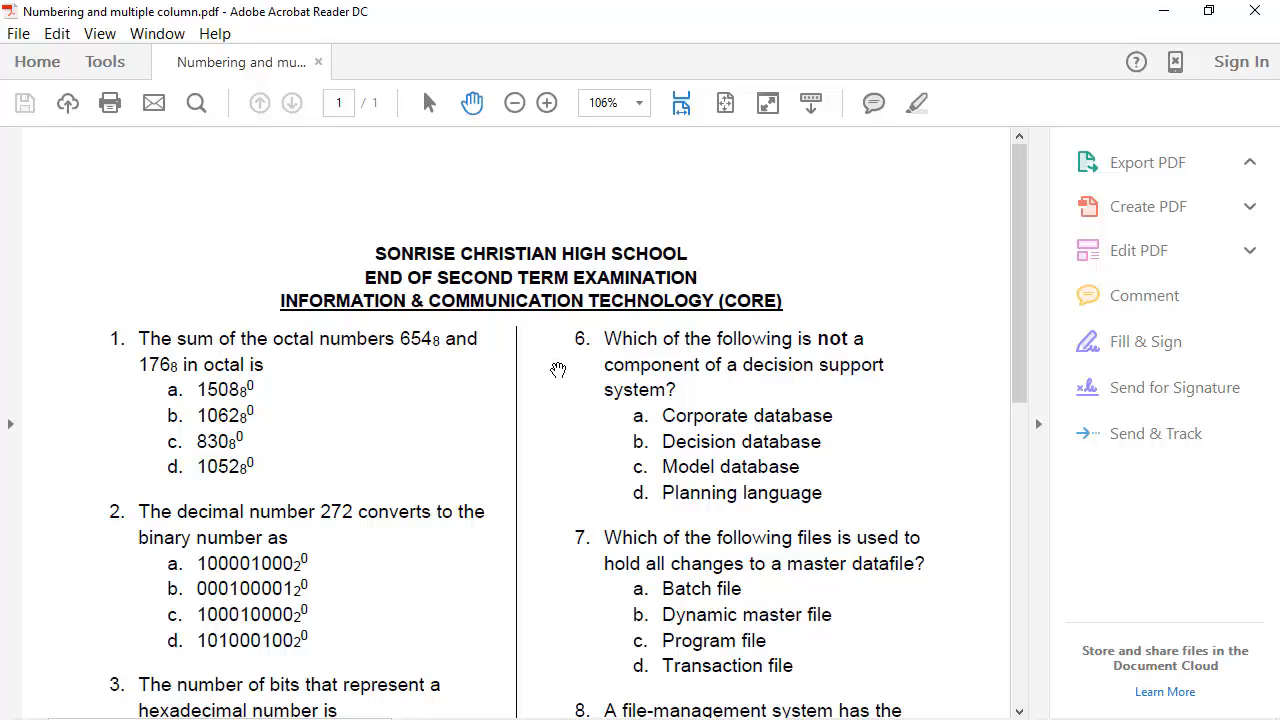
# Show the Export PDF pane and view the whole two-column page at 75% zoom.
pyautogui.click(1148, 162)
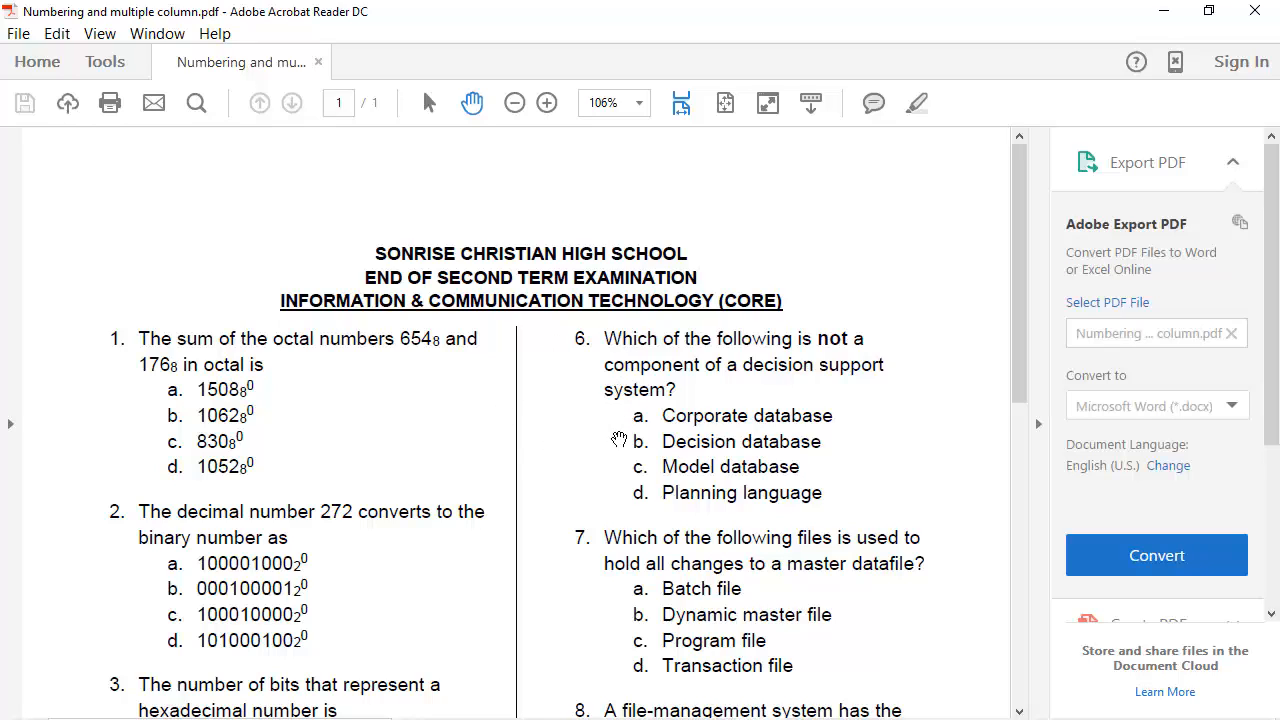
pyautogui.scroll(-3)
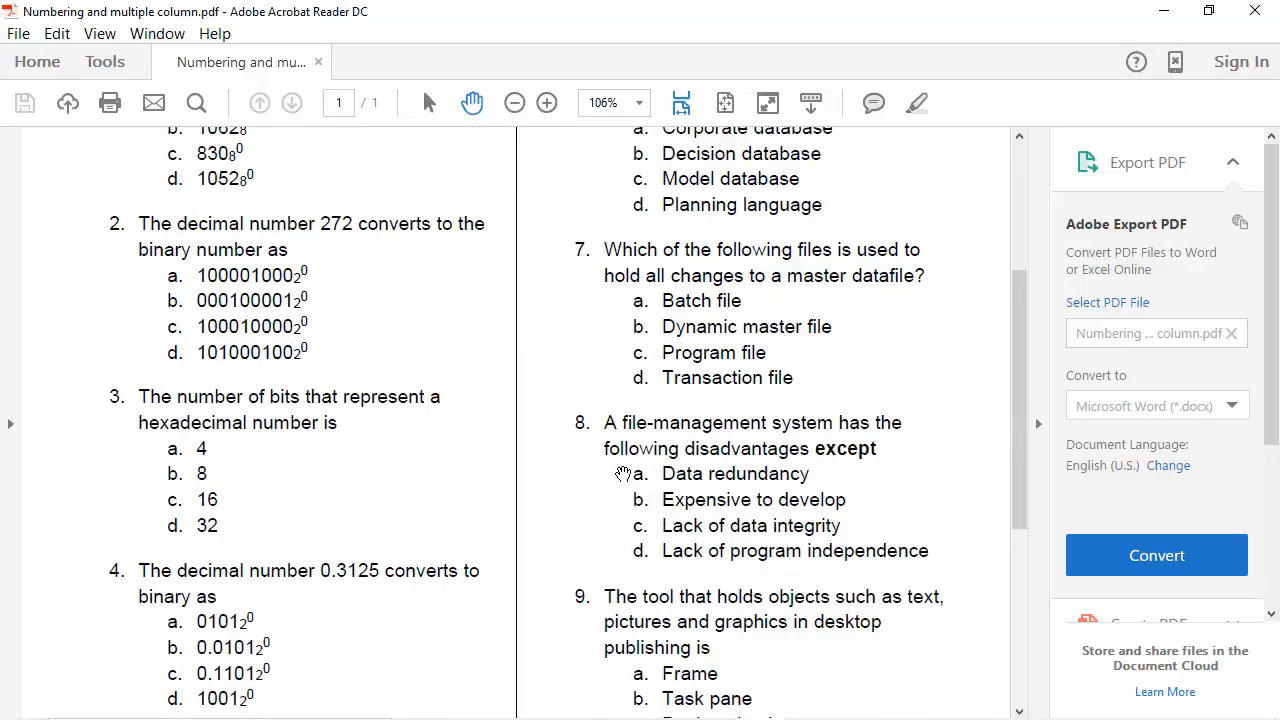
pyautogui.scroll(-3)
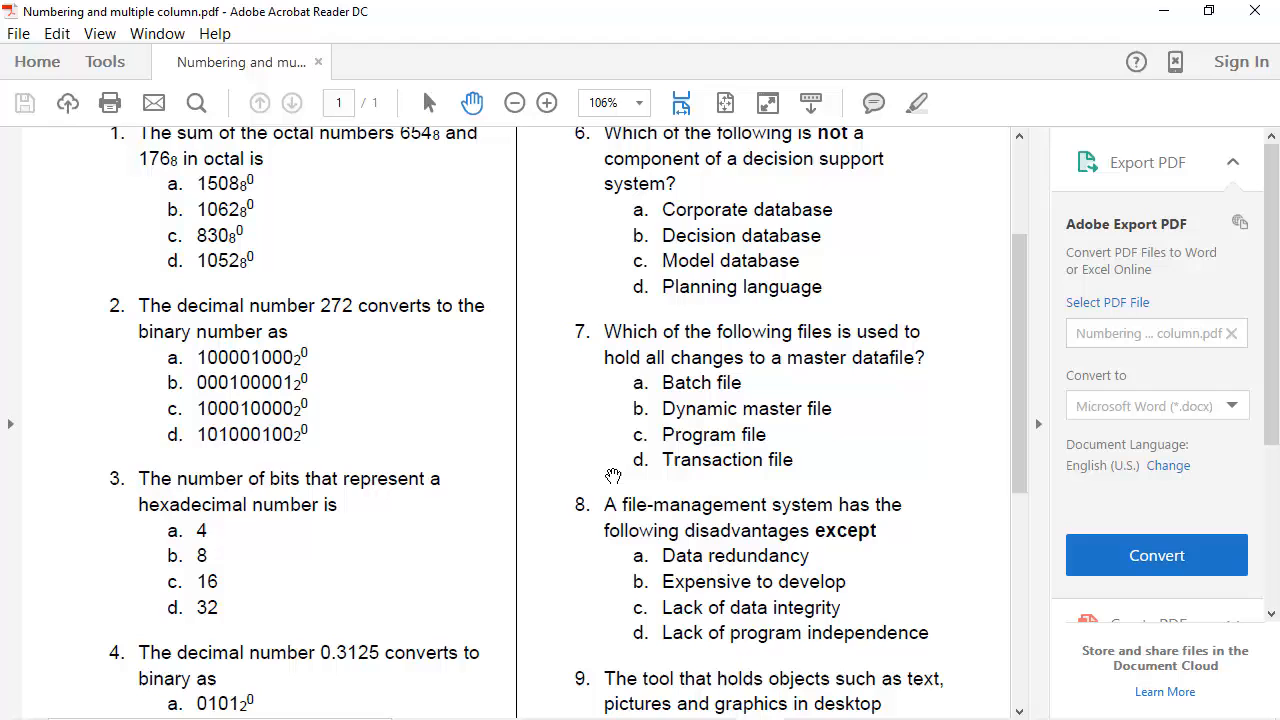
pyautogui.click(514, 104)
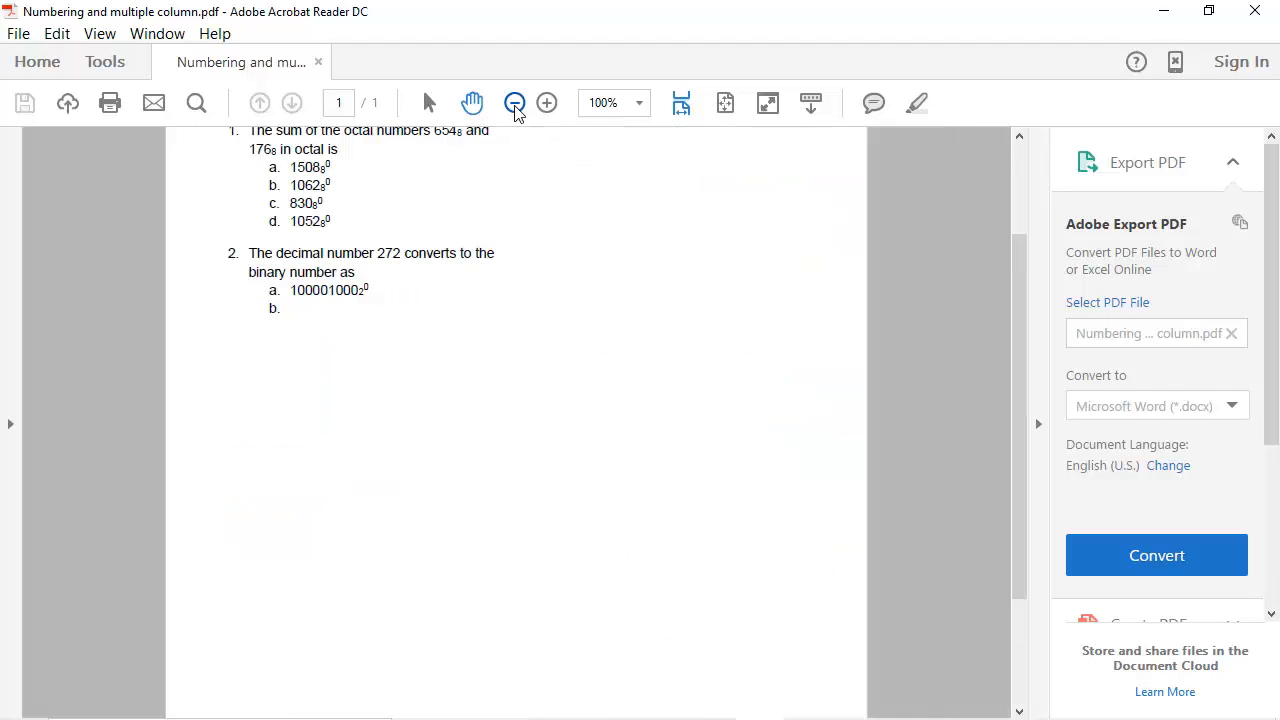
pyautogui.click(514, 104)
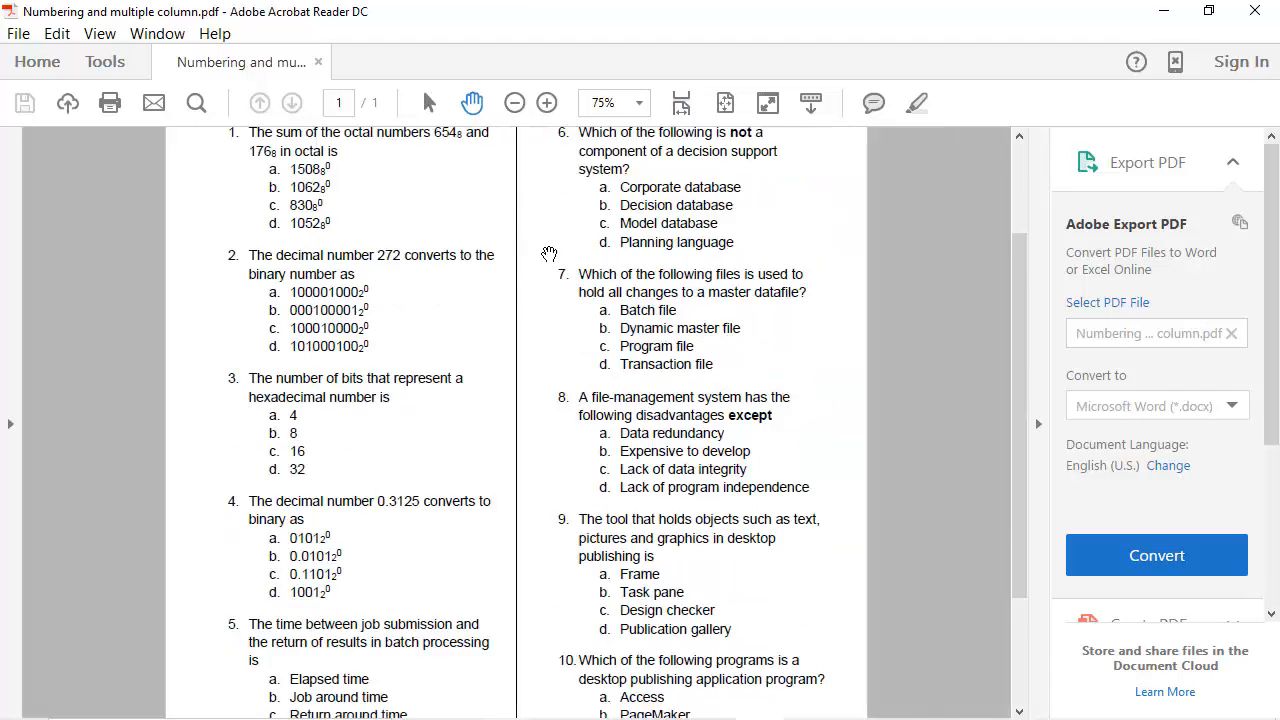
pyautogui.scroll(-3)
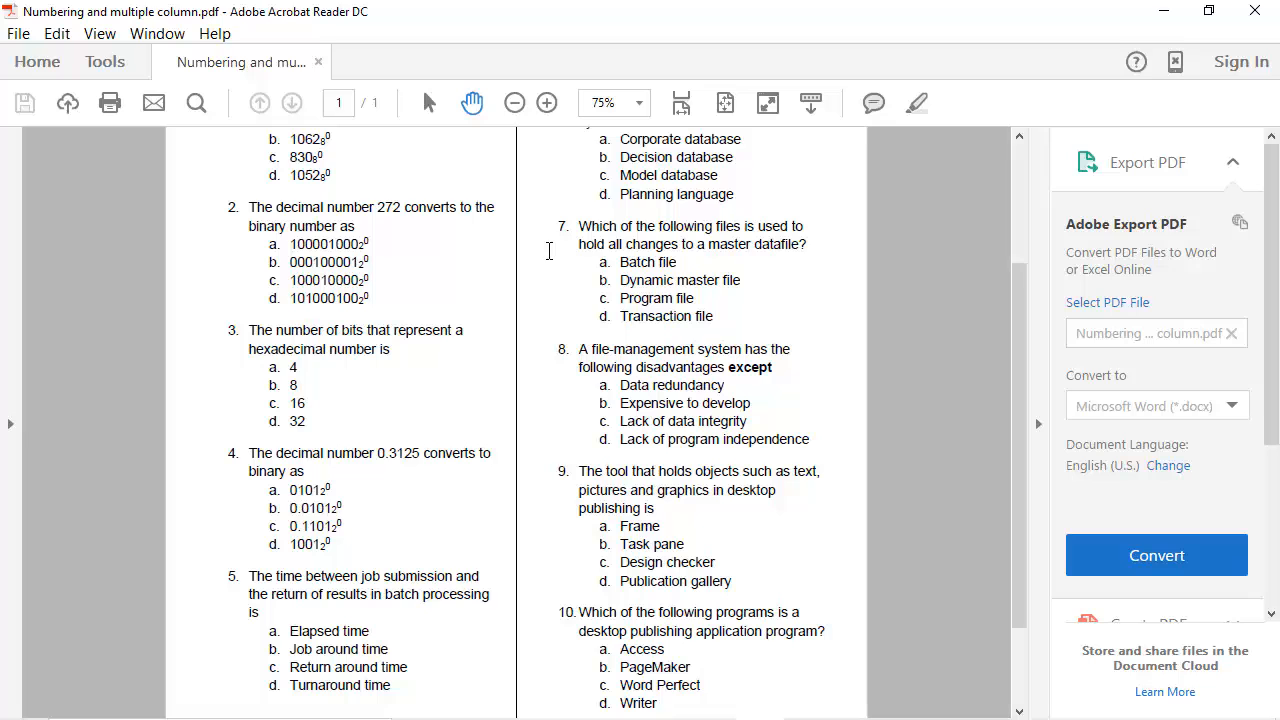
pyautogui.scroll(-3)
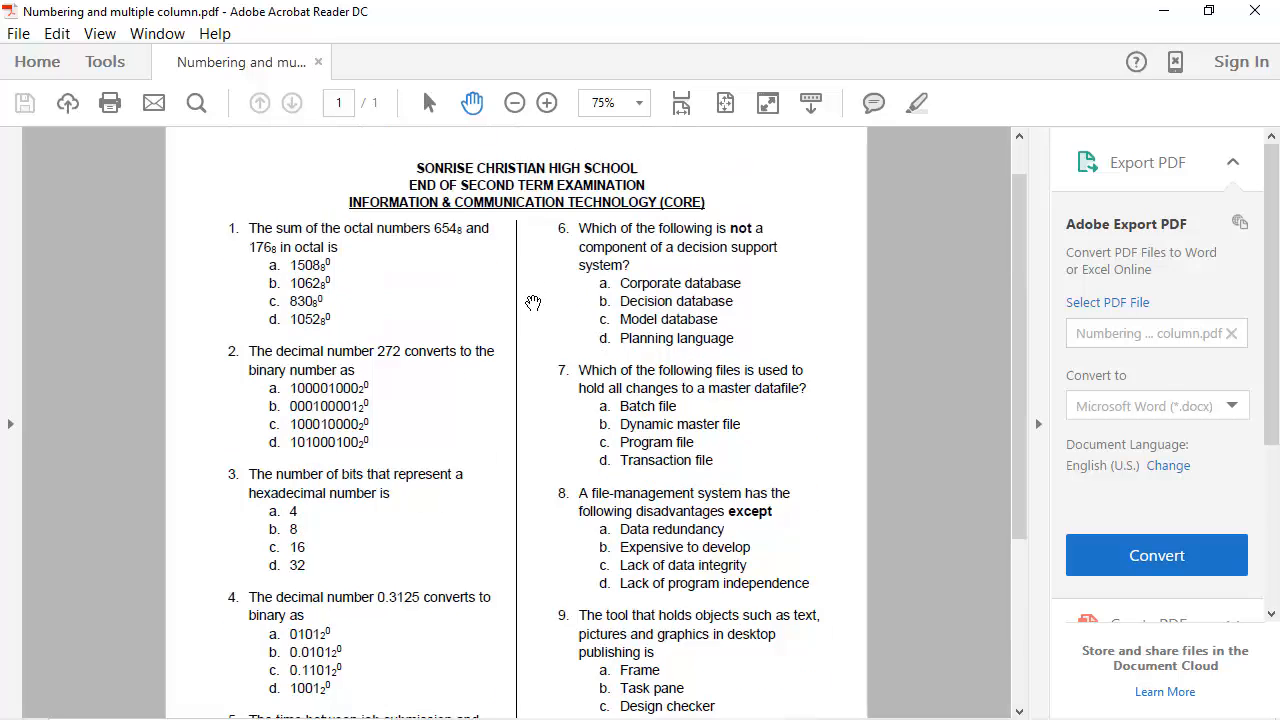
pyautogui.scroll(-3)
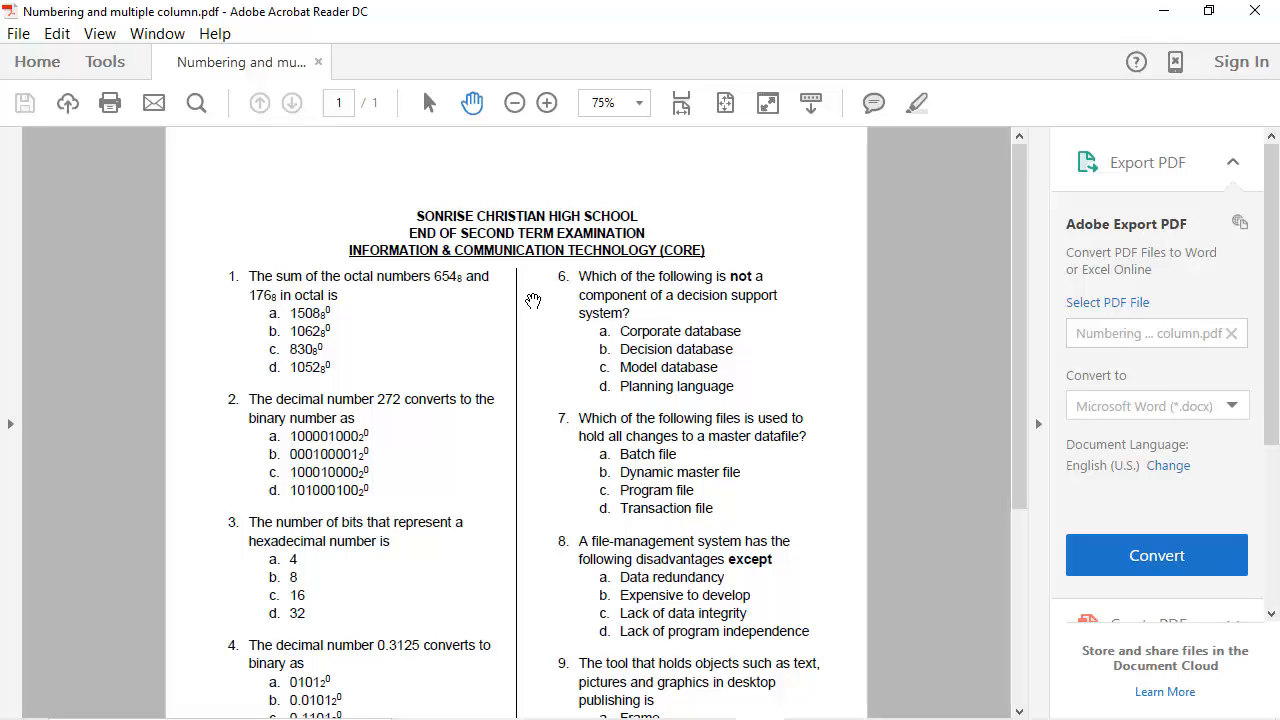
pyautogui.moveTo(532, 292)
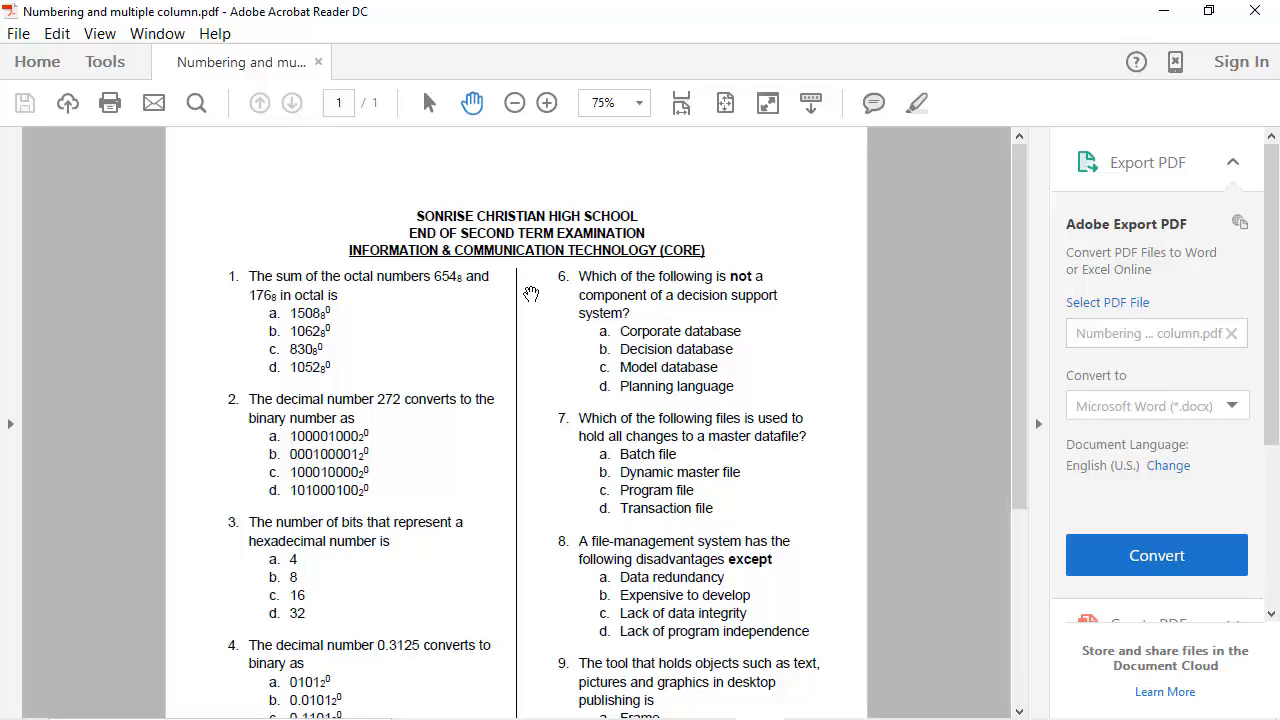